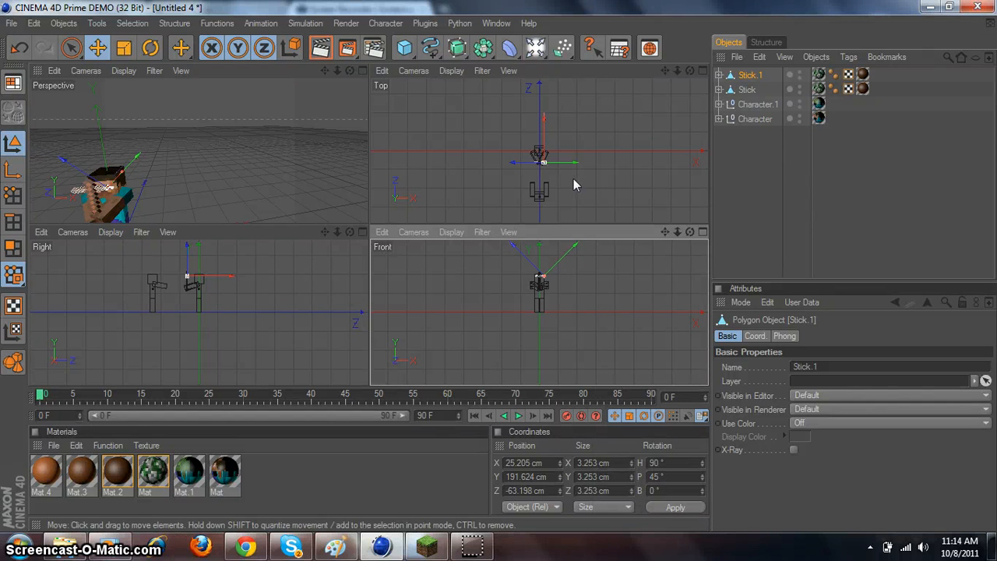
pyautogui.moveTo(368, 80)
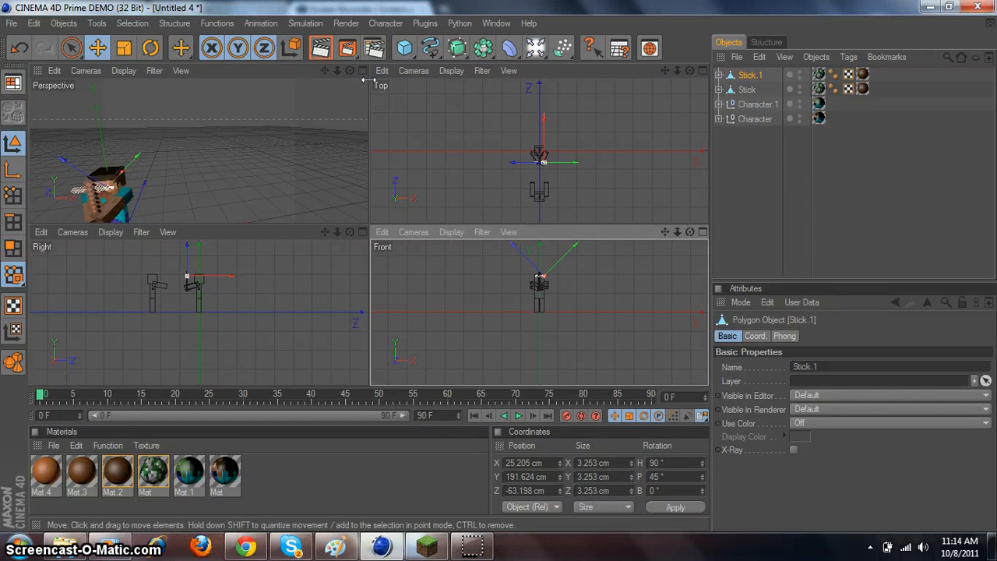
pyautogui.moveTo(503, 131)
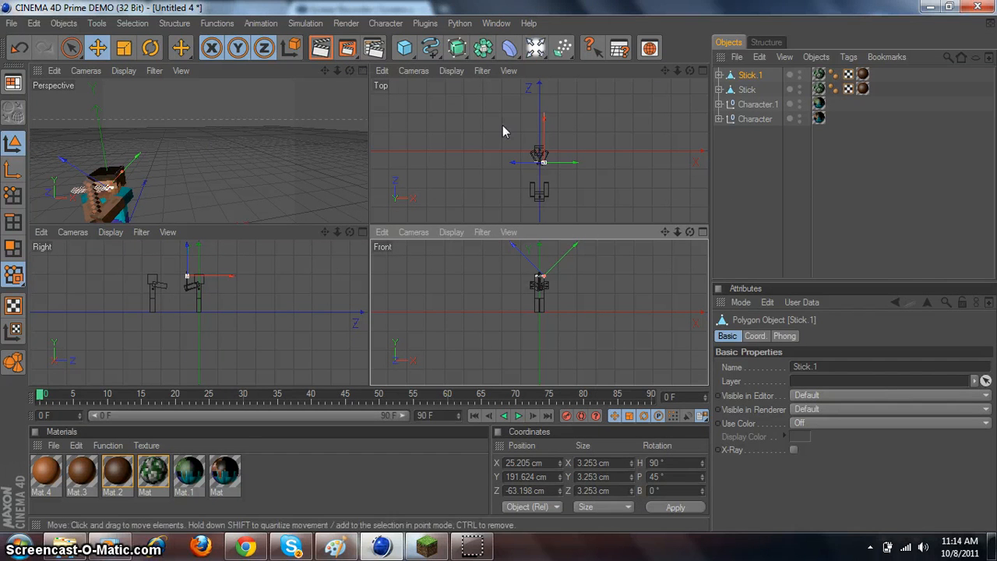
pyautogui.moveTo(516, 153)
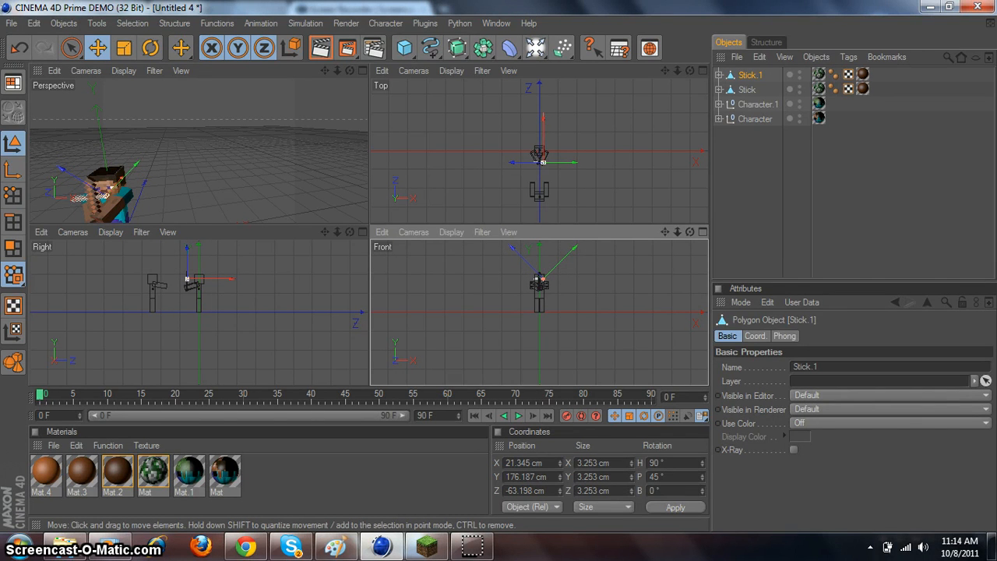
# - Move Stick.1 into Steve's hand and maximize the Perspective view to show both characters
pyautogui.moveTo(120, 187); pyautogui.dragTo(93, 176)
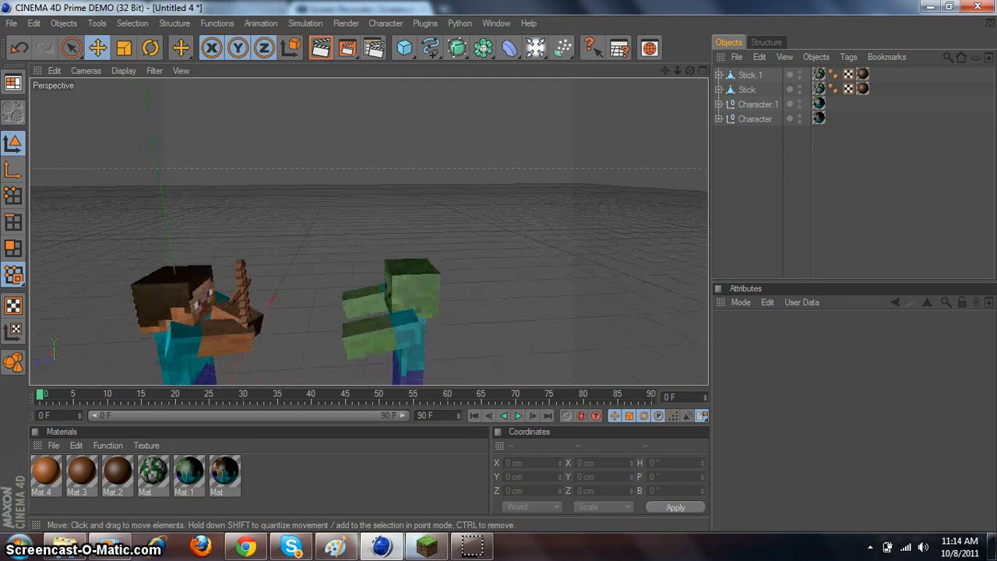
pyautogui.click(747, 89)
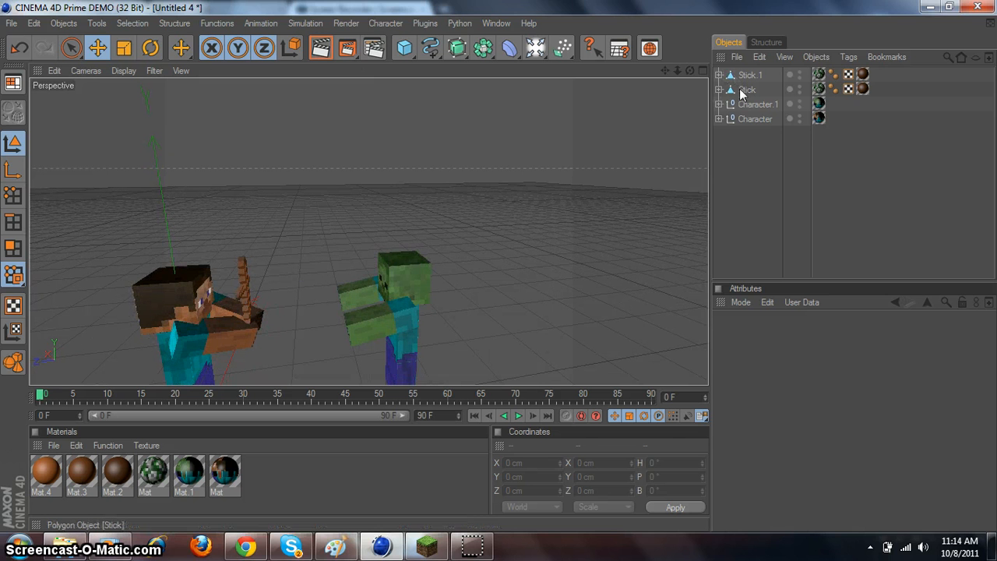
pyautogui.click(750, 74)
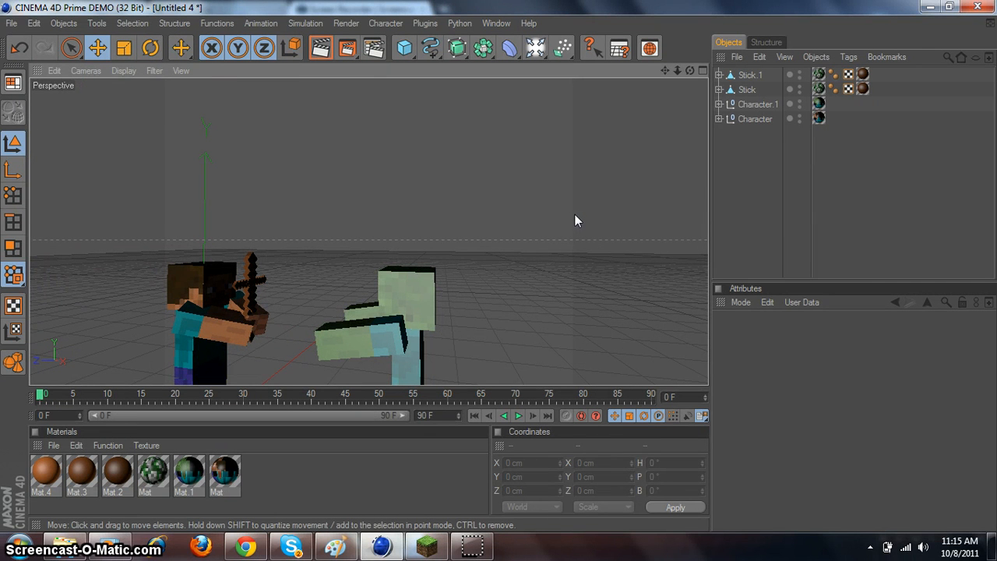
pyautogui.moveTo(535, 237)
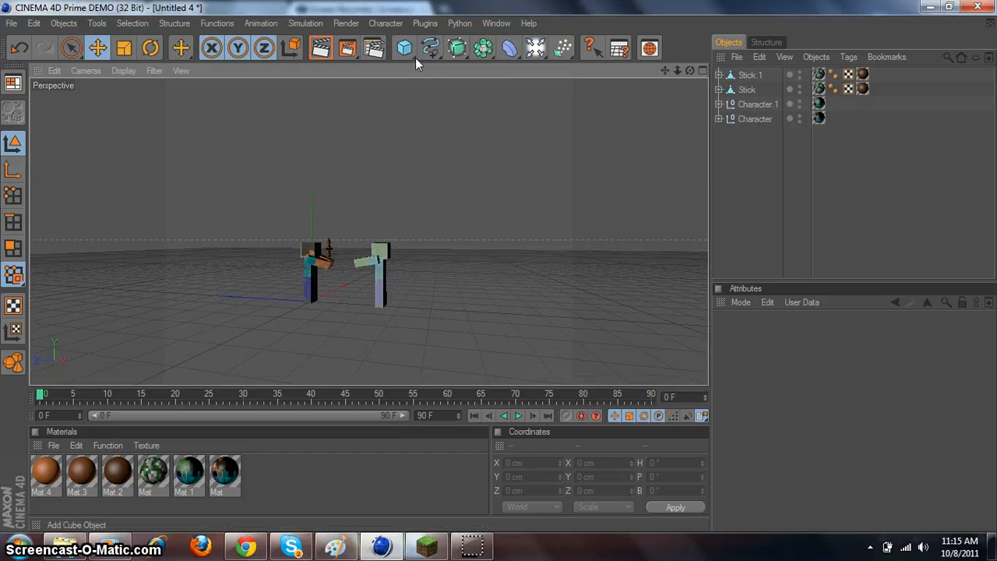
# - Add a Plane primitive to the scene beneath the characters
pyautogui.click(404, 47)
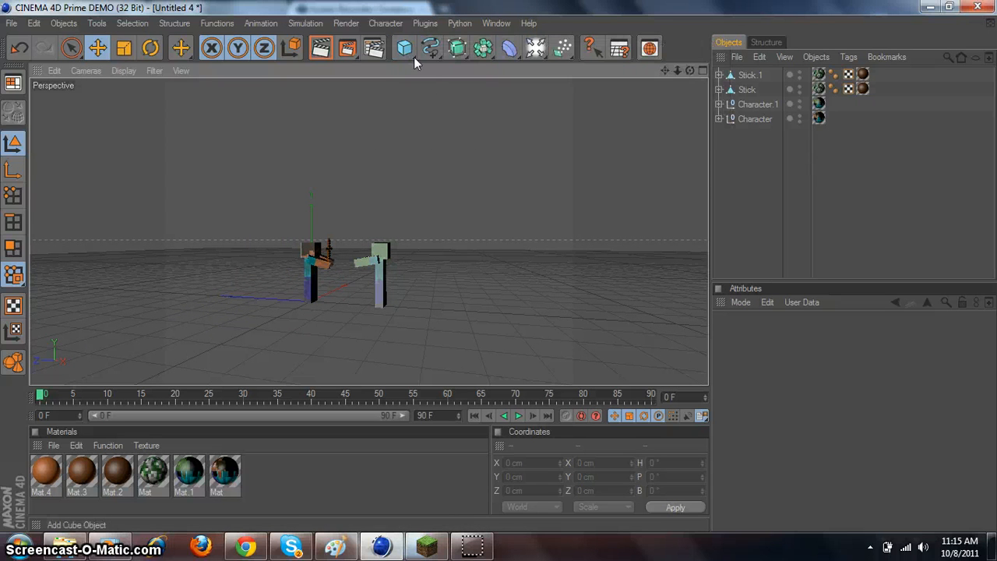
pyautogui.click(403, 48)
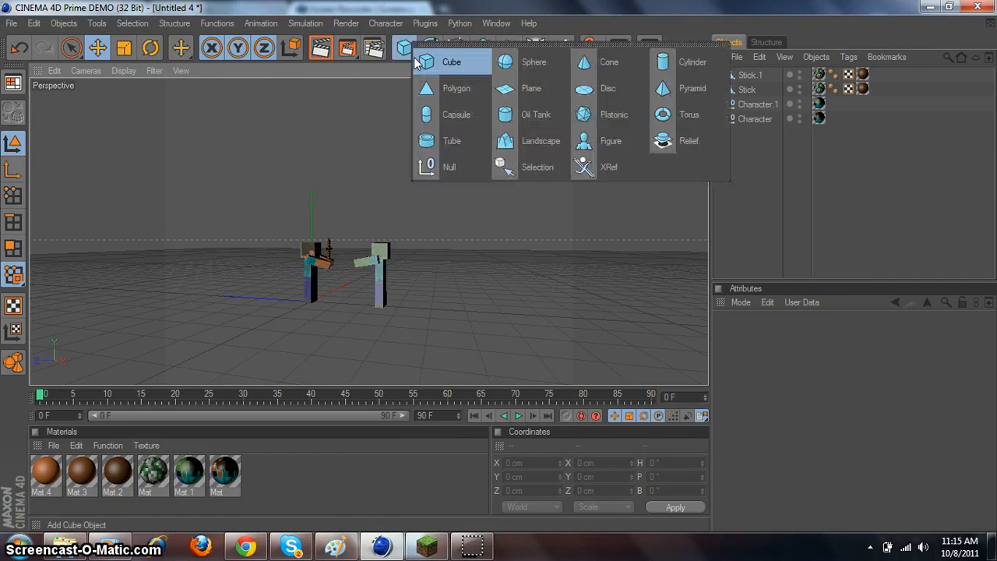
pyautogui.click(531, 88)
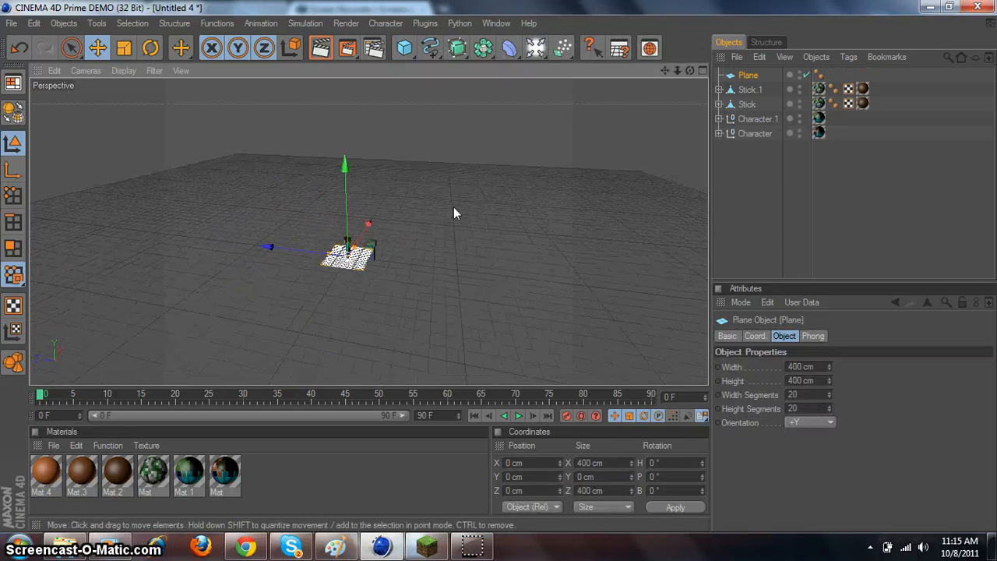
pyautogui.click(123, 47)
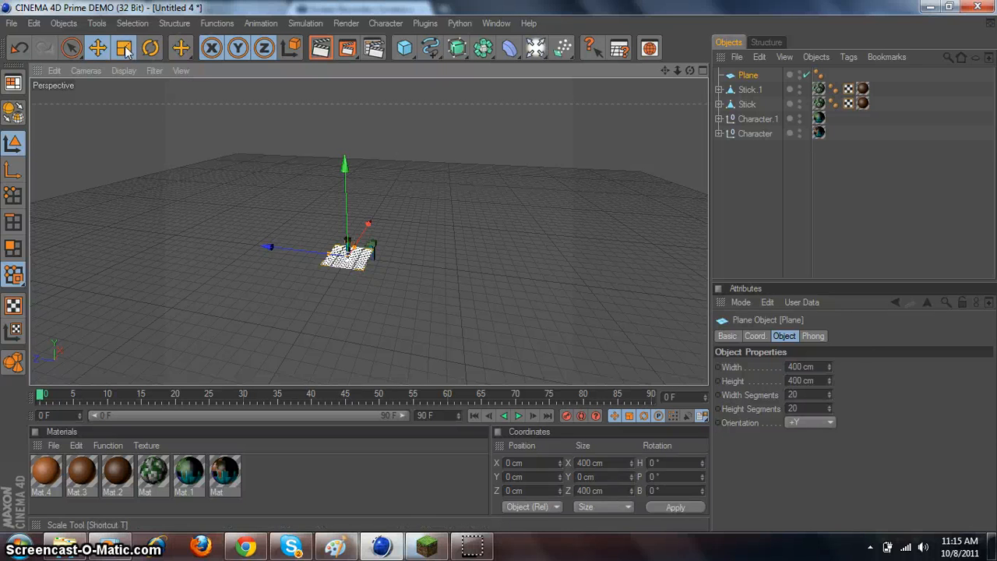
pyautogui.click(123, 47)
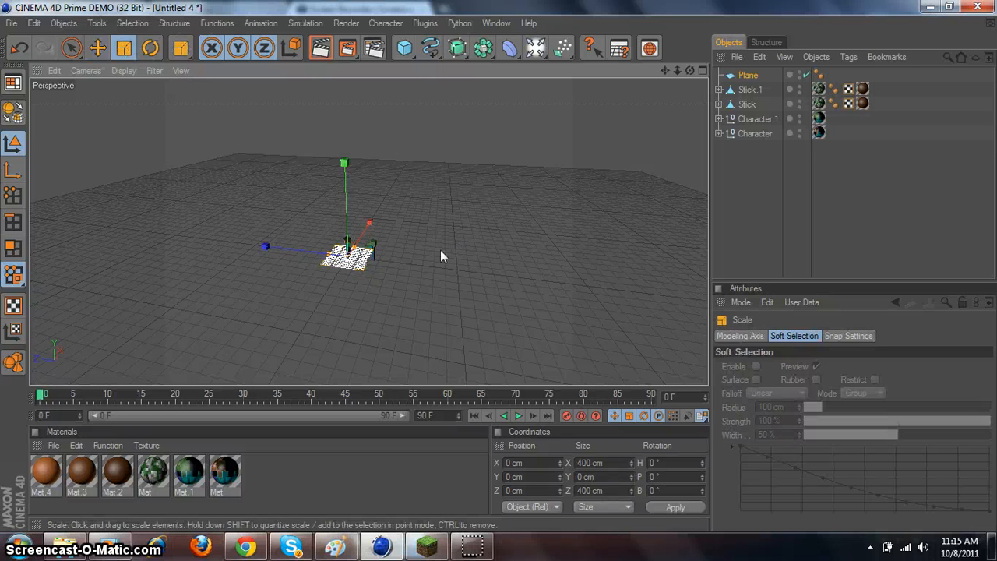
pyautogui.moveTo(667, 313)
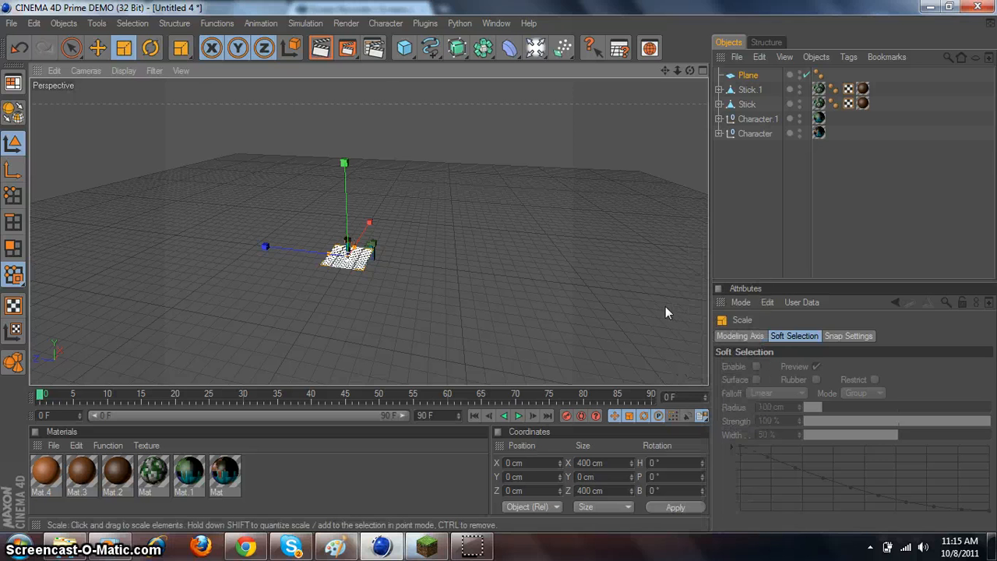
pyautogui.moveTo(652, 301)
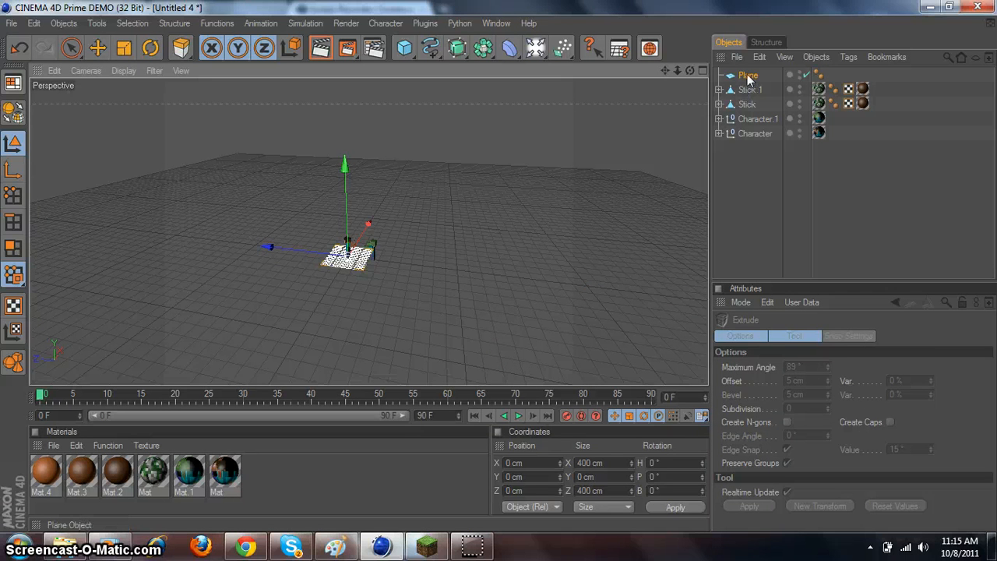
# - Size the plane to 7000 cm square with 70 width and height segments
pyautogui.click(747, 76)
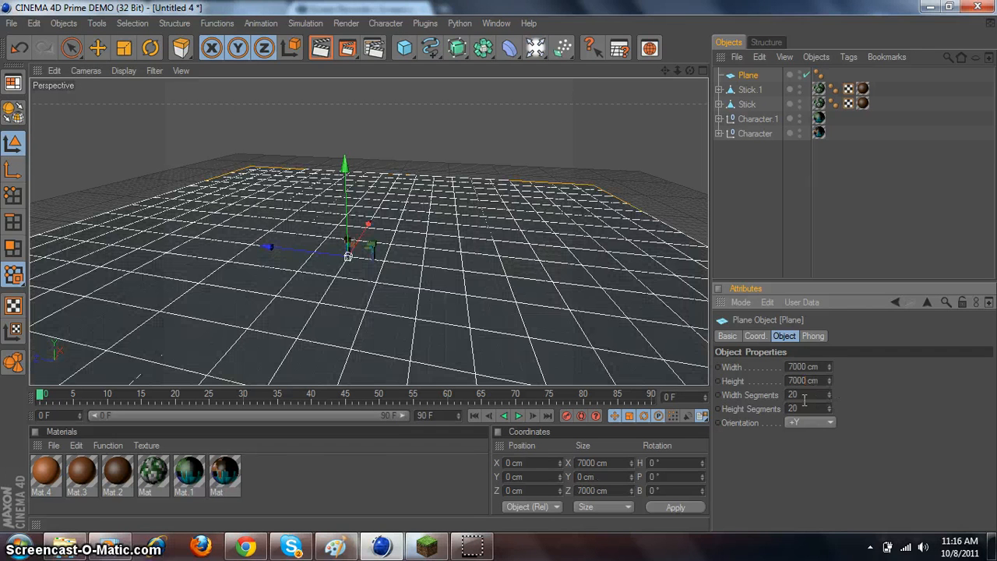
pyautogui.tripleClick(791, 395)
pyautogui.write('70')
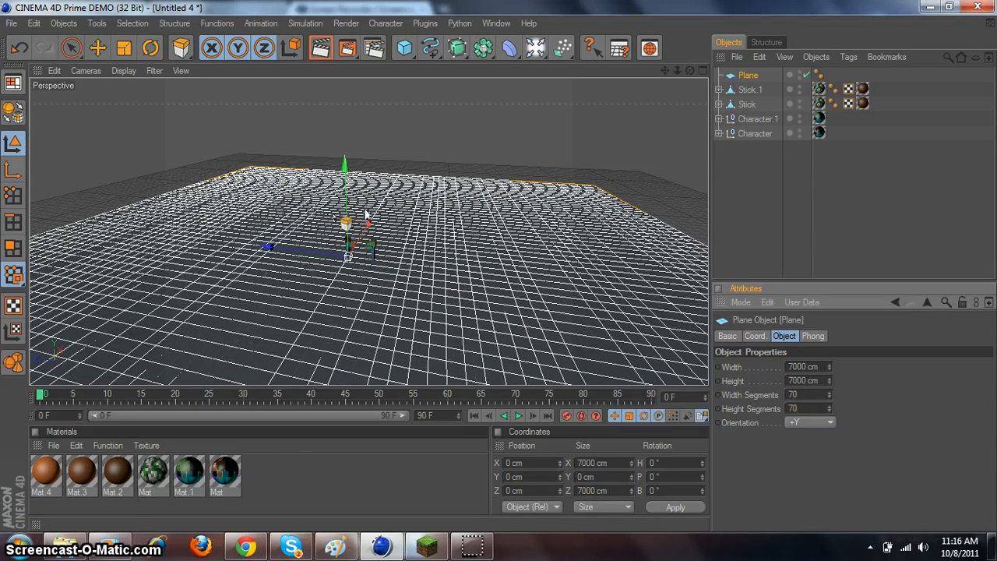
pyautogui.moveTo(366, 214); pyautogui.dragTo(389, 257)
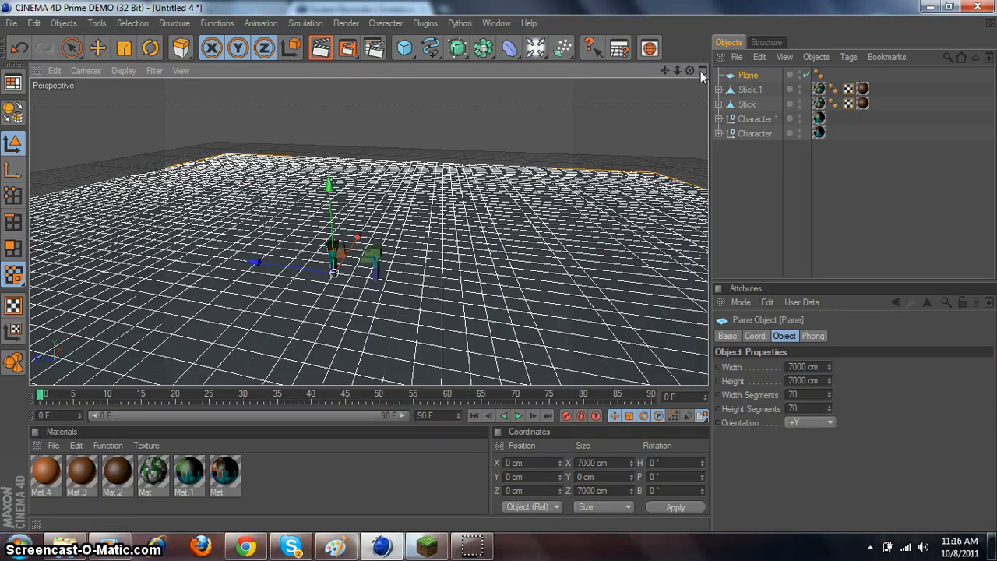
# - Frame the plane in the Top view and switch to polygon Live Selection
pyautogui.click(688, 70)
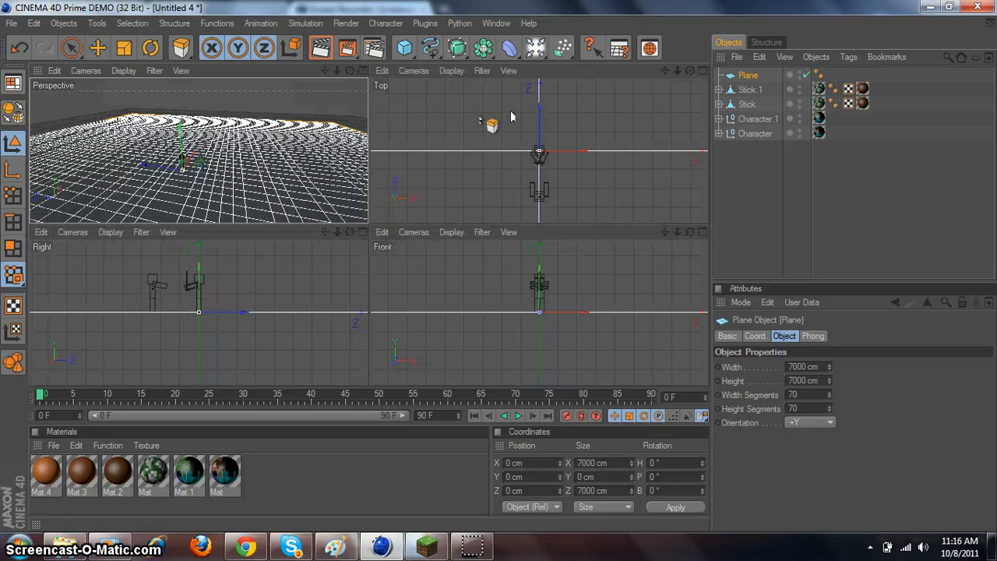
pyautogui.moveTo(492, 126); pyautogui.dragTo(559, 148)
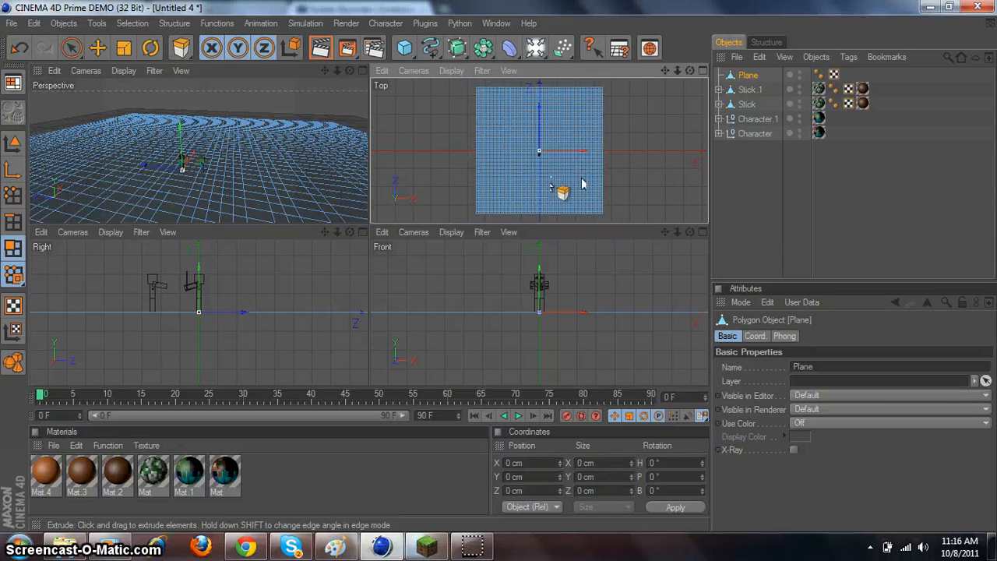
pyautogui.click(71, 48)
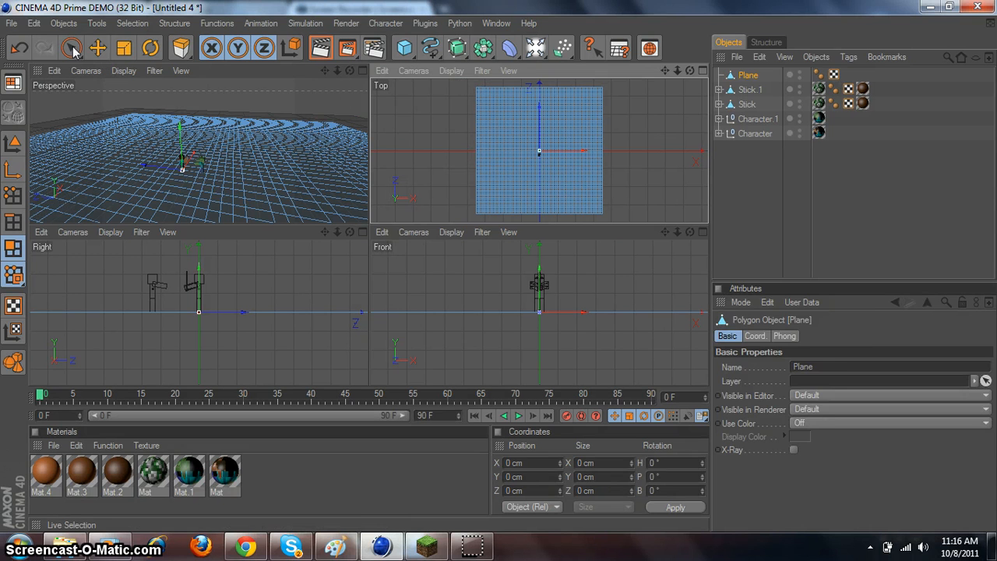
pyautogui.click(71, 47)
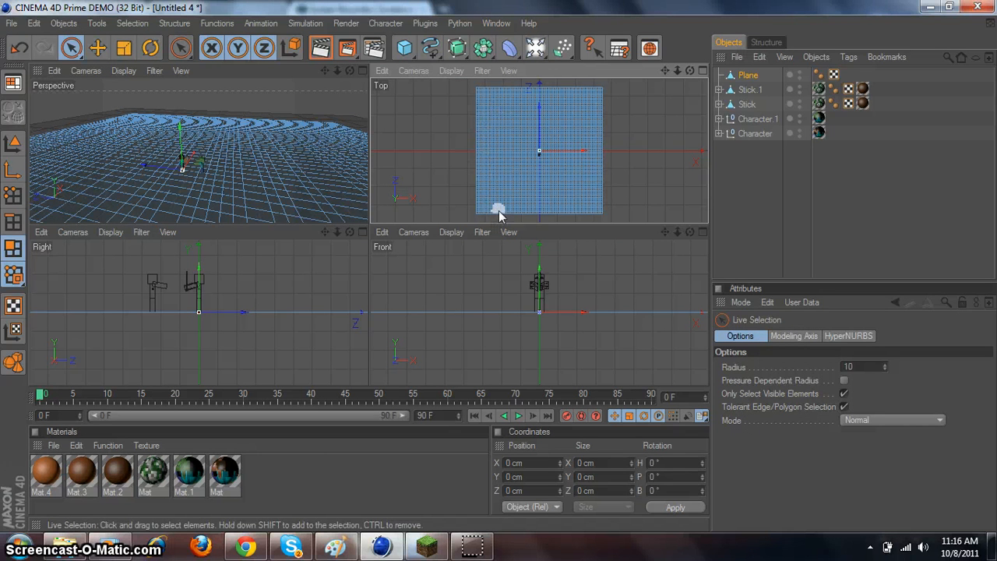
# - Paint-select the border polygons along the left, bottom and remaining edges
pyautogui.moveTo(500, 214); pyautogui.dragTo(514, 82)
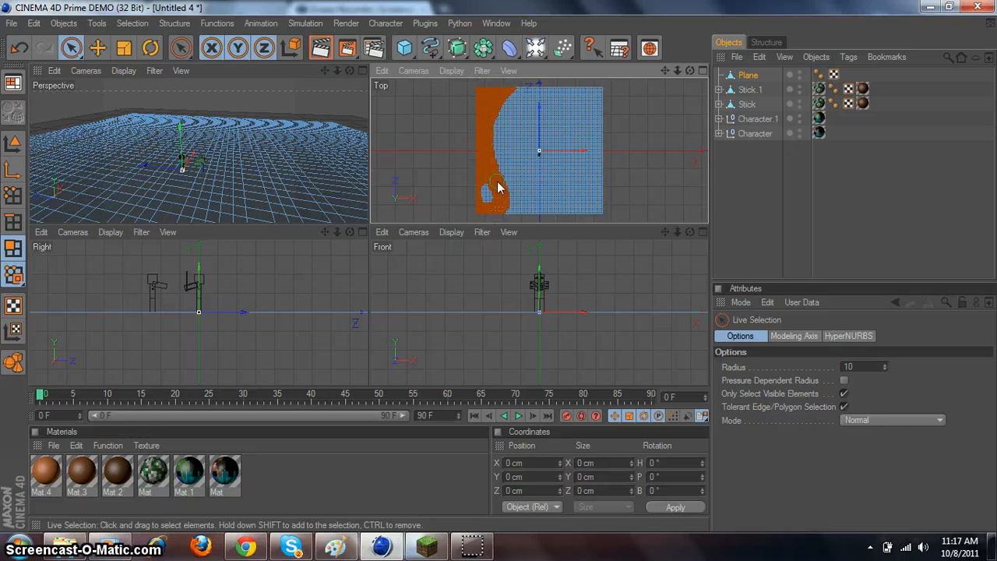
pyautogui.moveTo(498, 187); pyautogui.dragTo(534, 198)
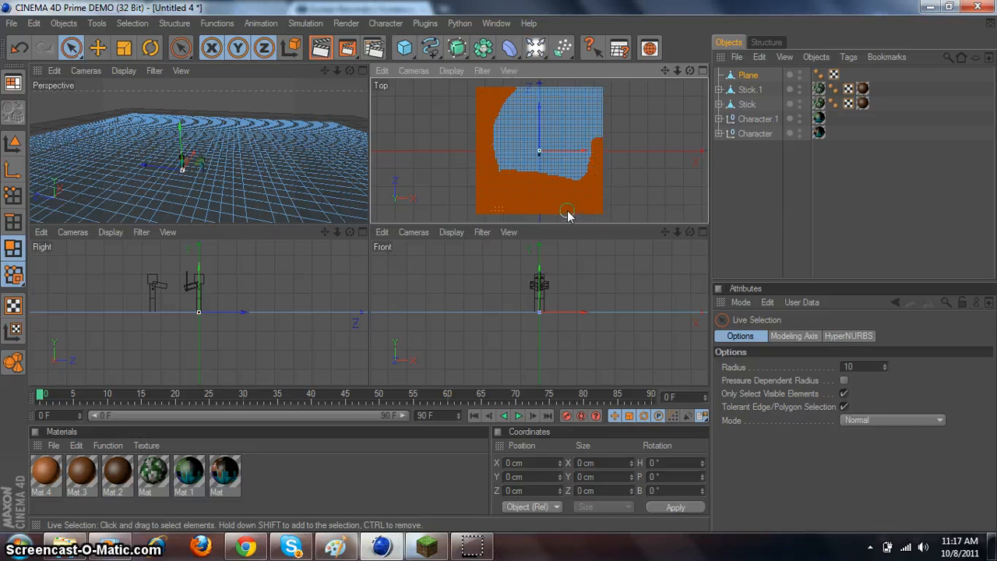
pyautogui.moveTo(569, 210); pyautogui.dragTo(557, 105)
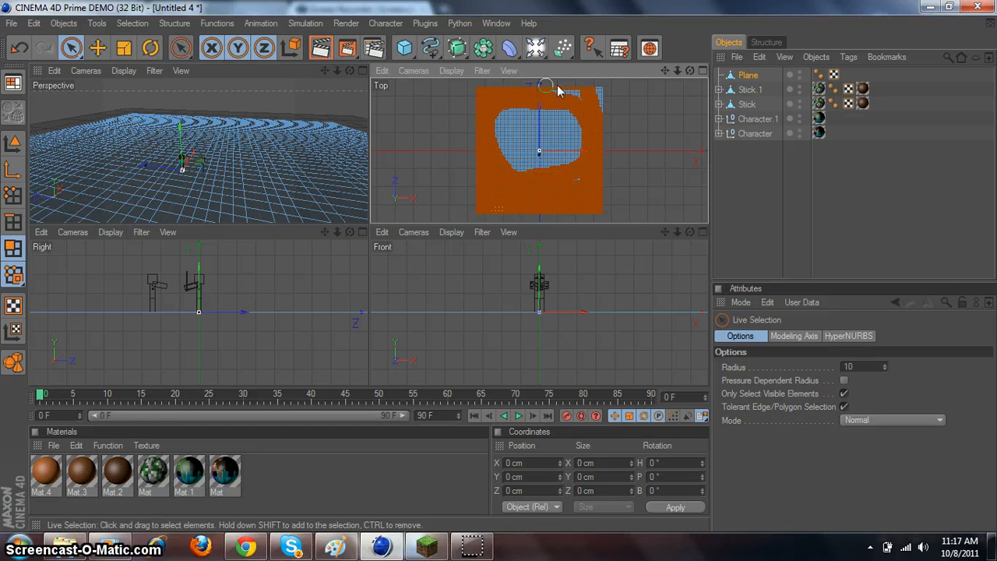
pyautogui.moveTo(600, 97)
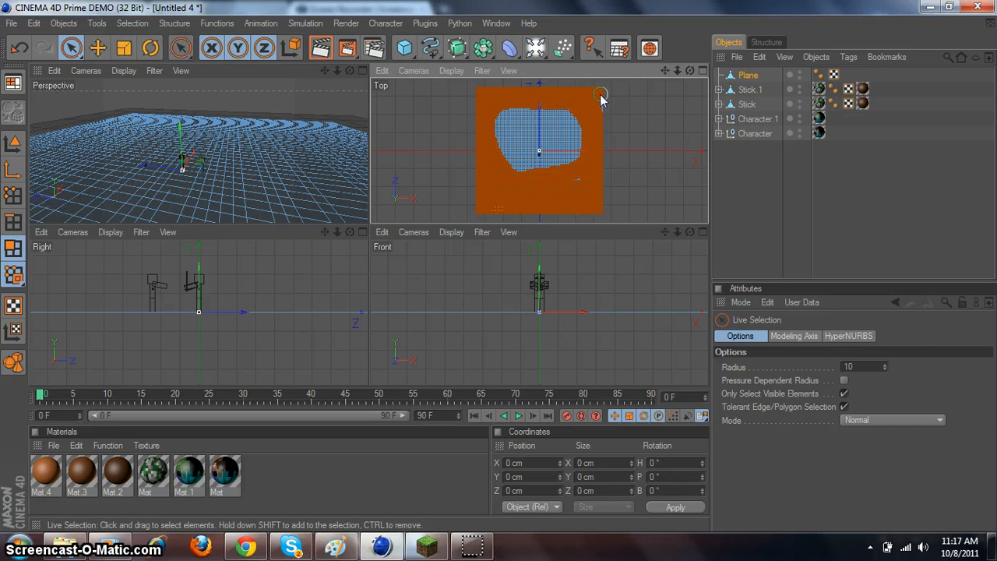
pyautogui.moveTo(518, 175)
pyautogui.write('100')
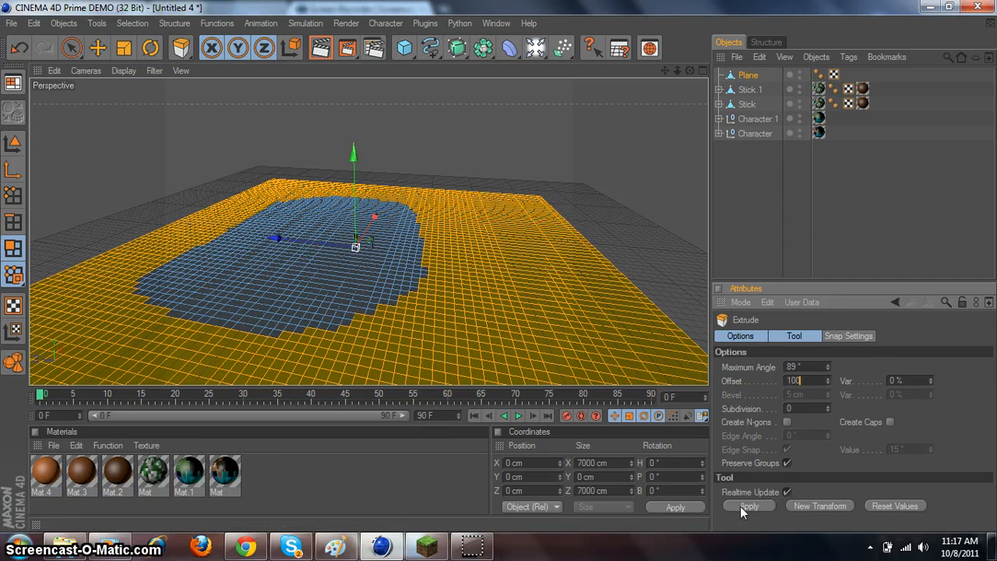
# - Extrude the selected terrain faces upward by 100 cm, redoing the first extrusion
pyautogui.click(748, 506)
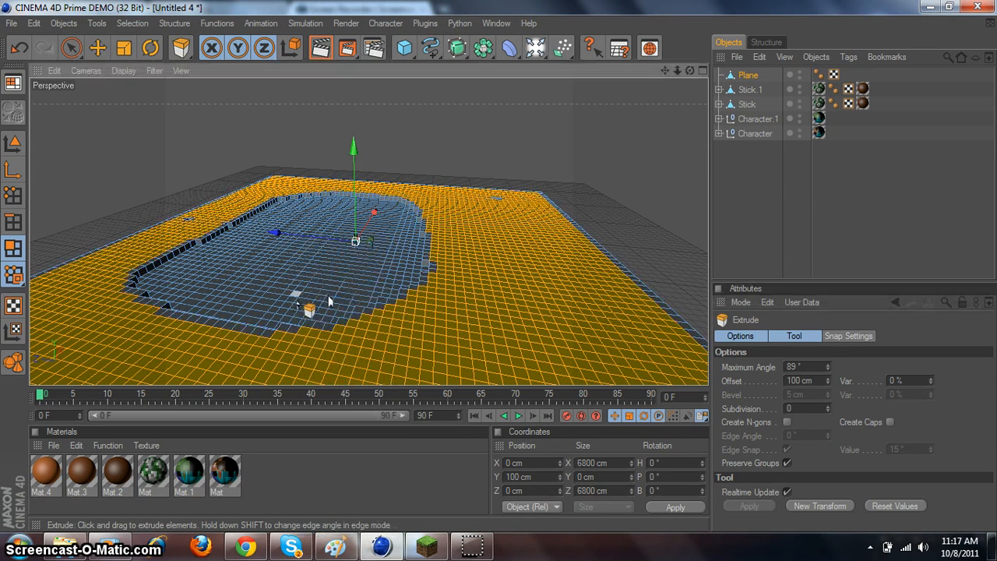
pyautogui.press('ctrl+z')
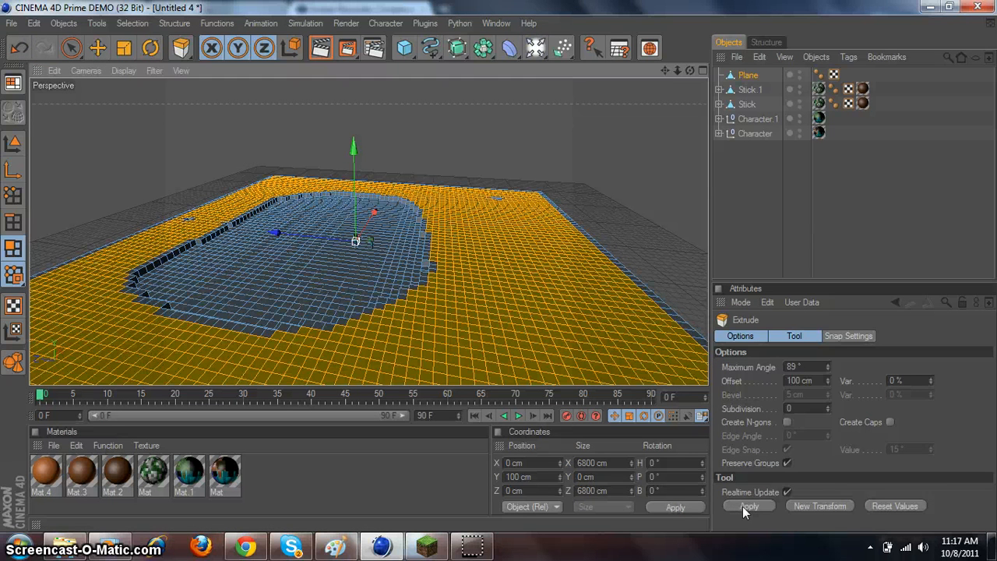
pyautogui.click(747, 505)
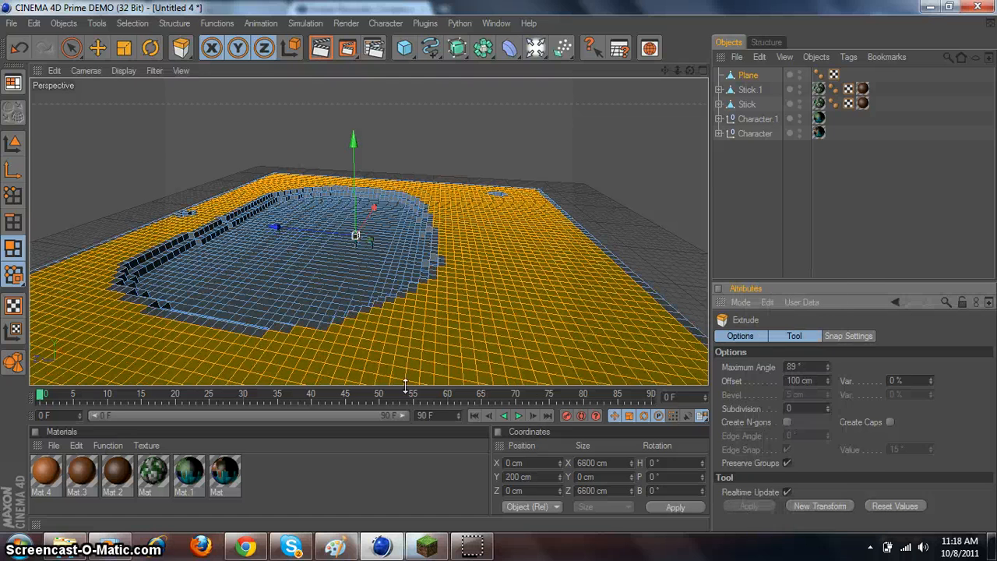
pyautogui.click(747, 506)
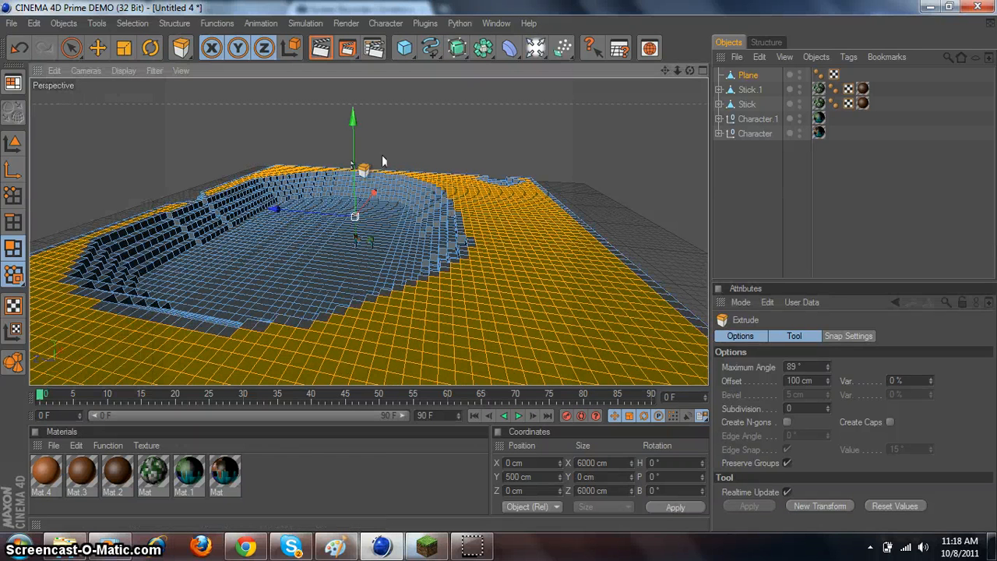
pyautogui.click(44, 48)
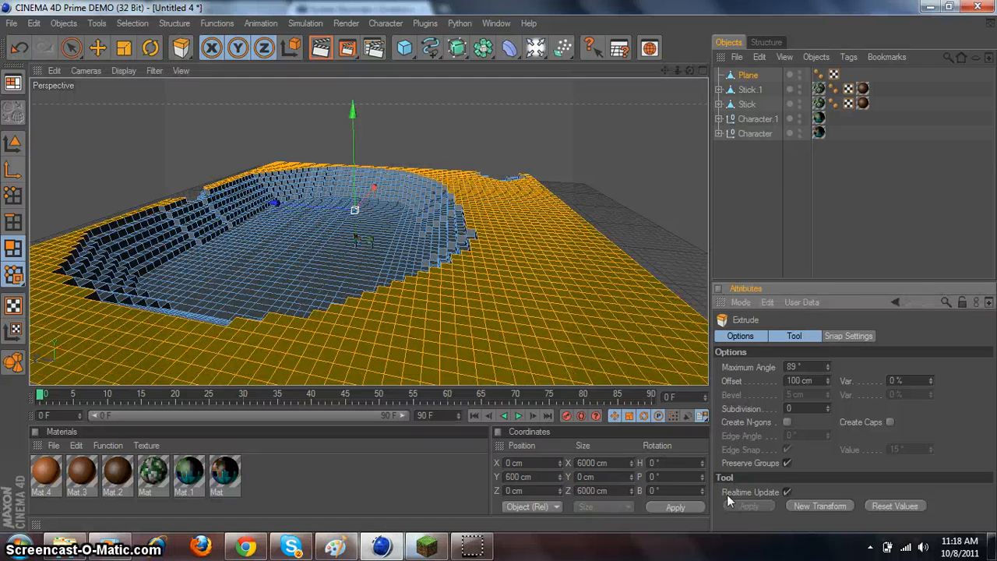
pyautogui.click(17, 49)
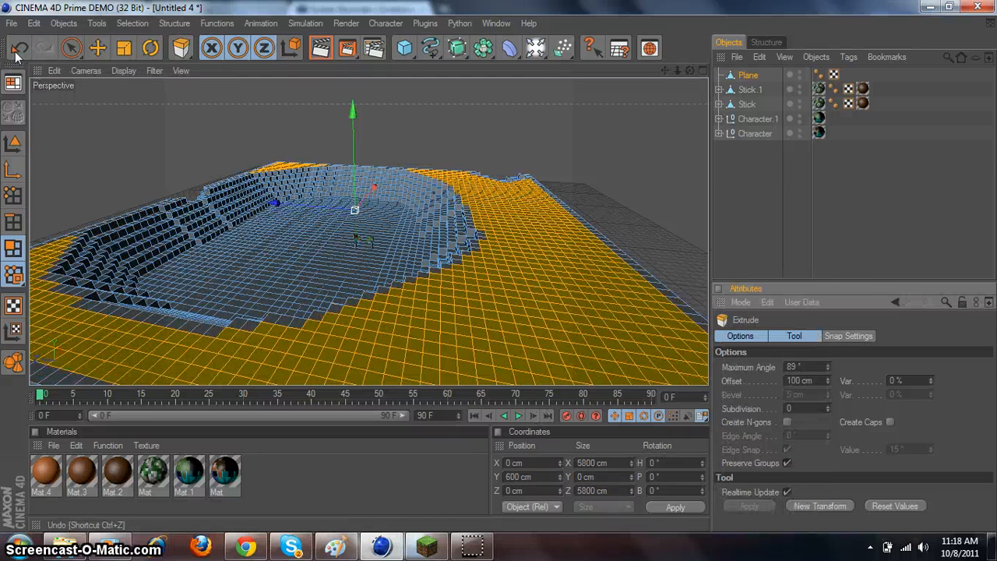
# - Add further extrusion steps, scaling the selected faces between them to form terraces
pyautogui.click(747, 506)
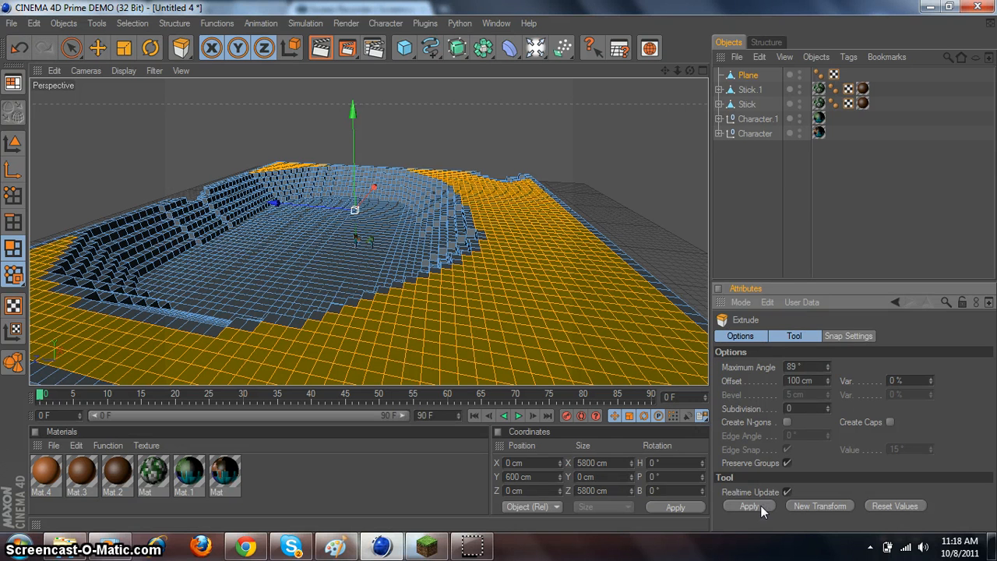
pyautogui.click(746, 505)
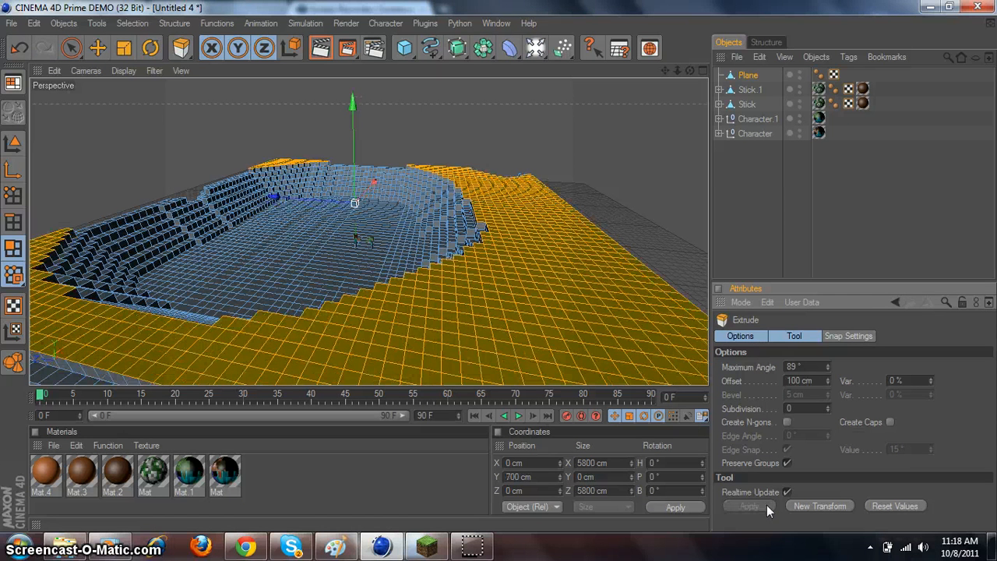
pyautogui.click(18, 47)
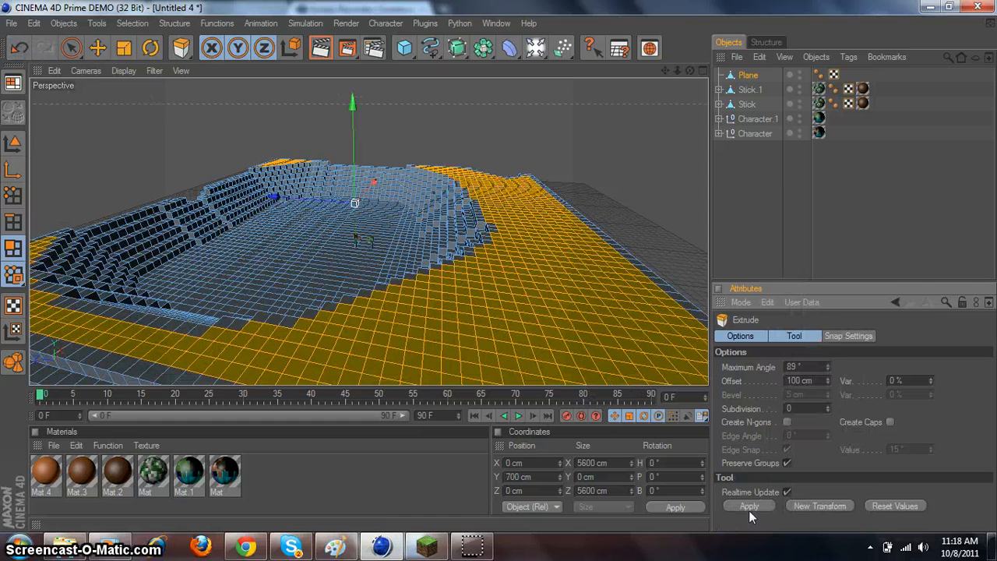
pyautogui.click(746, 505)
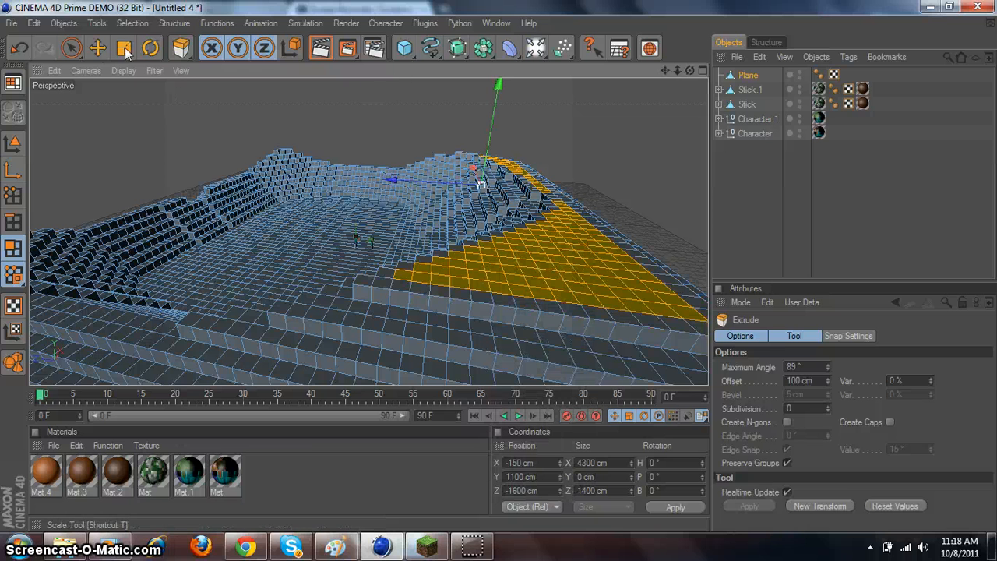
pyautogui.click(18, 48)
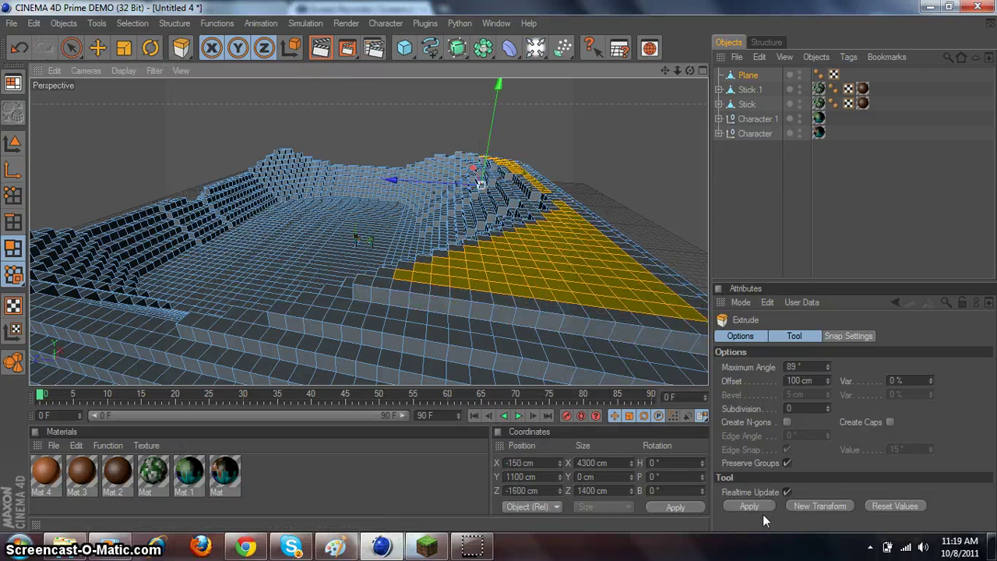
pyautogui.click(747, 505)
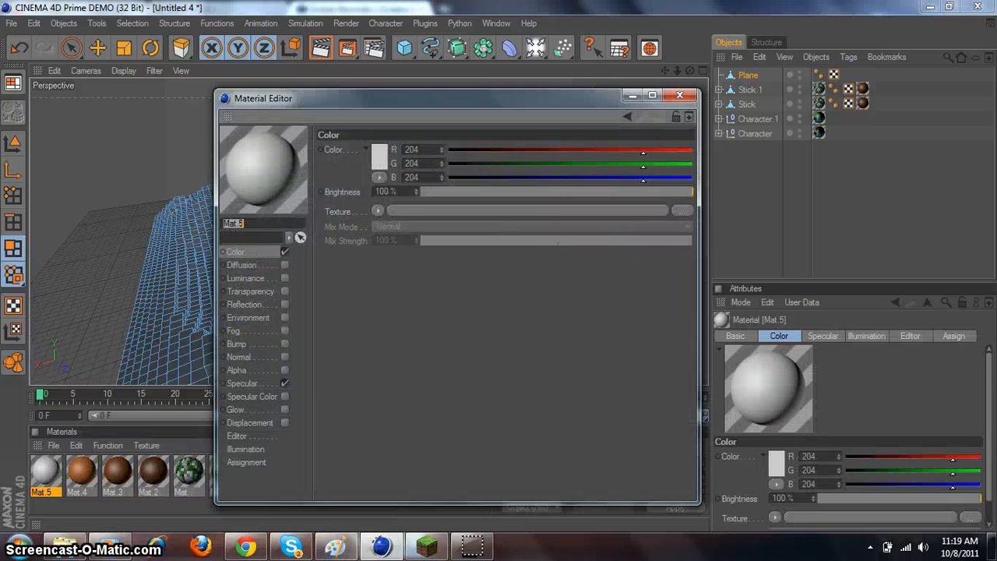
pyautogui.click(245, 545)
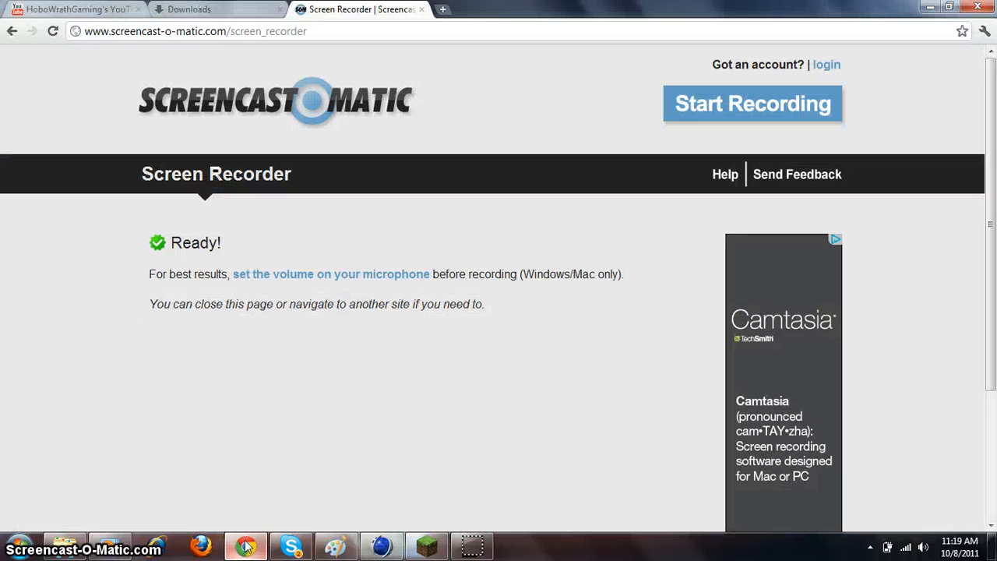
pyautogui.click(218, 9)
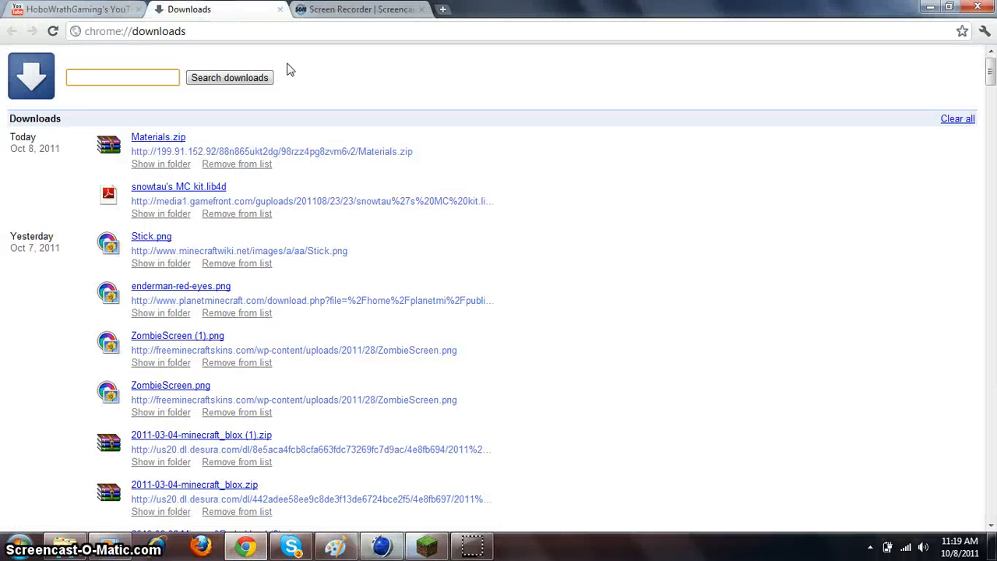
pyautogui.click(134, 31)
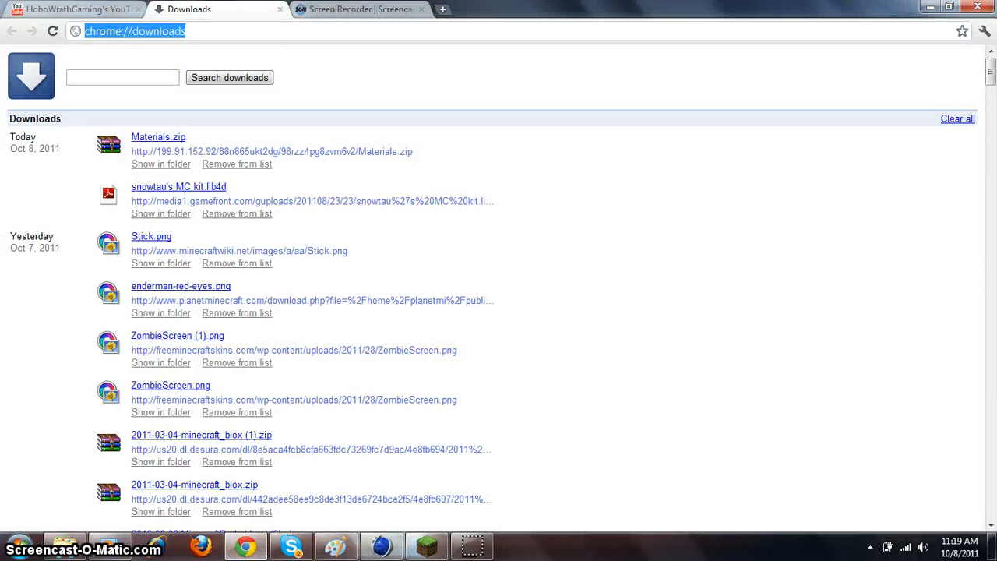
pyautogui.write('www.photoshop.com')
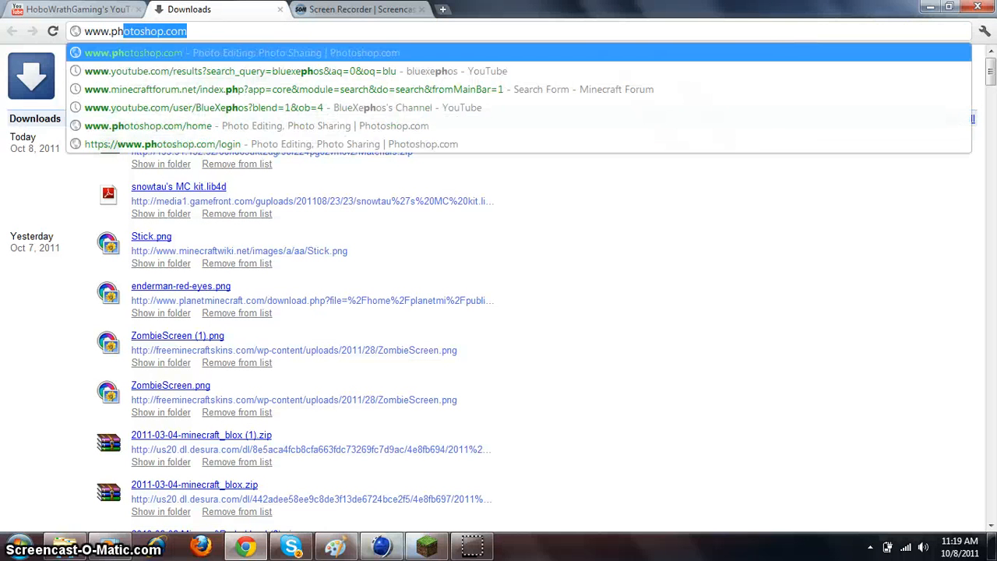
pyautogui.write('www.photoshi')
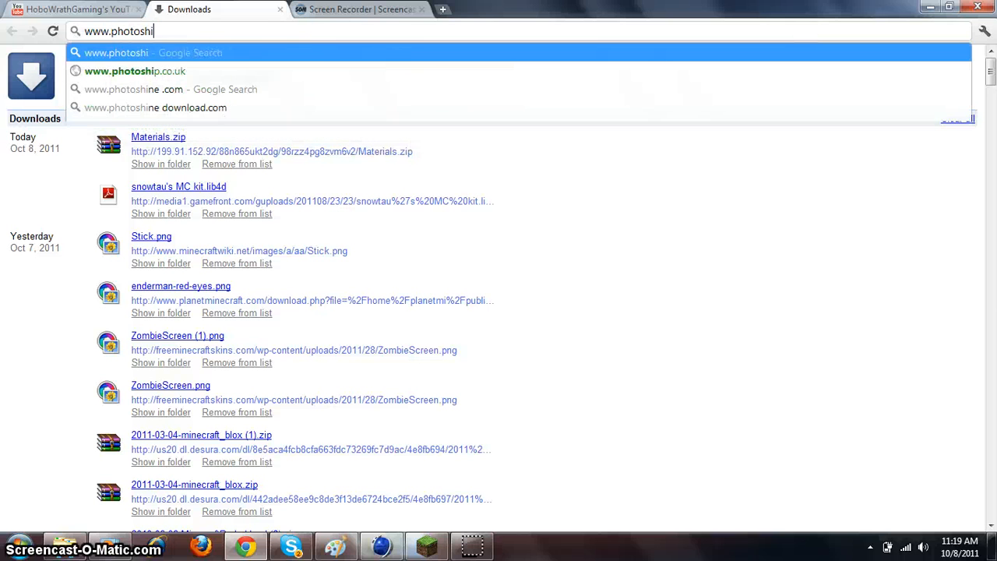
pyautogui.write('p.com/home')
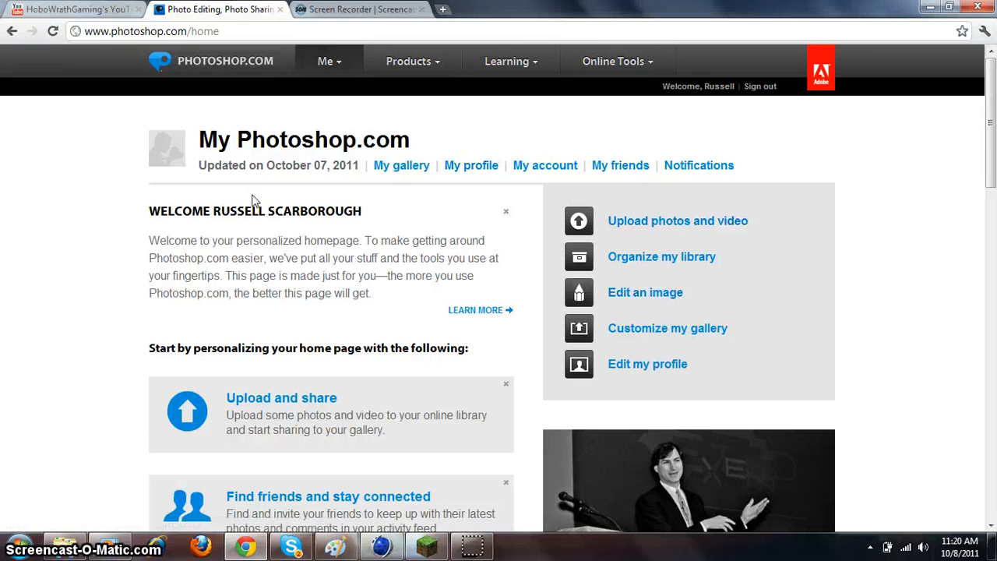
pyautogui.scroll(-3)
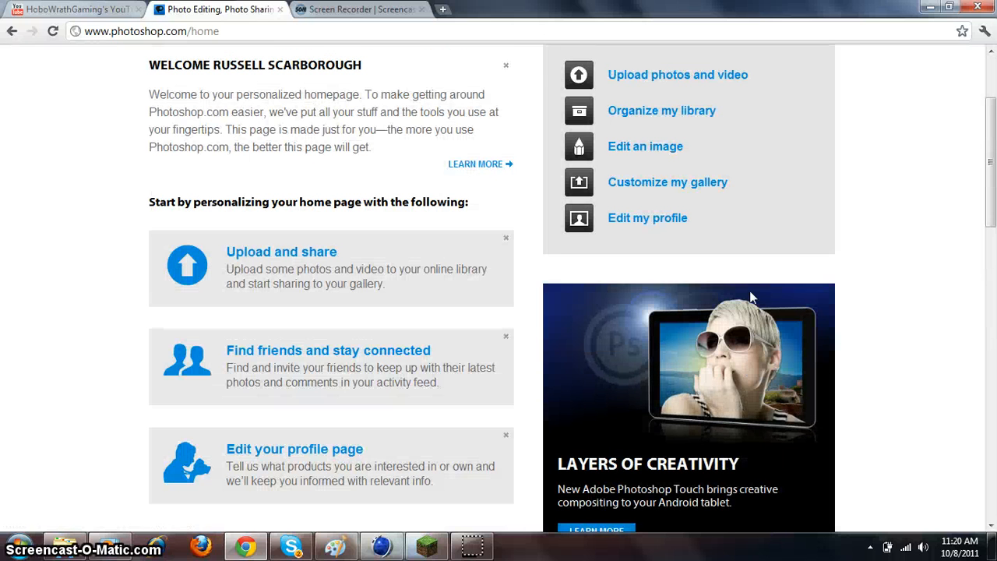
pyautogui.moveTo(644, 146)
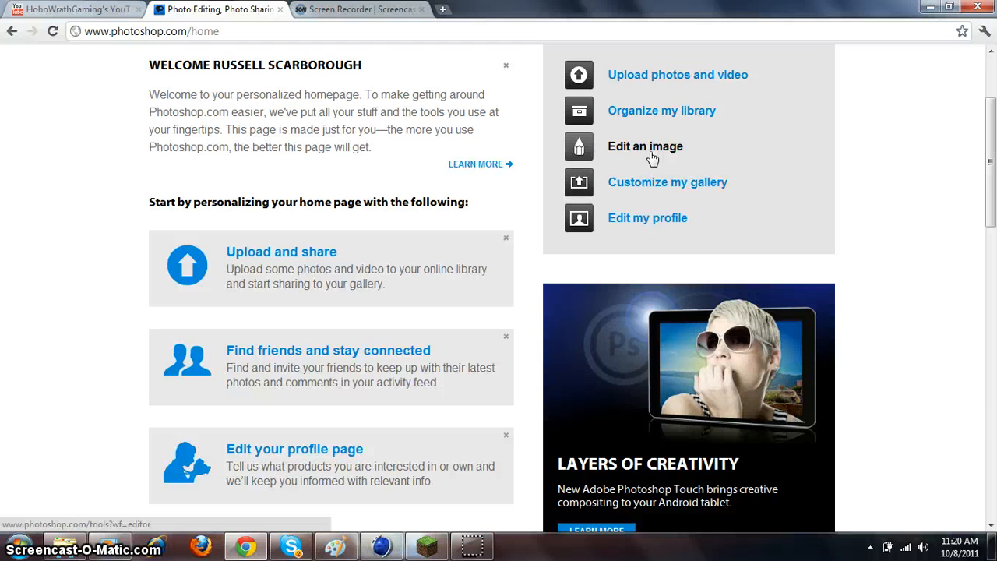
# - Load the Minecraft dirt block papercraft JPEG into the online image editor
pyautogui.click(645, 145)
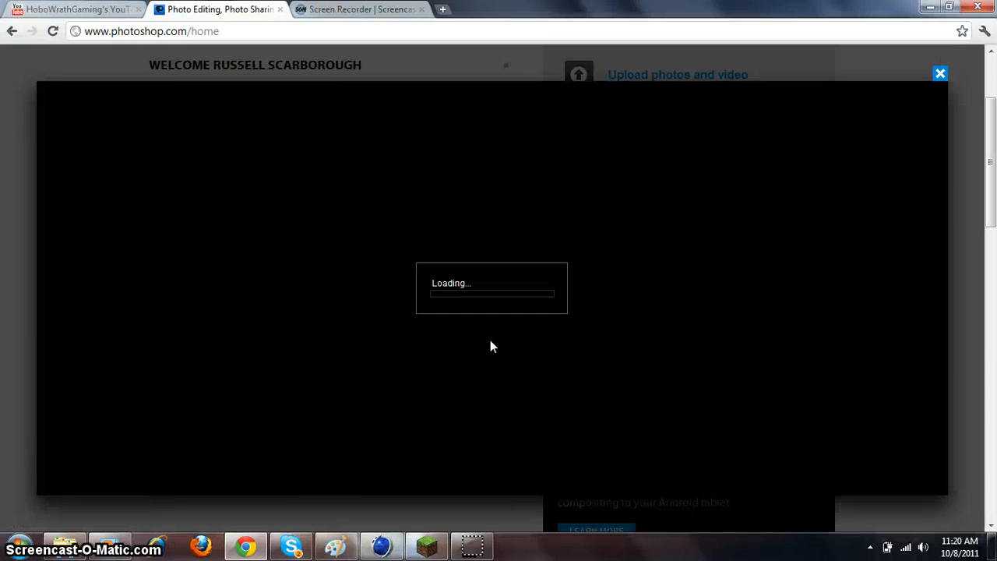
pyautogui.moveTo(570, 243)
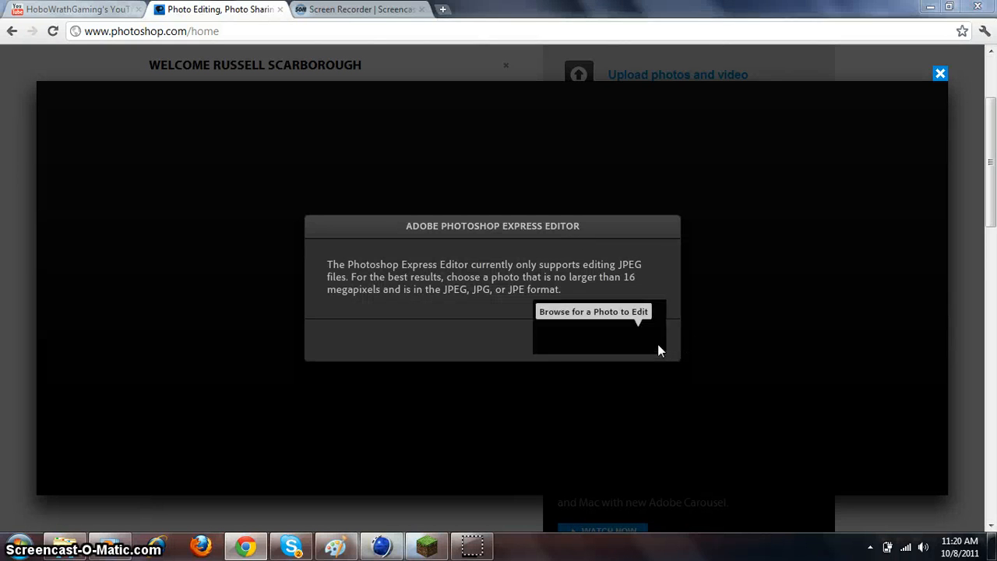
pyautogui.click(593, 311)
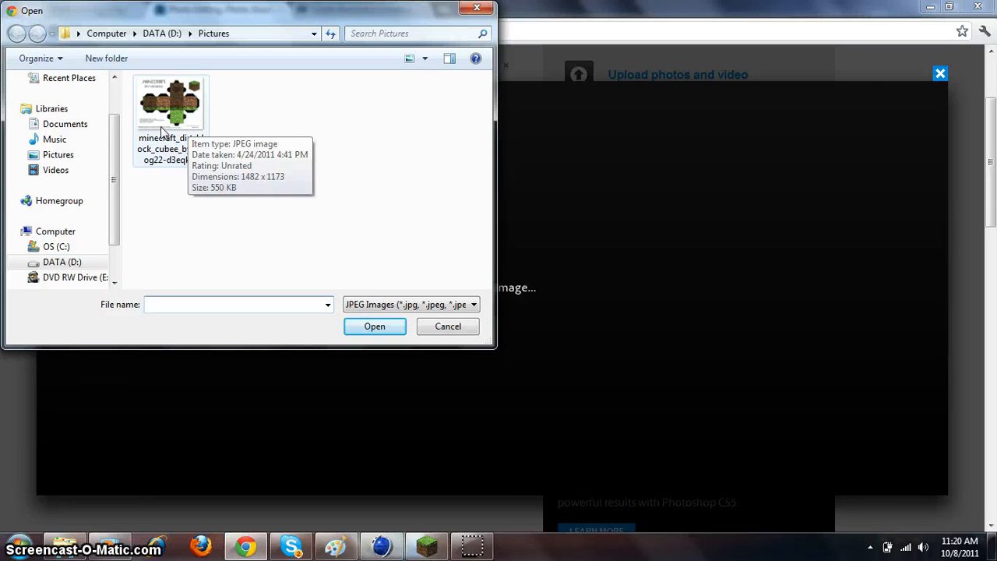
pyautogui.click(171, 106)
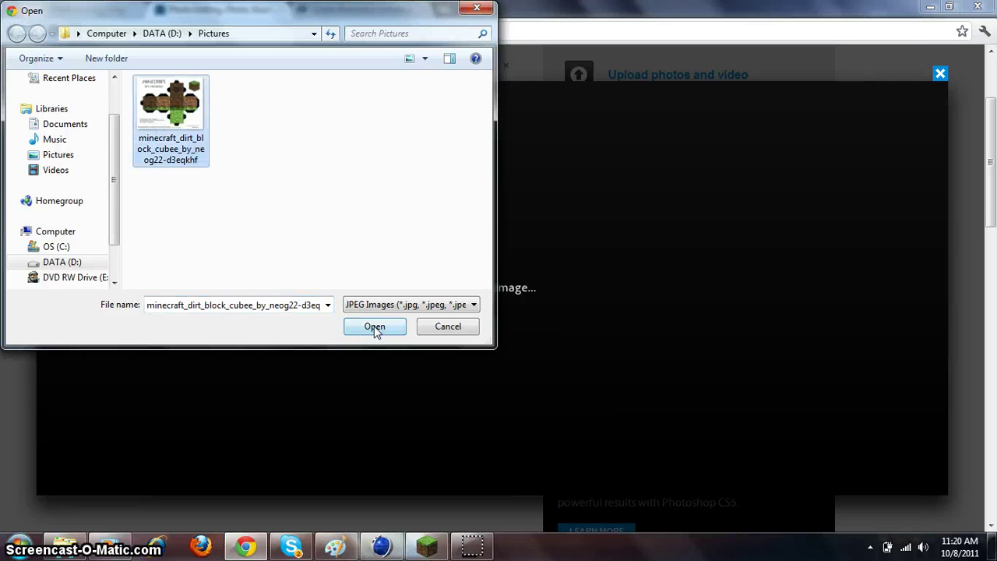
pyautogui.click(375, 326)
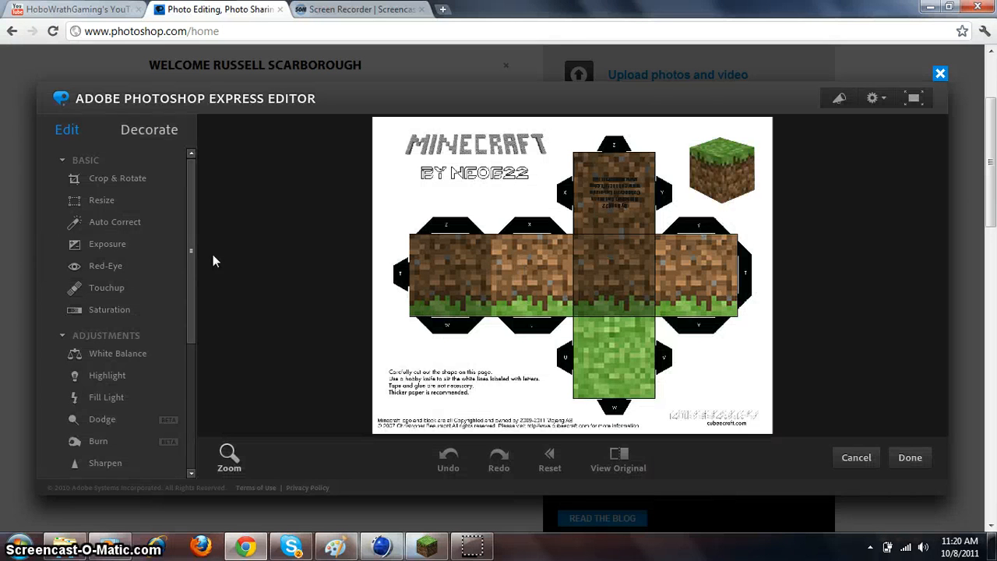
# - Crop the papercraft image down to its green grass square
pyautogui.scroll(-3)
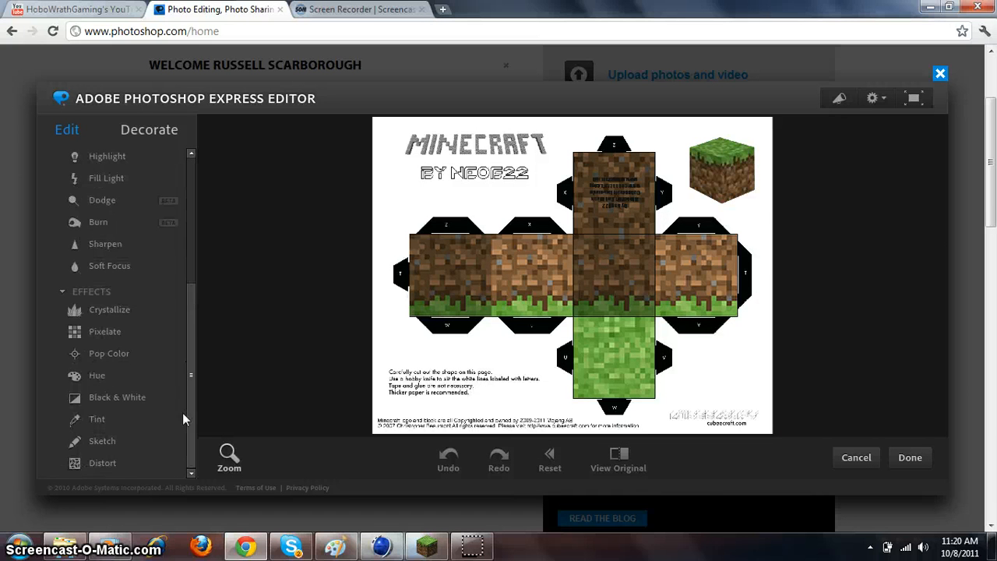
pyautogui.scroll(3)
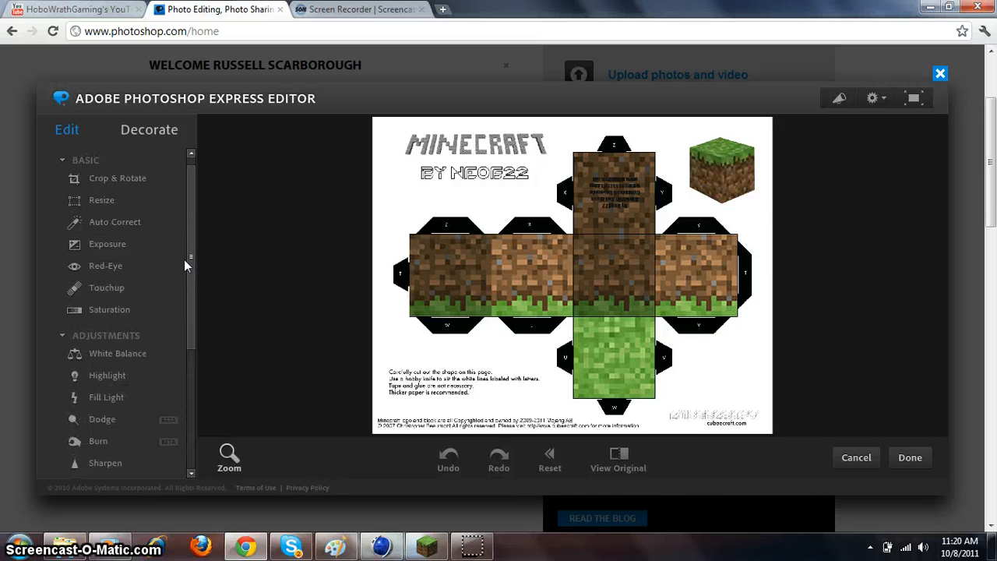
pyautogui.moveTo(205, 247)
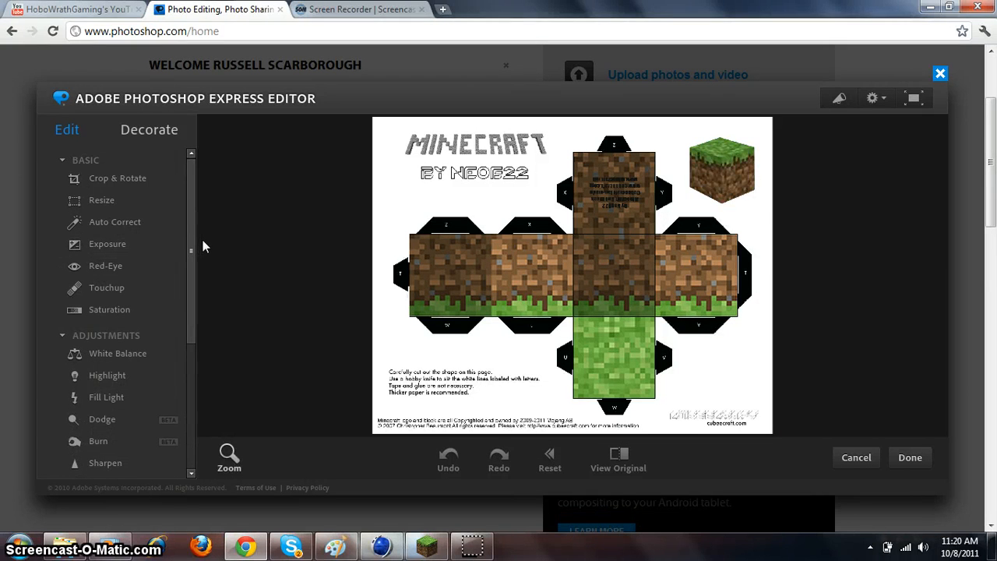
pyautogui.moveTo(914, 97)
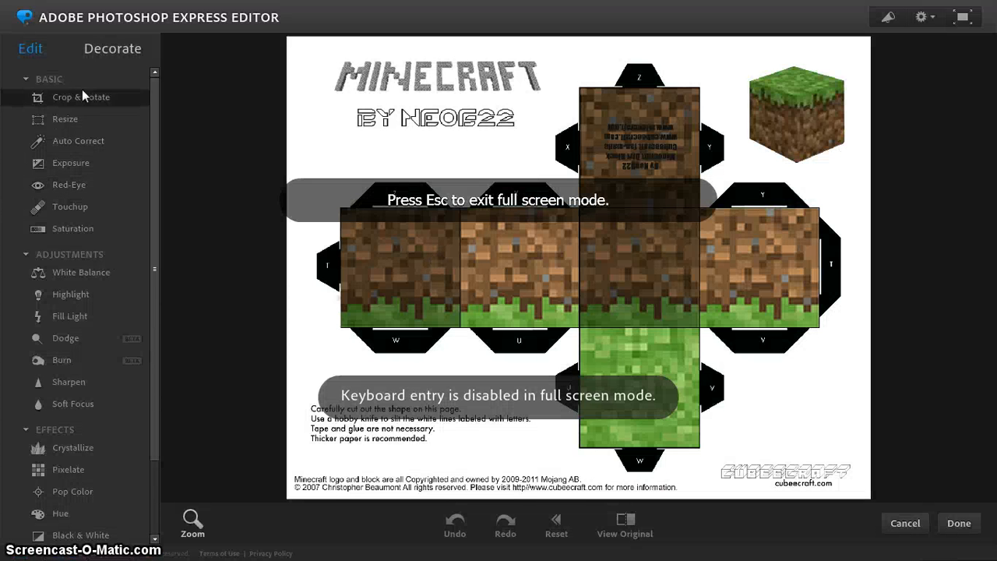
pyautogui.click(80, 96)
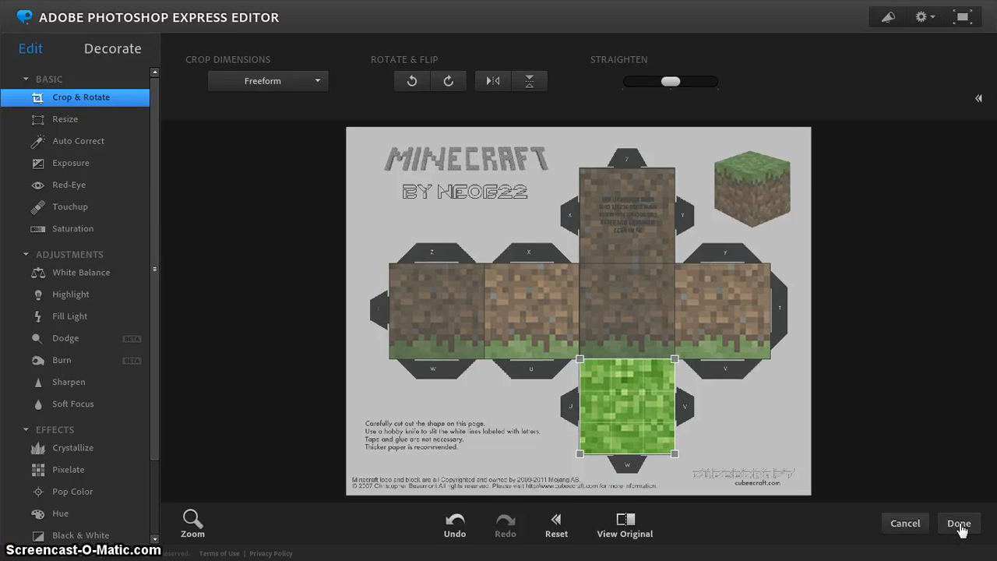
pyautogui.click(959, 522)
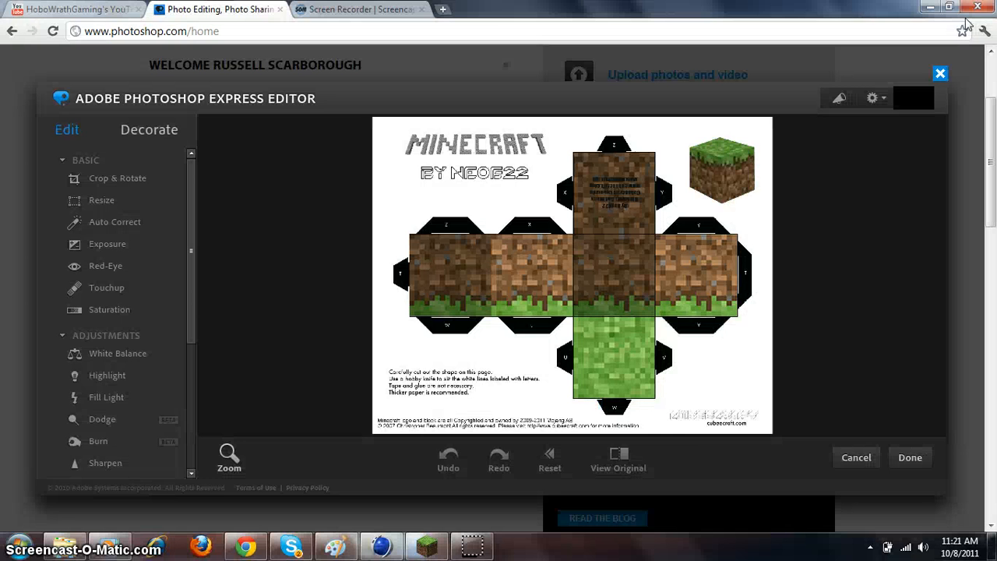
# - Discard the edit without saving and bring the Minecraft window forward
pyautogui.click(910, 457)
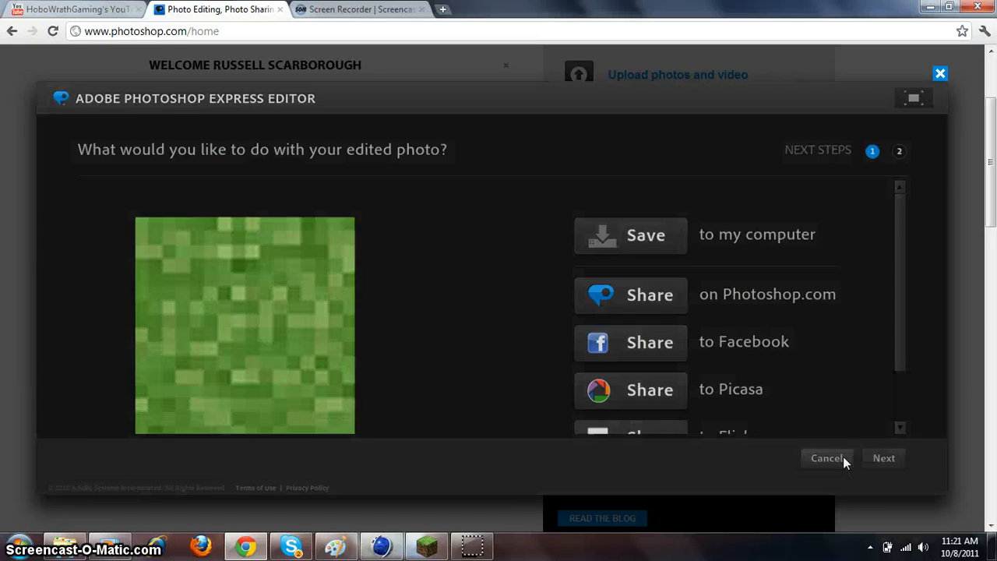
pyautogui.moveTo(607, 323)
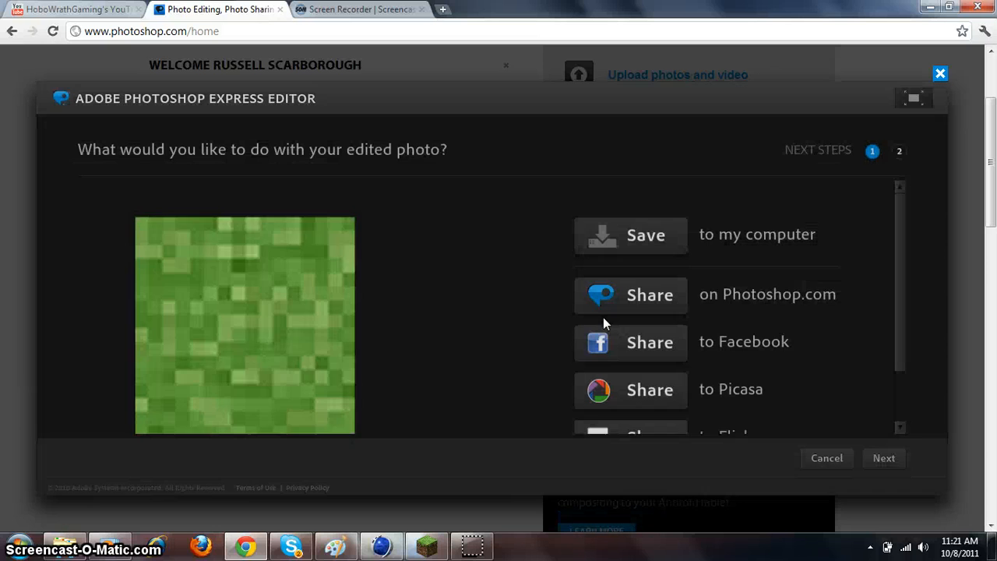
pyautogui.click(826, 458)
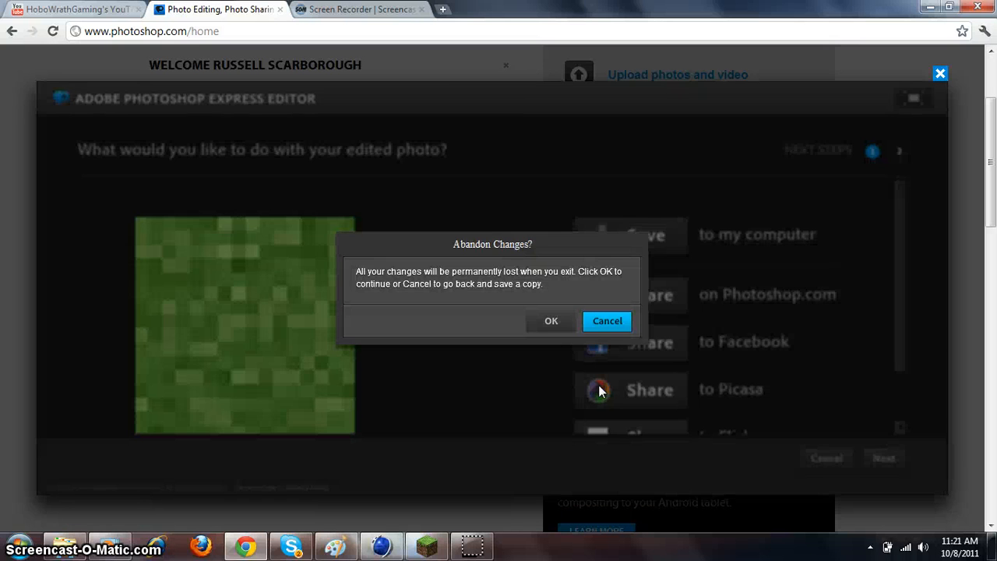
pyautogui.click(551, 320)
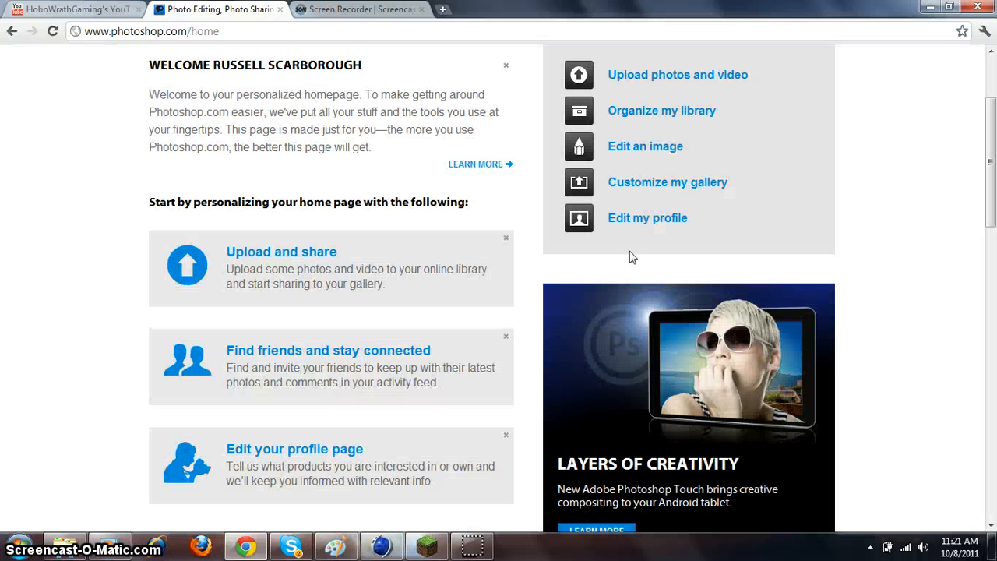
pyautogui.moveTo(644, 146)
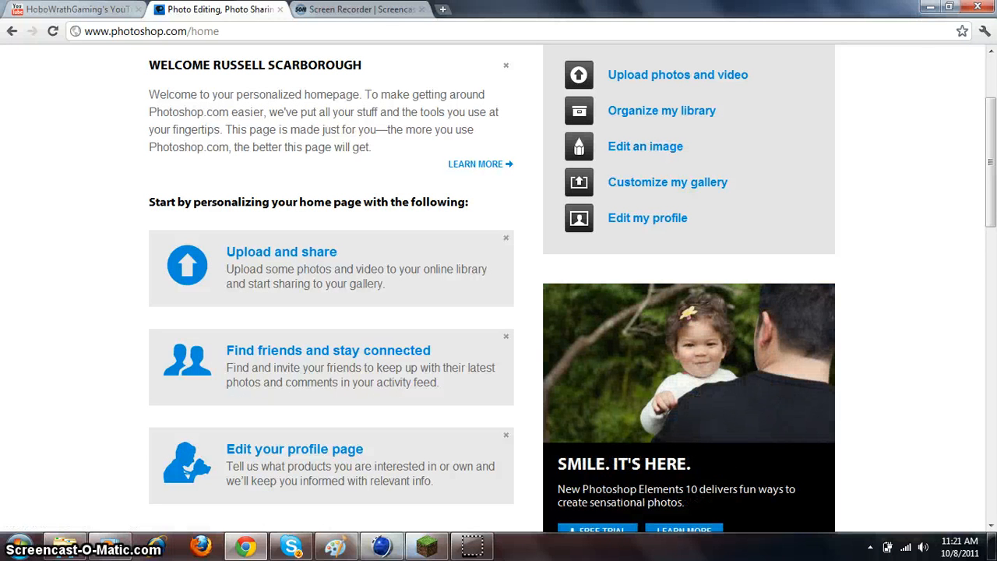
pyautogui.click(426, 545)
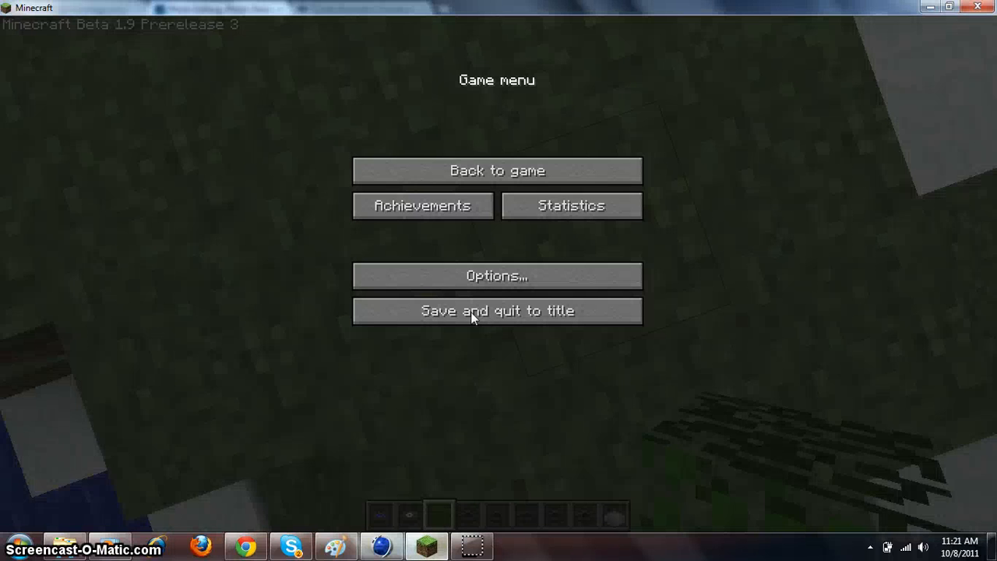
# - Create Mat.6 and load Grass Side into Mat.5's colour texture with Sampling None
pyautogui.click(381, 546)
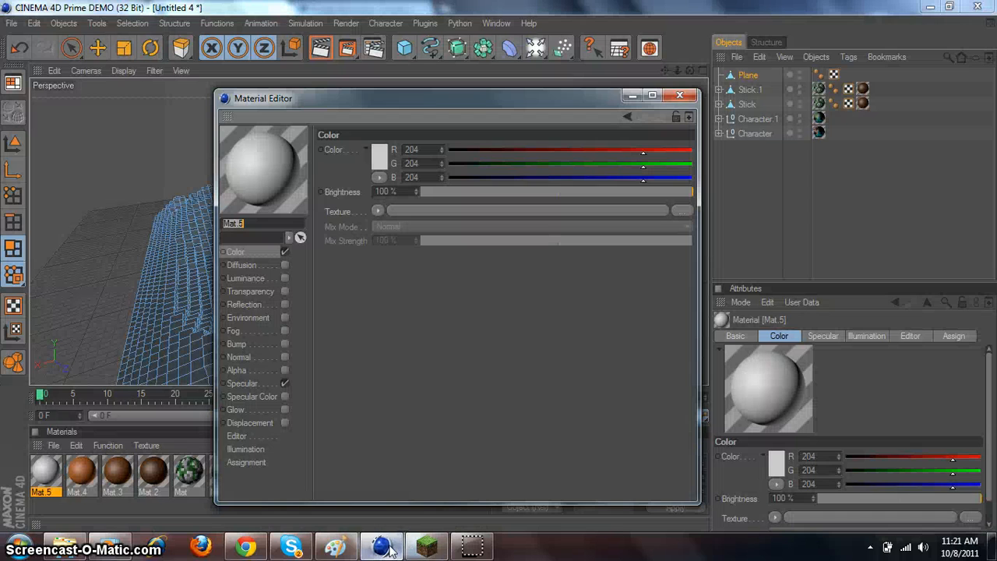
pyautogui.click(679, 95)
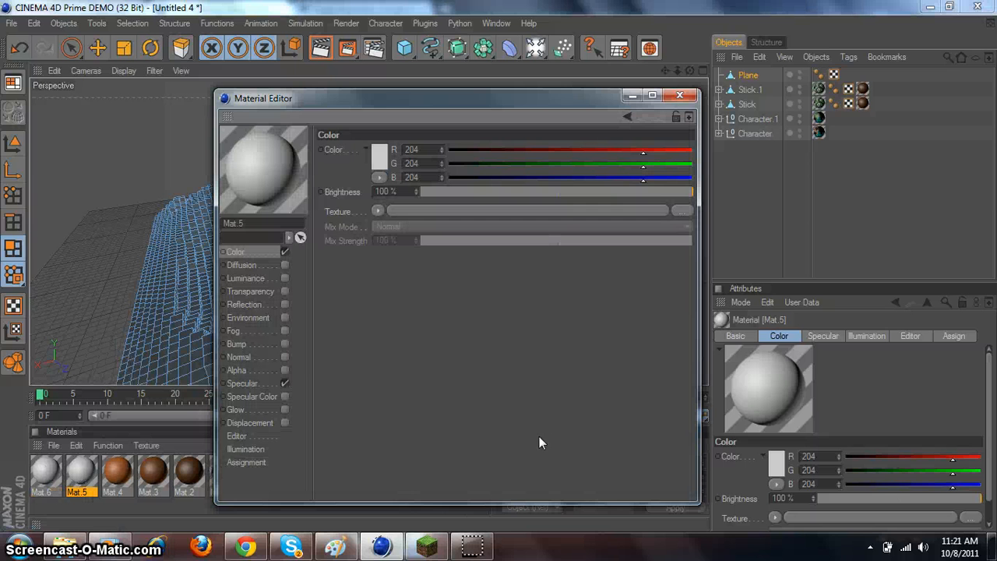
pyautogui.click(378, 210)
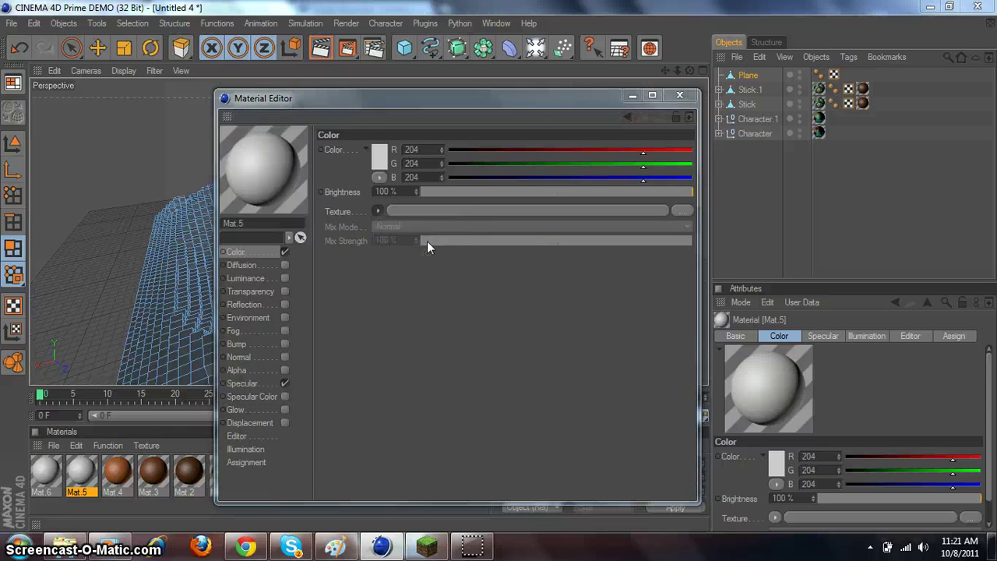
pyautogui.click(681, 211)
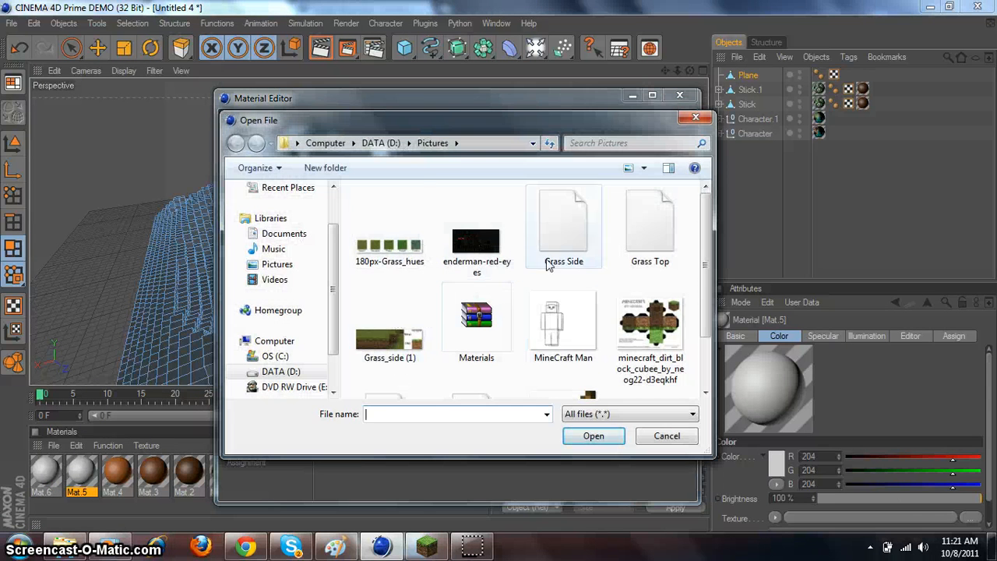
pyautogui.scroll(-3)
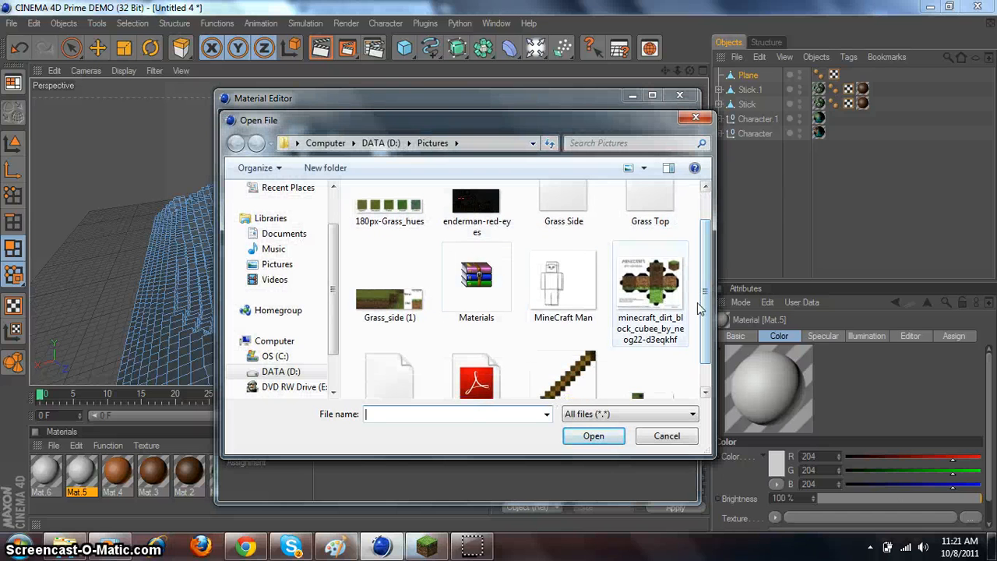
pyautogui.scroll(-3)
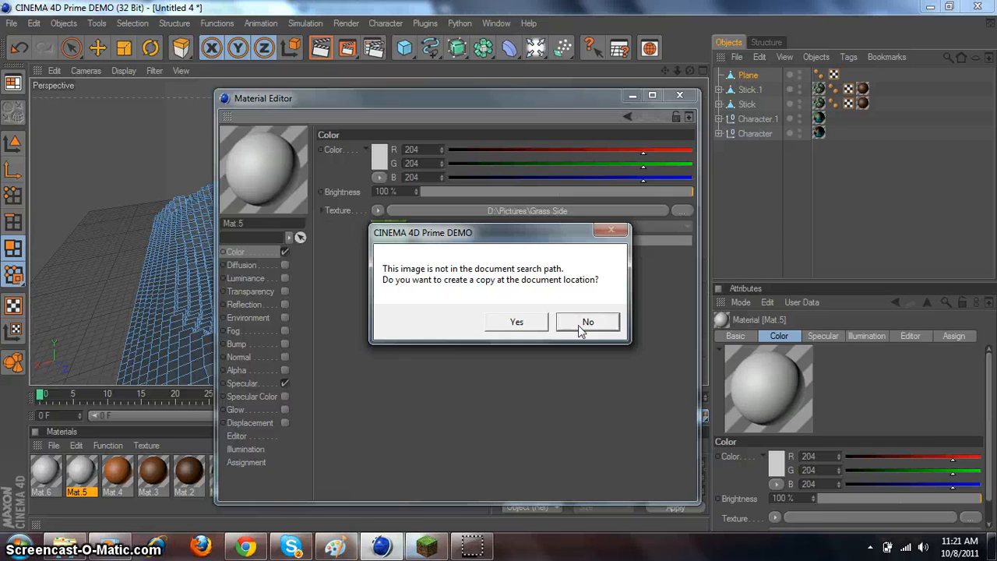
pyautogui.click(587, 322)
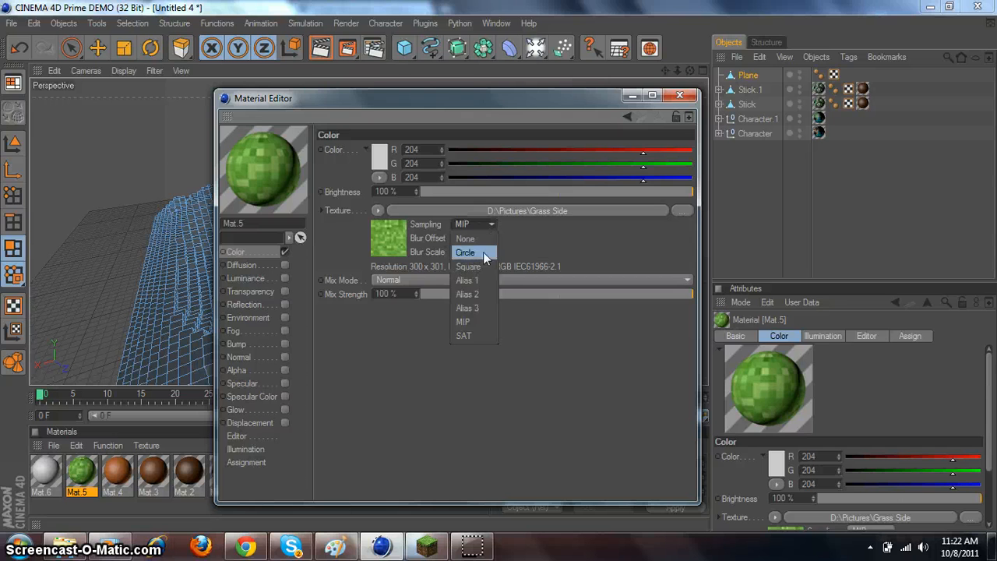
pyautogui.click(464, 238)
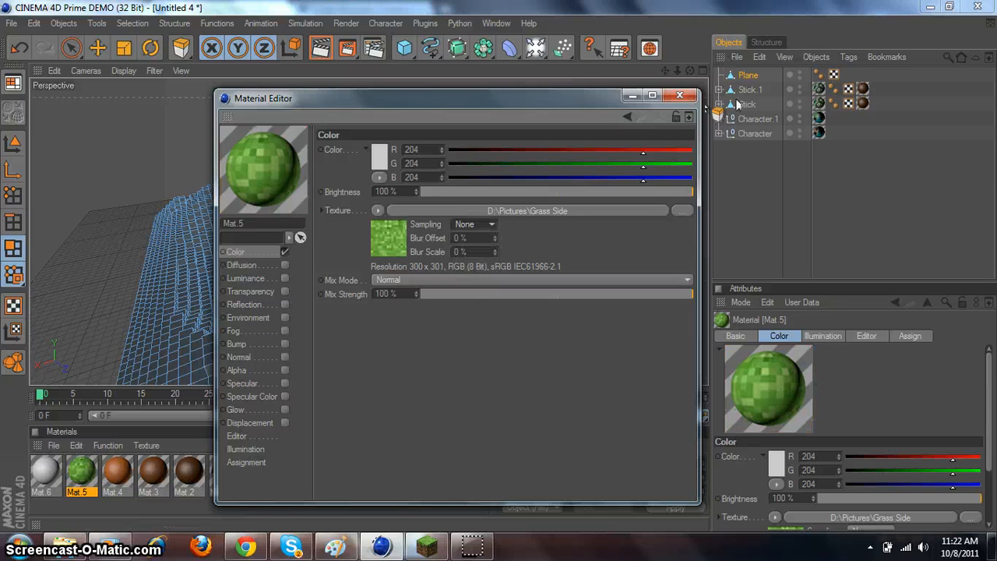
pyautogui.click(680, 95)
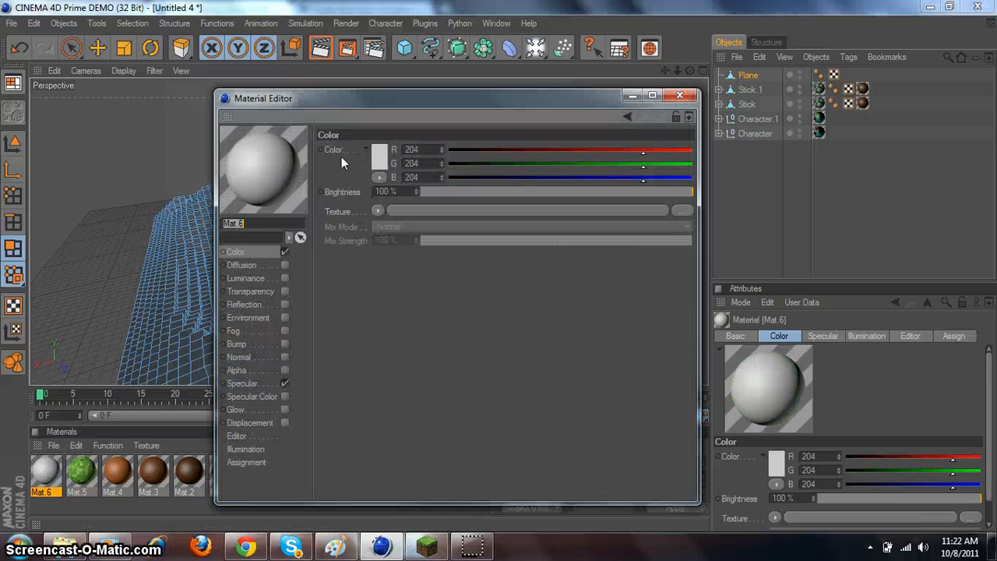
# - Load Grass Top as Mat.6's colour texture, set Sampling to None, close the editor
pyautogui.click(379, 211)
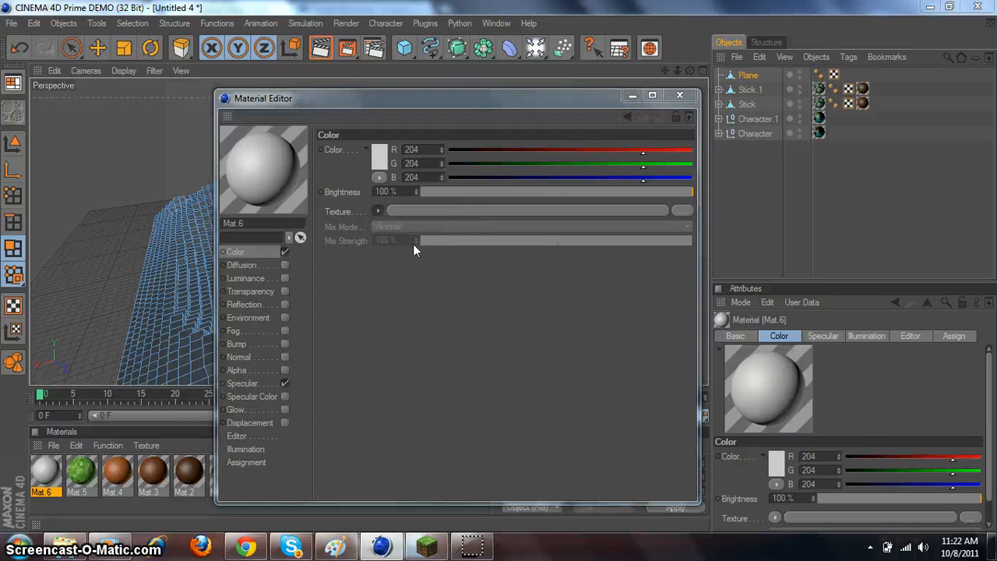
pyautogui.click(682, 210)
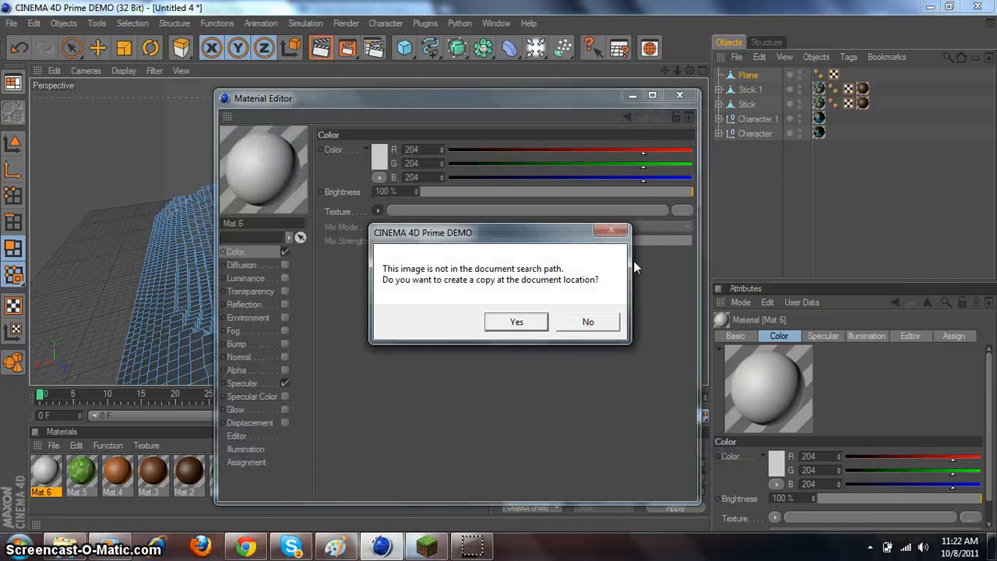
pyautogui.click(587, 322)
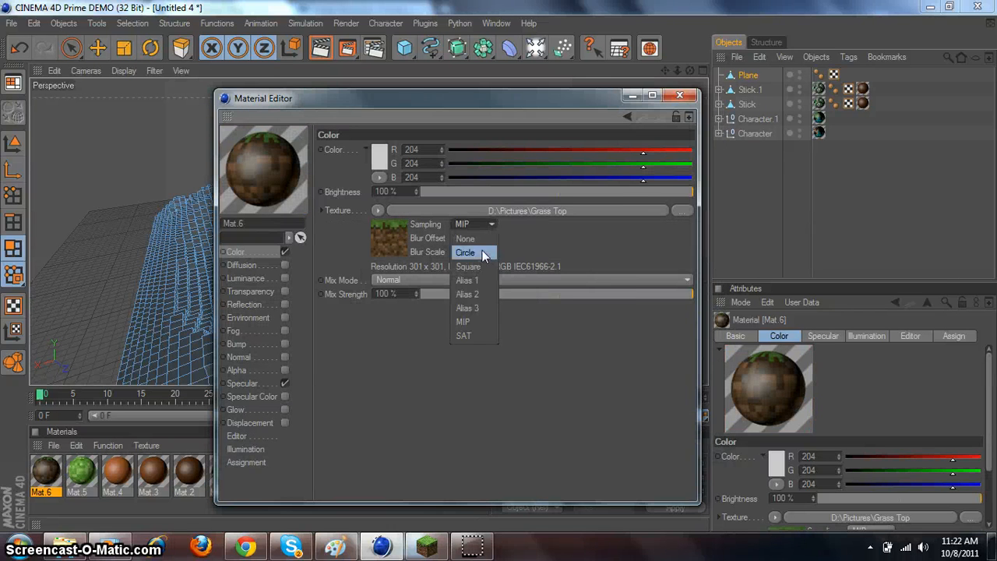
pyautogui.click(465, 238)
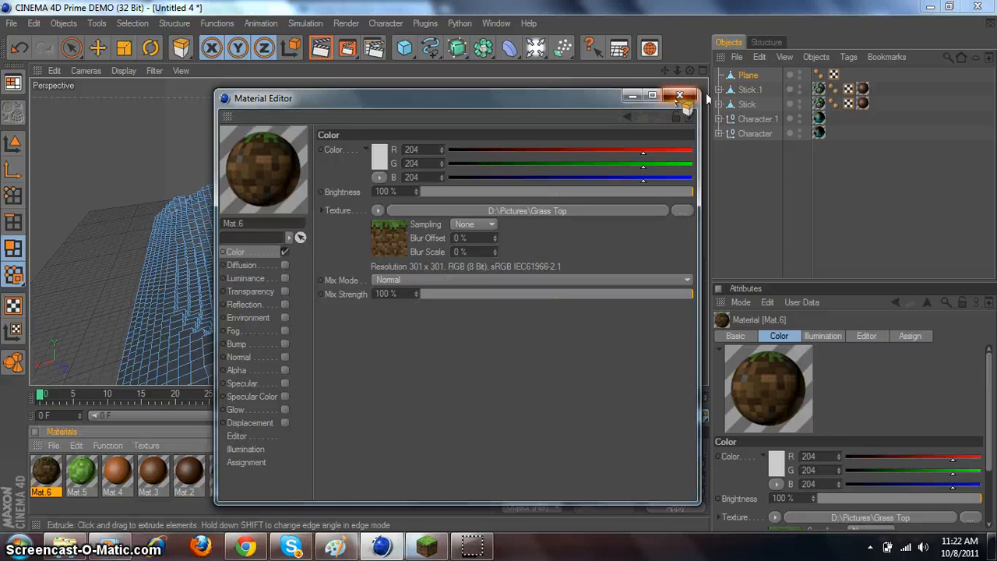
pyautogui.click(679, 95)
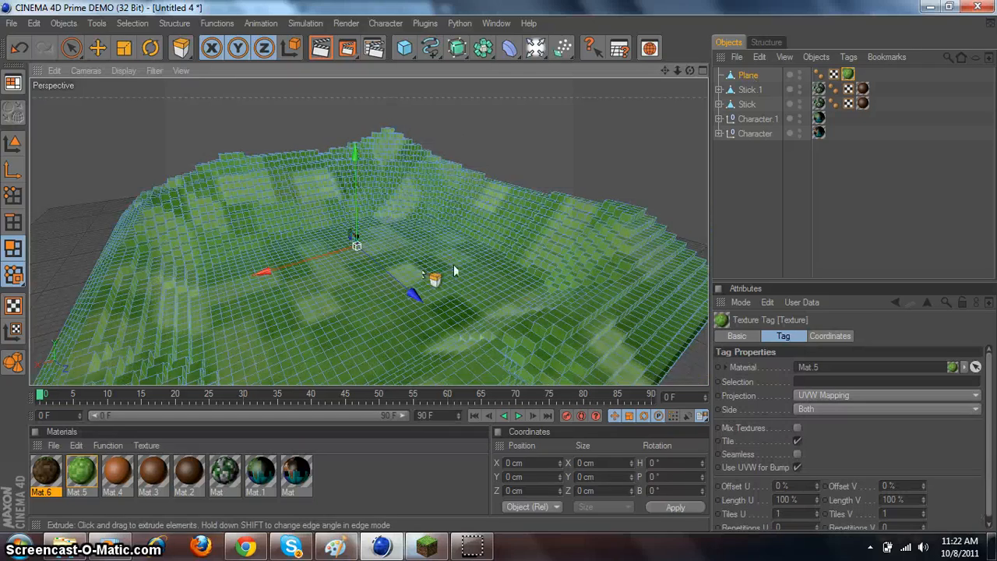
# - Apply Mat.5 to the terrain plane and view the grassy ground from above
pyautogui.moveTo(454, 270); pyautogui.dragTo(573, 166)
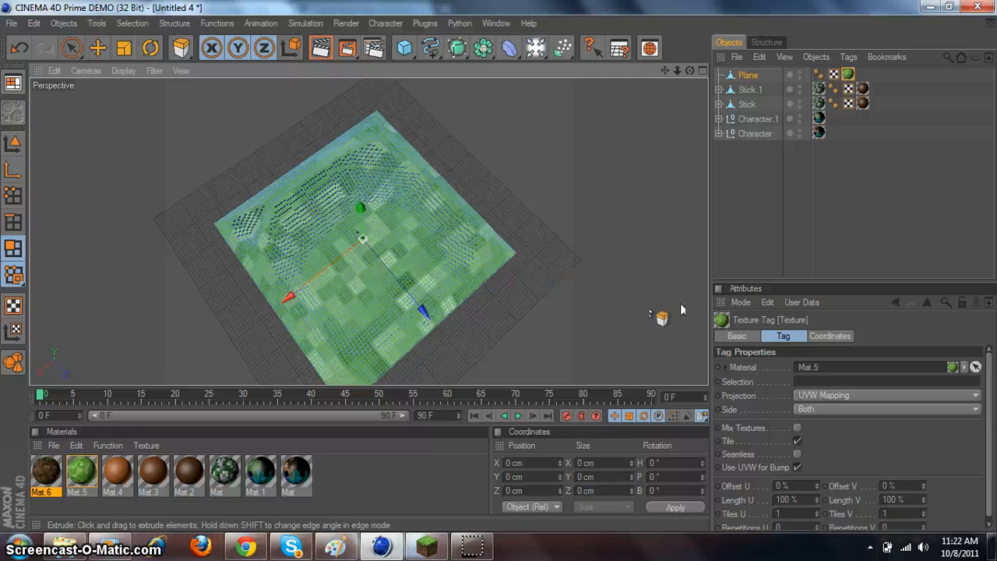
pyautogui.moveTo(754, 402)
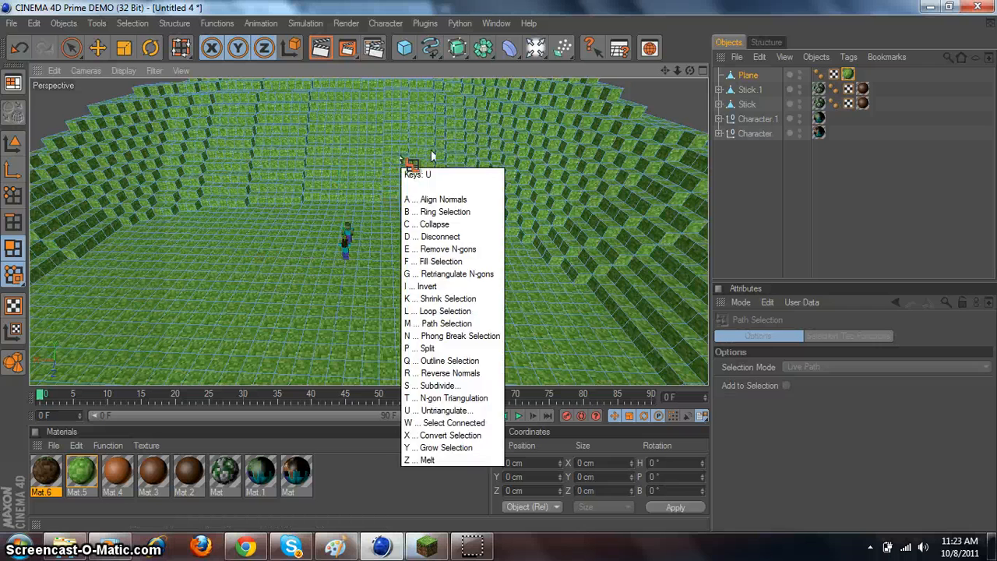
# - Set the grass texture projection to Cubic and loop-select the terrace wall base
pyautogui.click(444, 310)
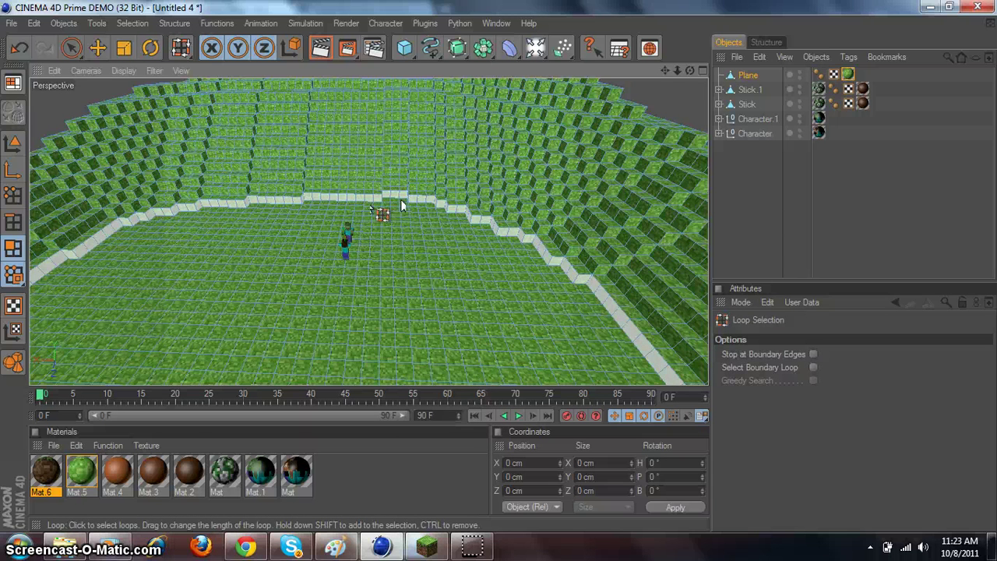
pyautogui.click(382, 216)
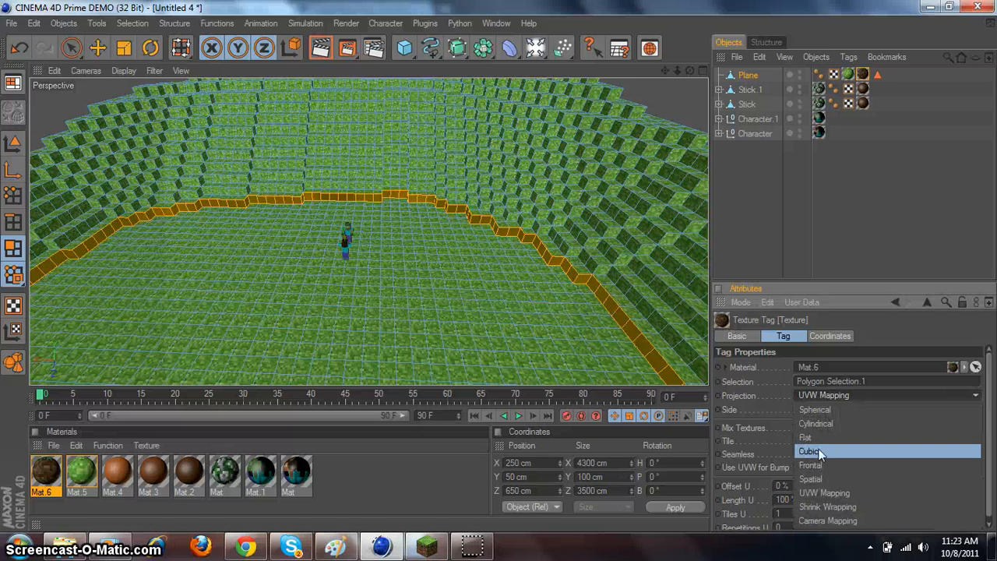
pyautogui.click(810, 451)
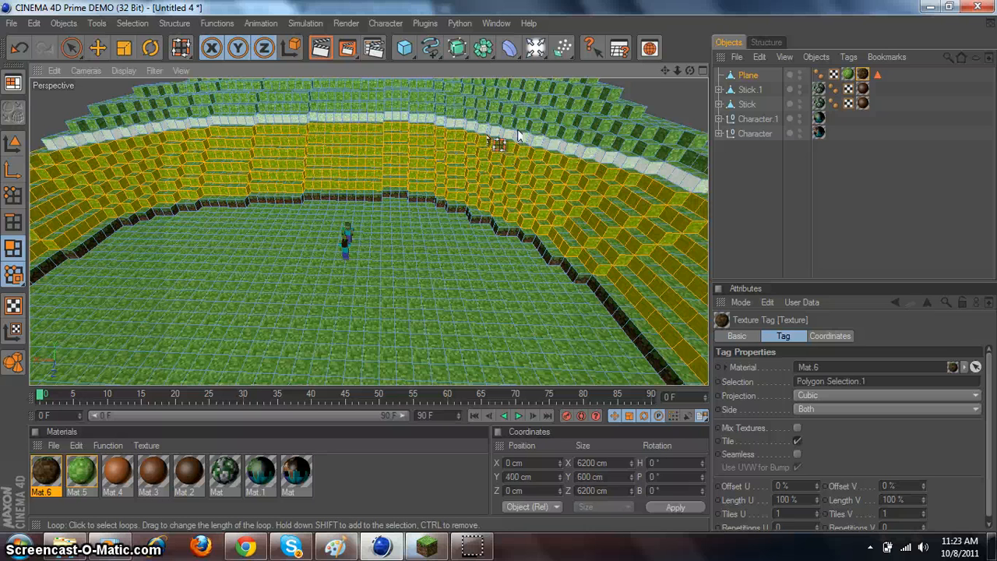
# - Add the higher terrace wall rings to the selection and set Mat.6's projection
pyautogui.click(490, 125)
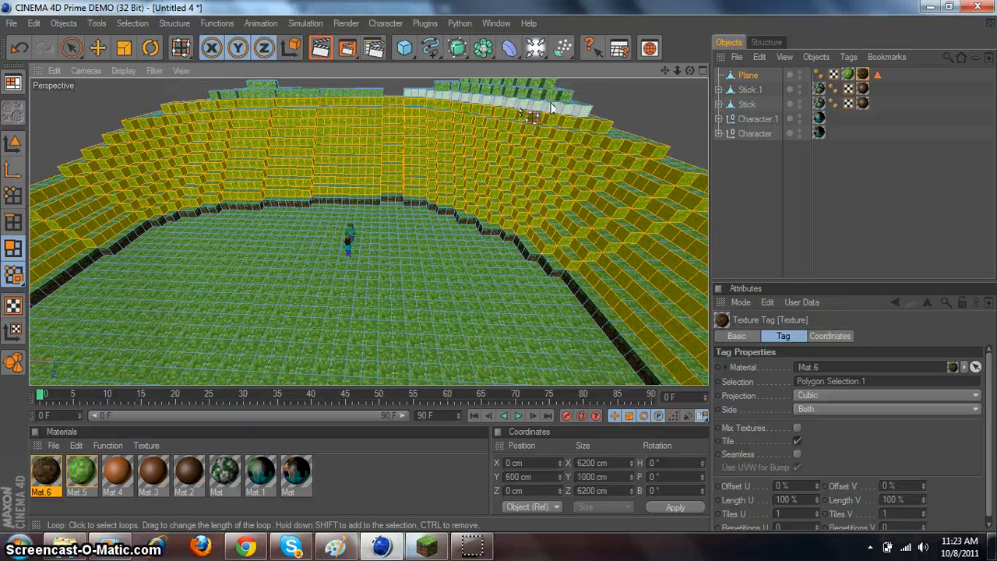
pyautogui.click(358, 101)
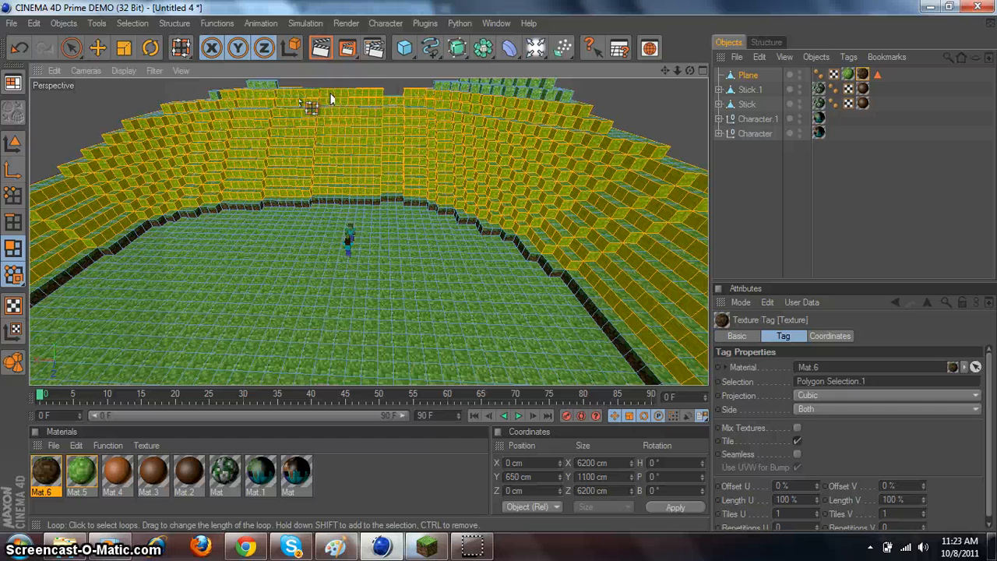
pyautogui.click(491, 90)
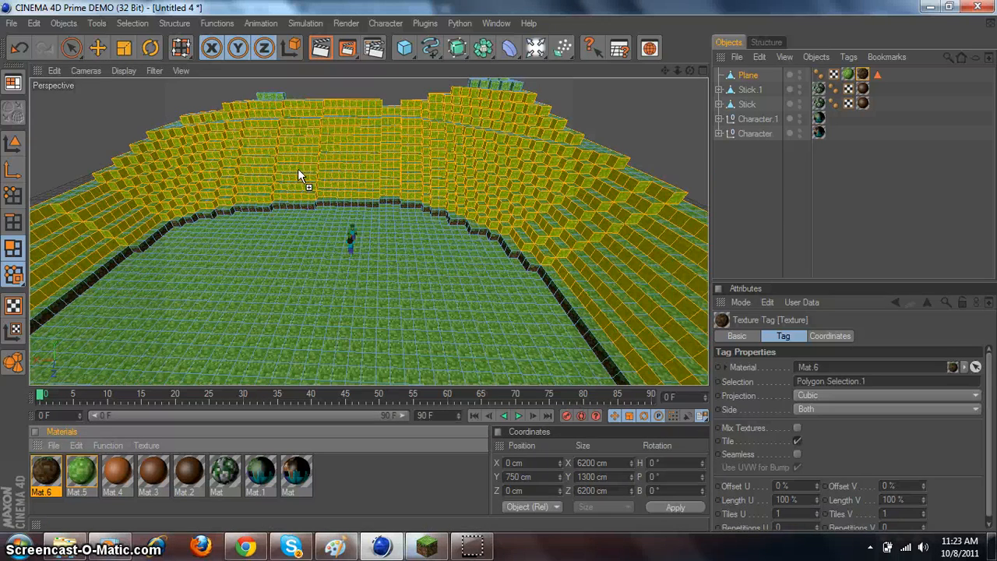
pyautogui.click(312, 185)
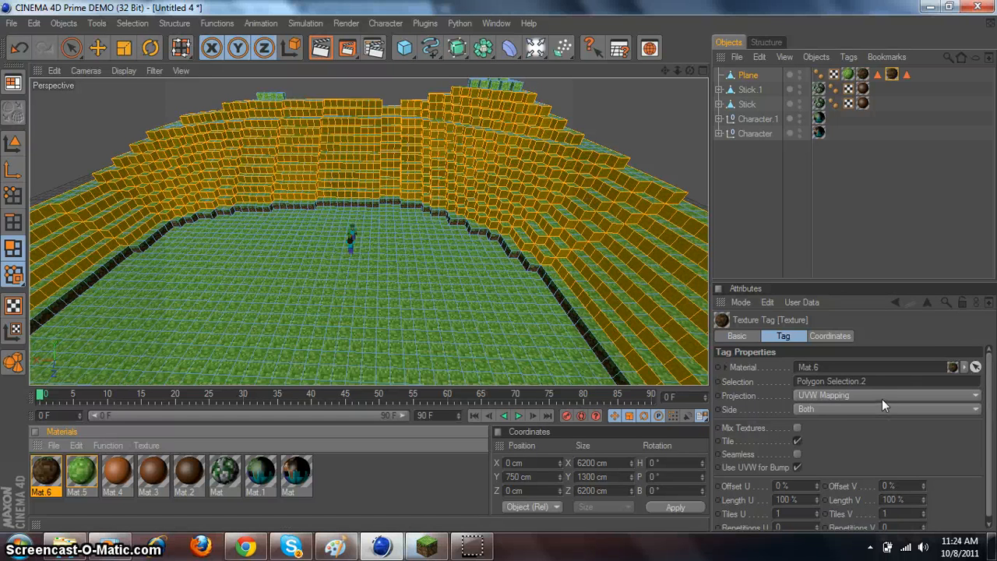
pyautogui.click(884, 395)
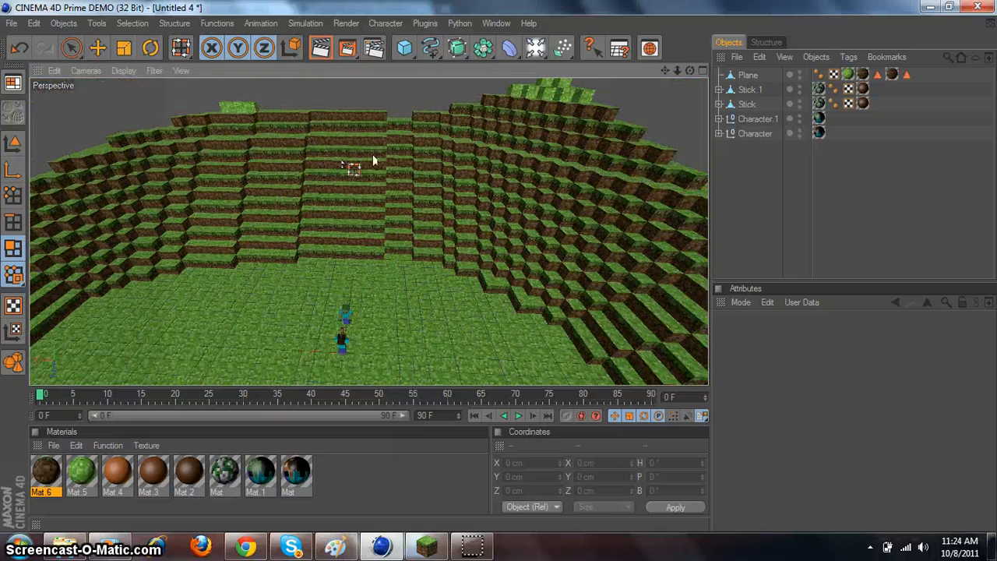
# - Select Plane's upper hilltop polygon rings and give them Mat.6 with Cubic projection
pyautogui.moveTo(374, 159); pyautogui.dragTo(370, 257)
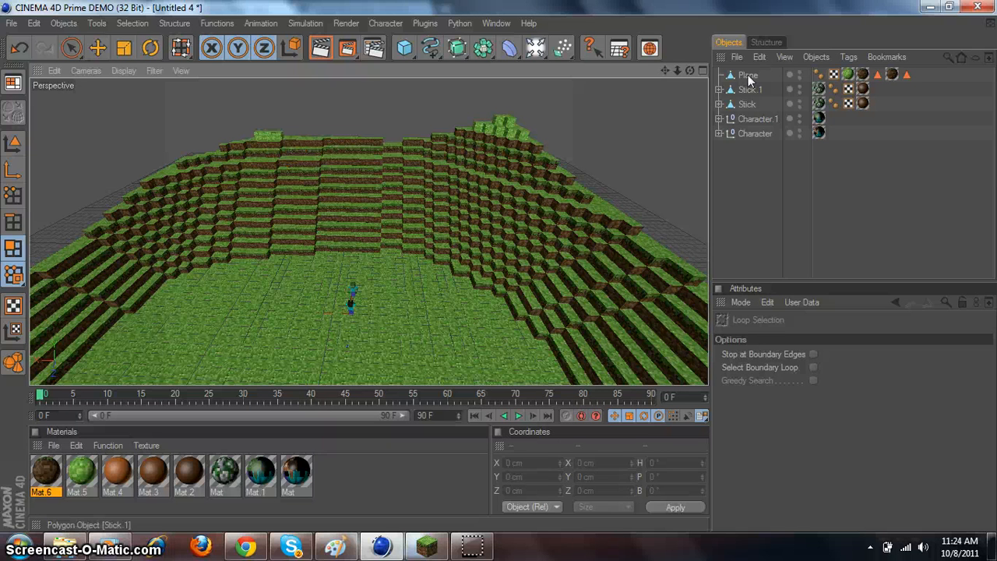
pyautogui.click(749, 75)
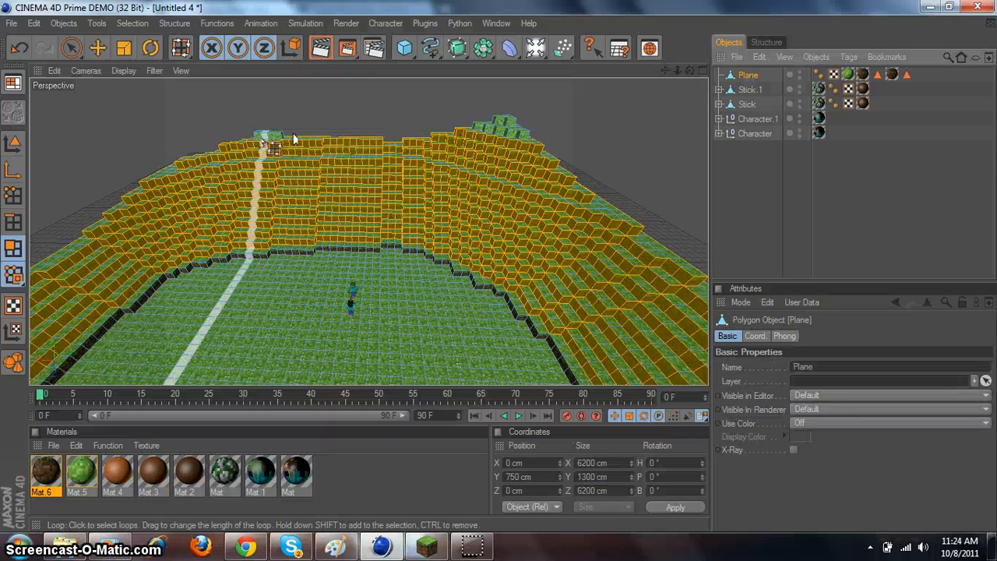
pyautogui.click(149, 48)
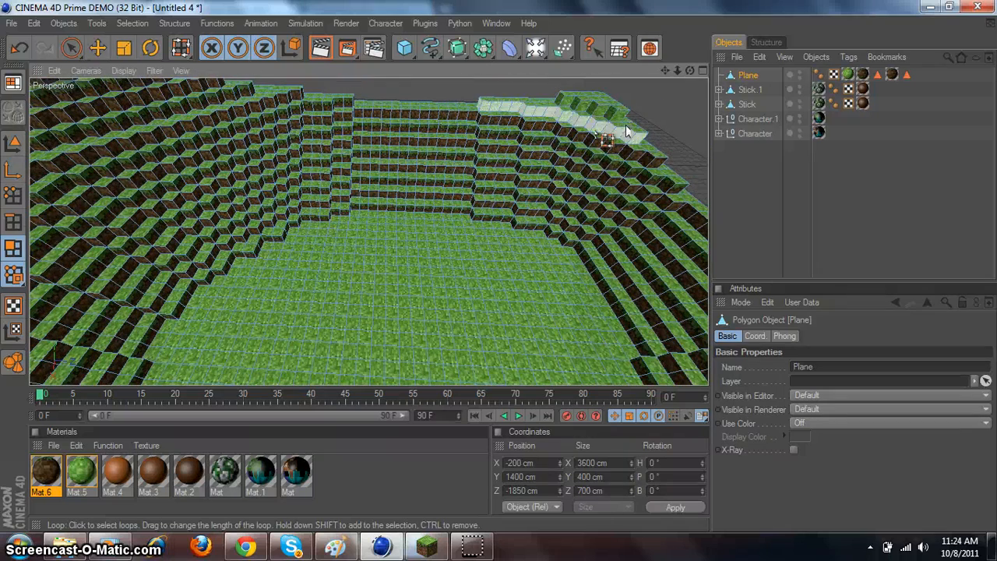
pyautogui.click(603, 117)
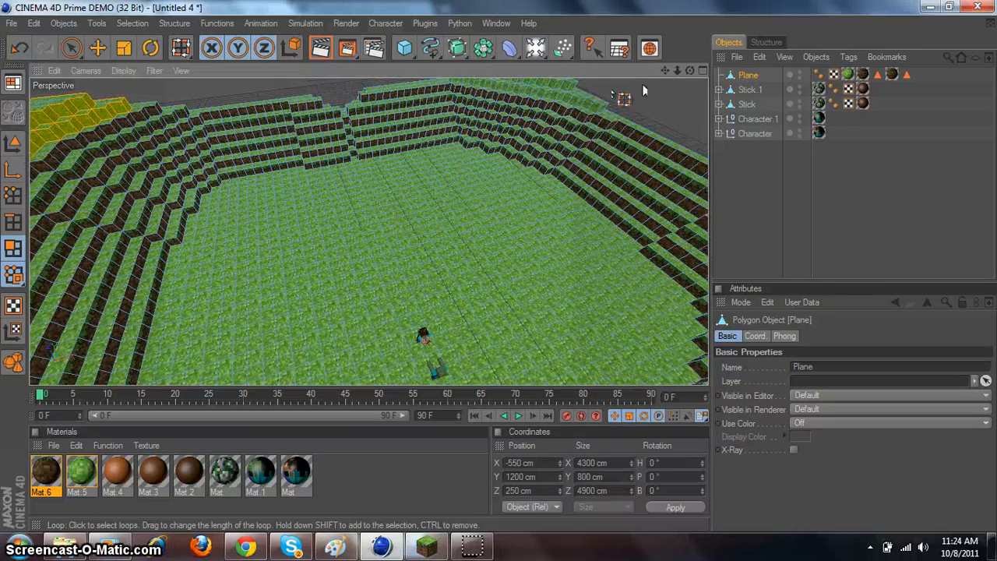
pyautogui.moveTo(623, 101); pyautogui.dragTo(545, 120)
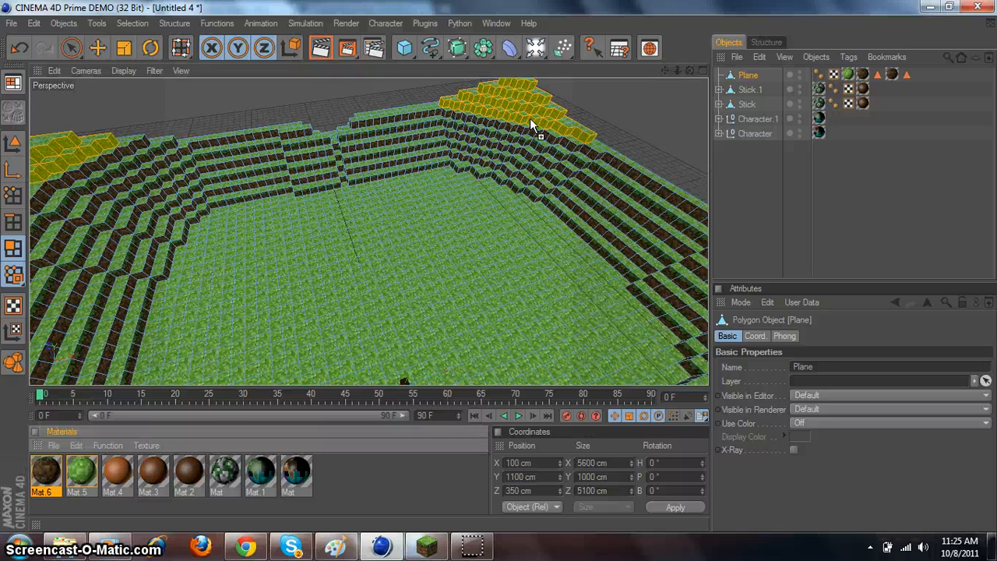
pyautogui.click(921, 74)
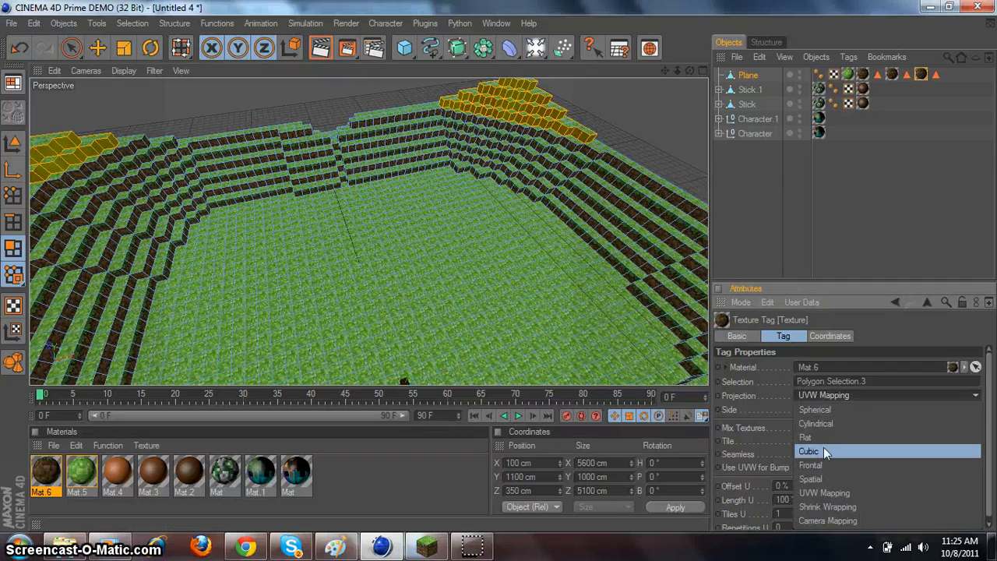
pyautogui.click(808, 451)
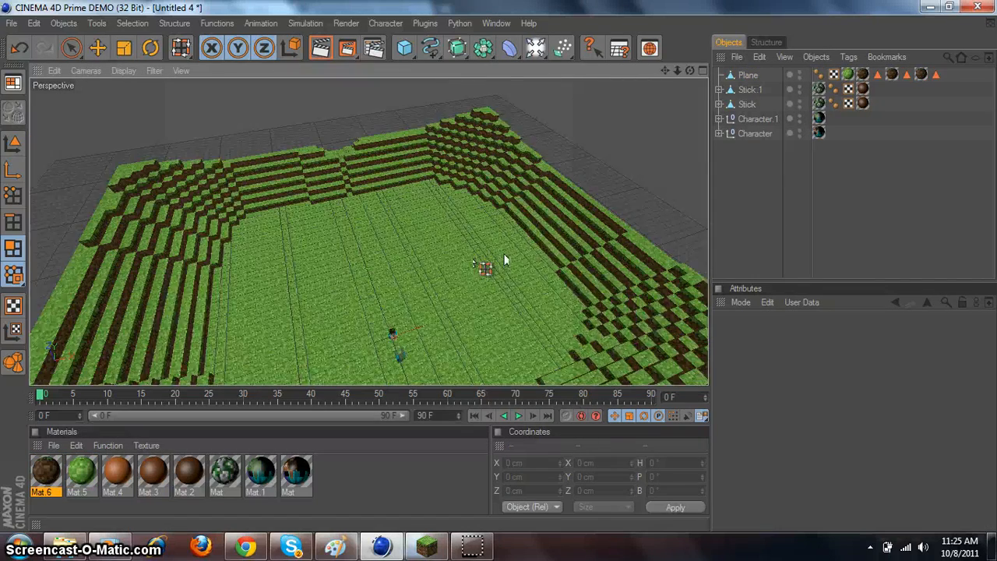
pyautogui.moveTo(504, 261); pyautogui.dragTo(547, 251)
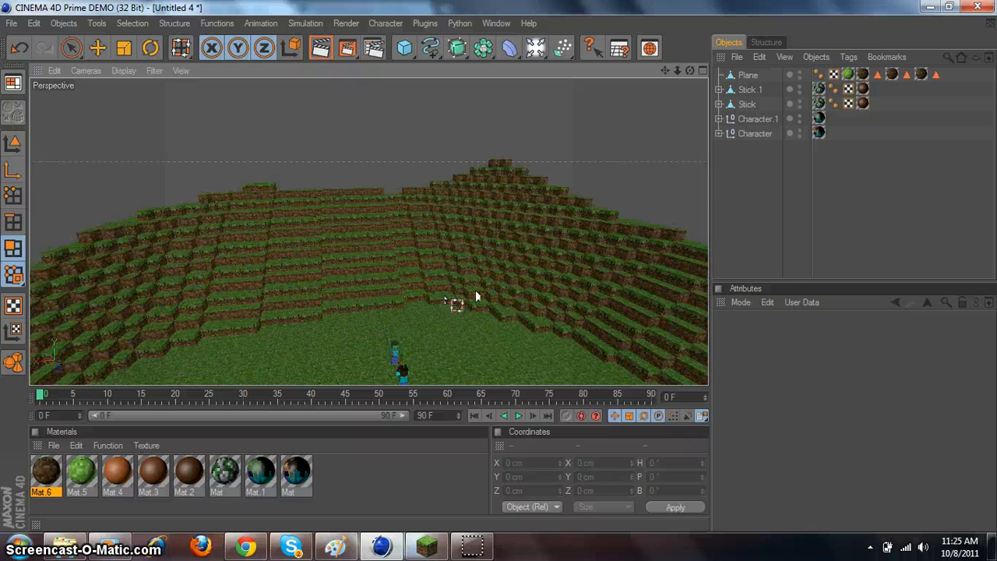
pyautogui.moveTo(514, 312)
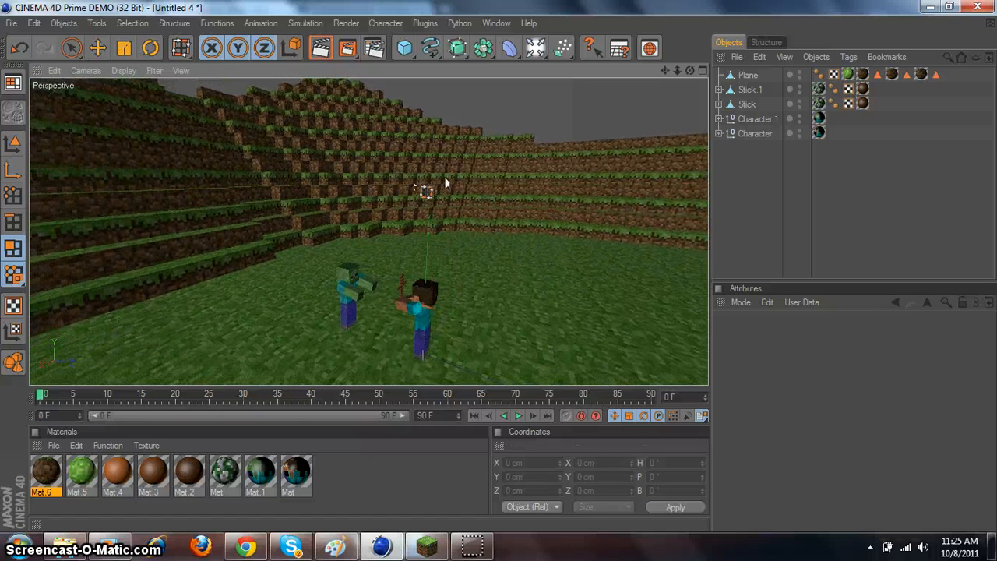
pyautogui.moveTo(321, 48)
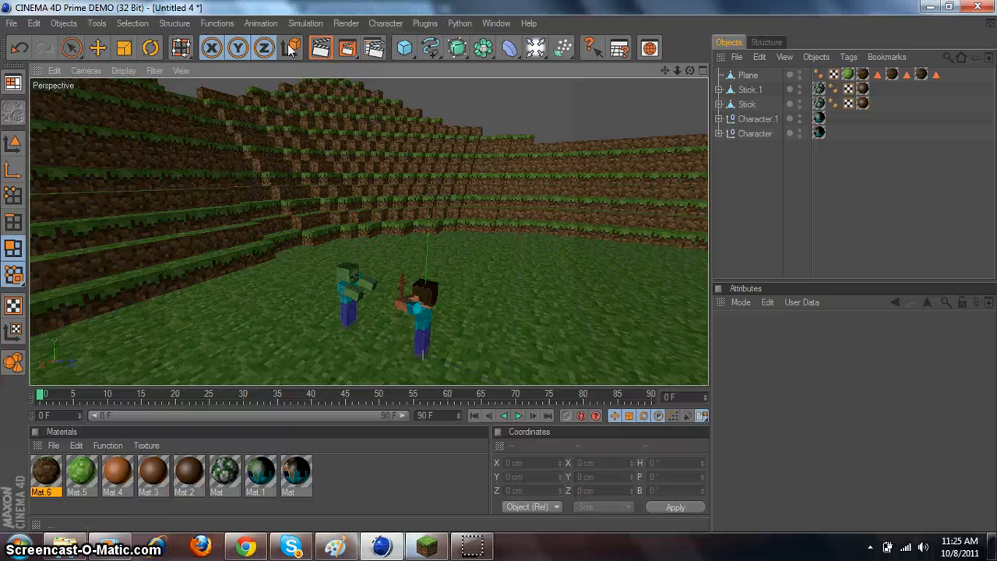
pyautogui.moveTo(321, 49)
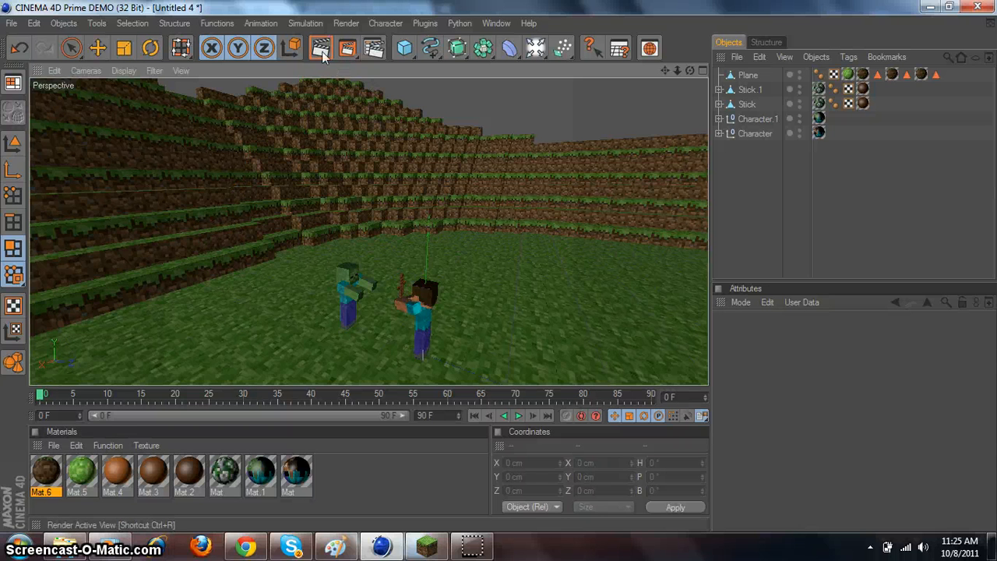
# - Render the active view of the terraces with the zombie and Steve
pyautogui.click(320, 48)
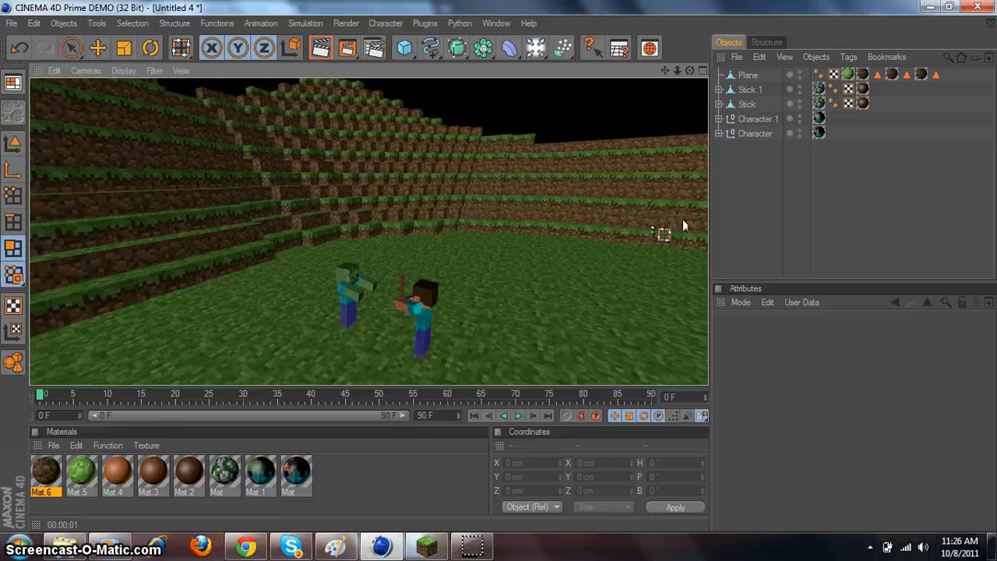
pyautogui.moveTo(584, 206)
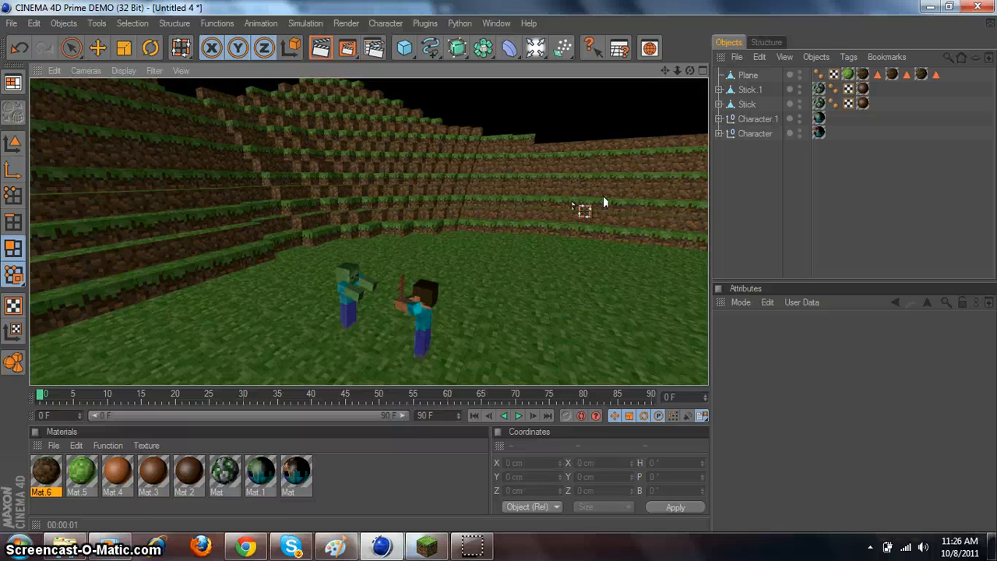
pyautogui.moveTo(492, 272)
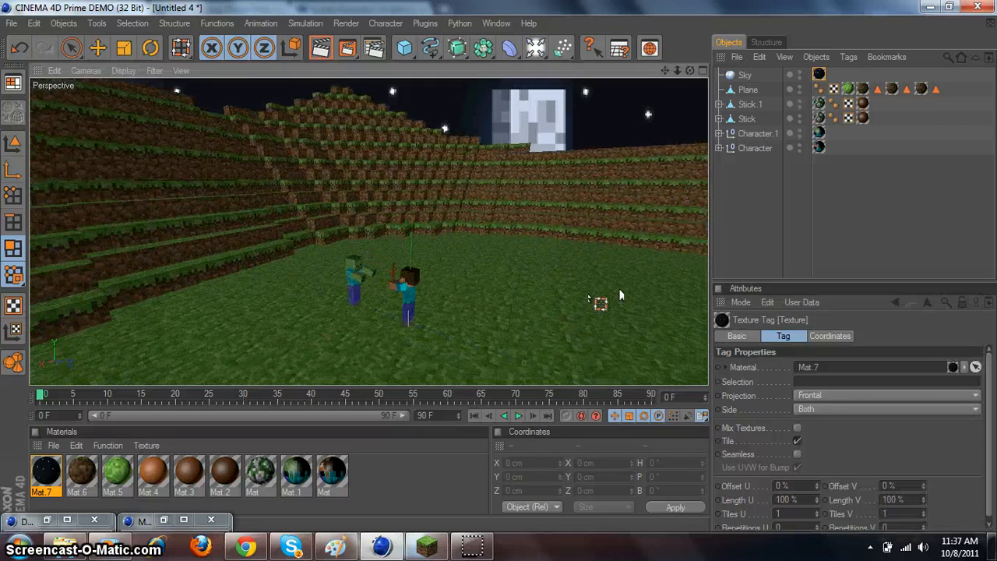
pyautogui.moveTo(675, 134)
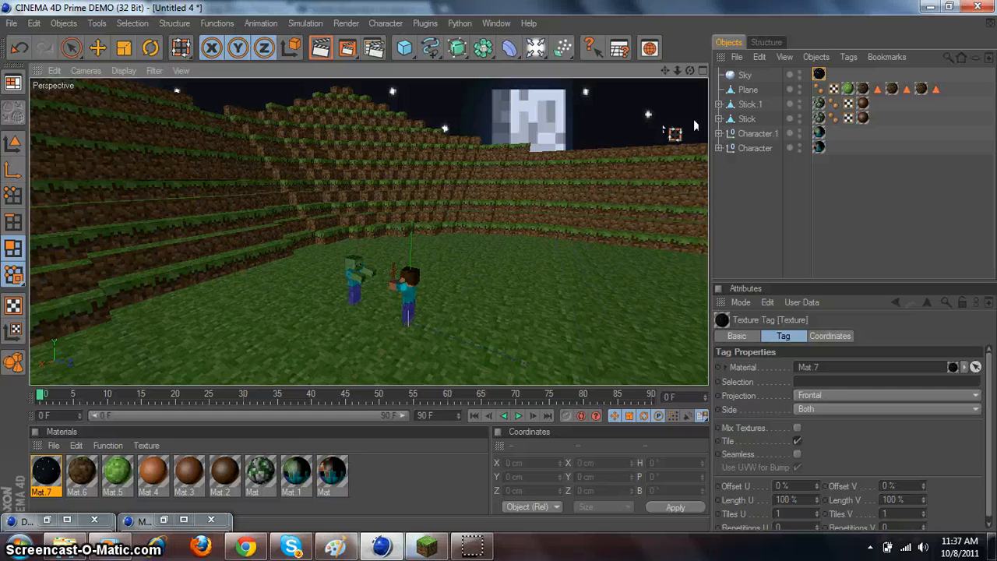
pyautogui.moveTo(295, 438)
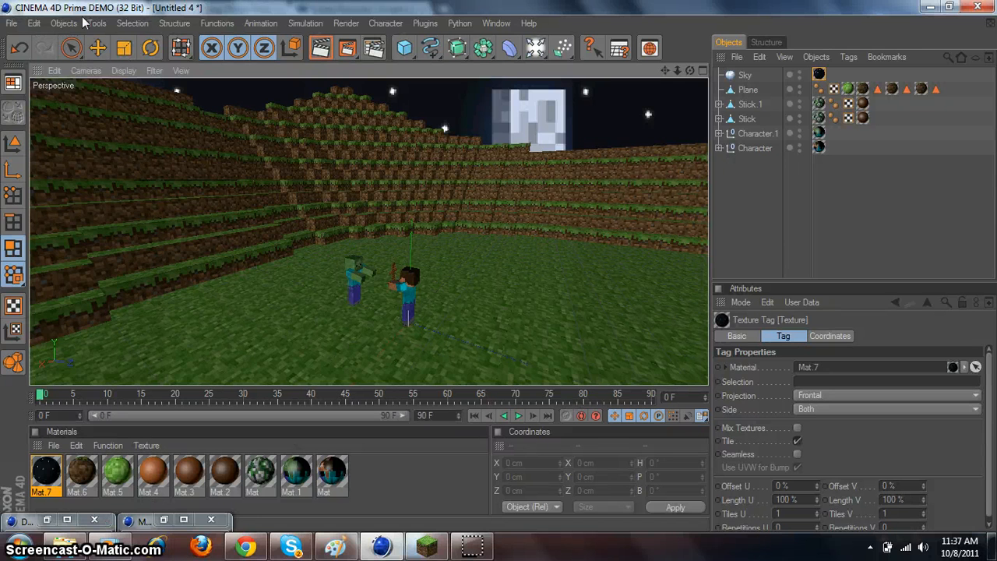
pyautogui.moveTo(548, 65)
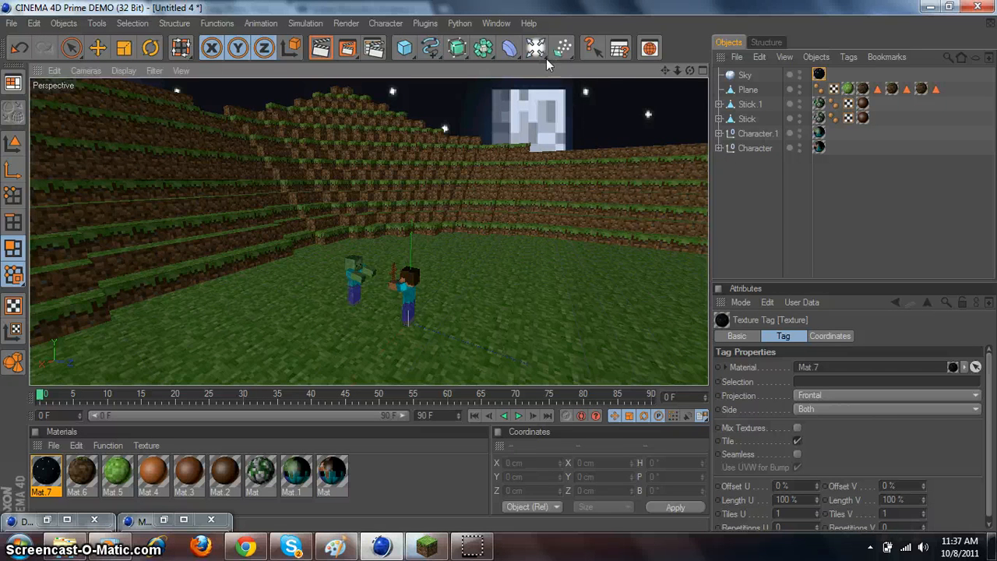
# - Add a Sky object from the Light/Scene toolbar menu
pyautogui.click(535, 48)
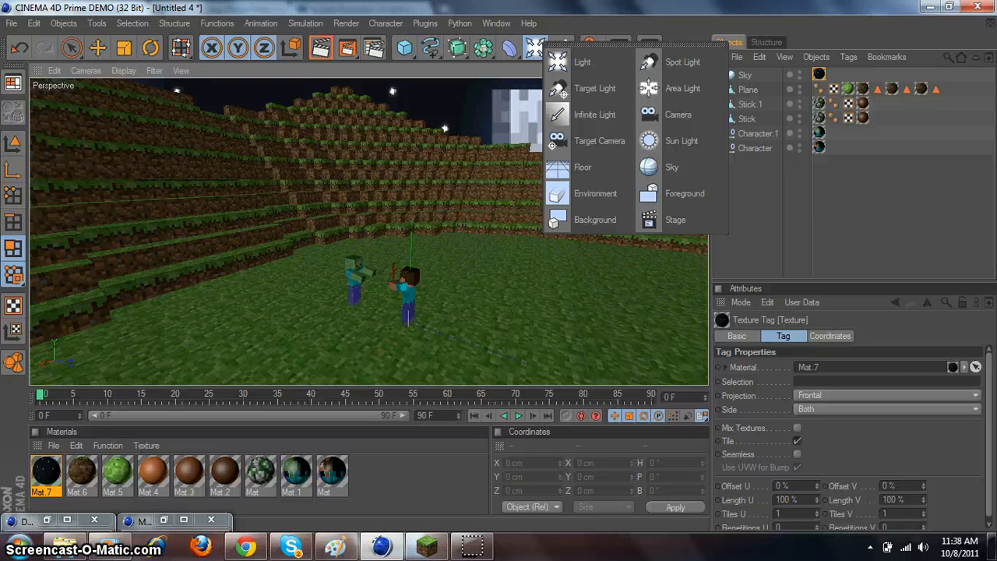
pyautogui.moveTo(672, 167)
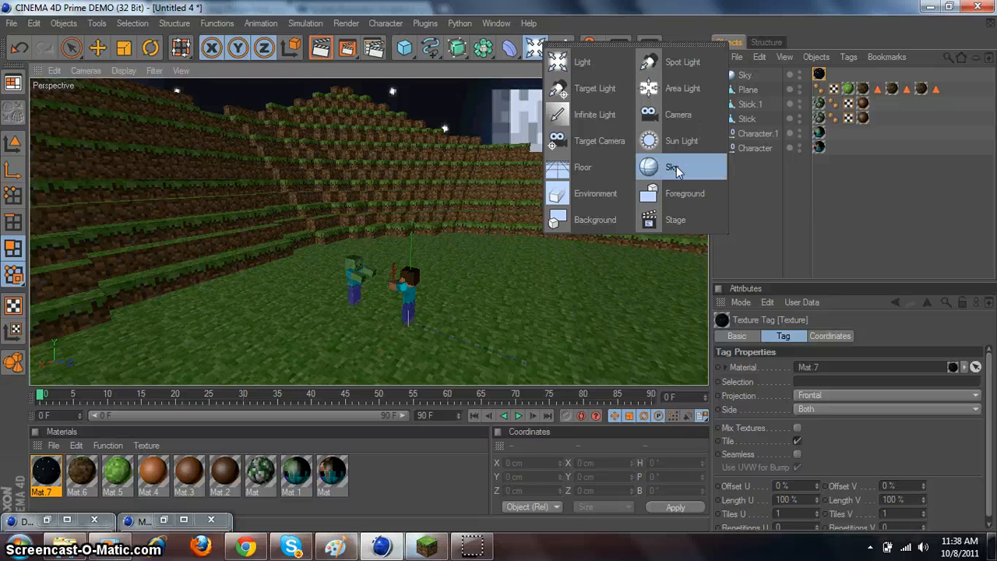
pyautogui.click(672, 167)
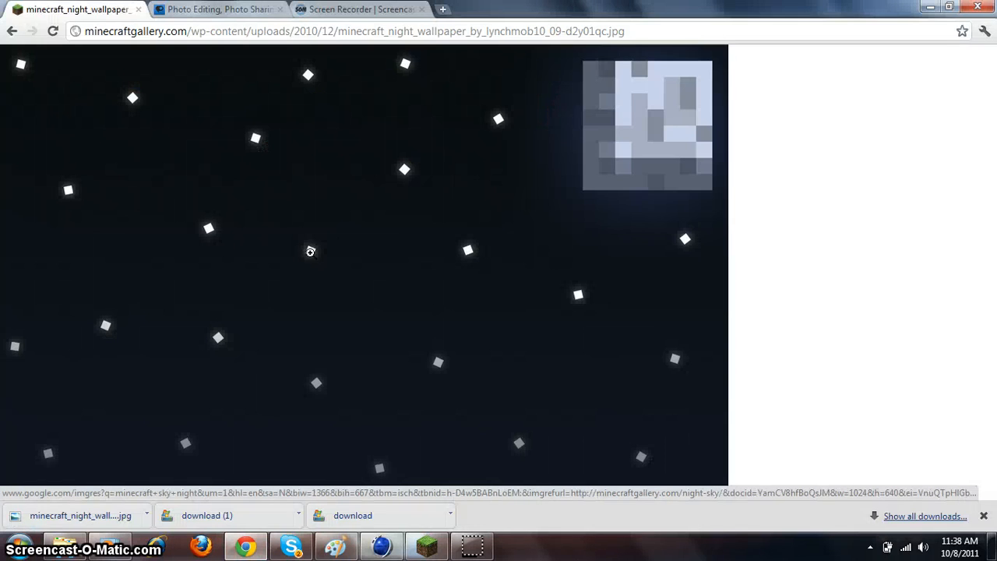
pyautogui.moveTo(345, 213)
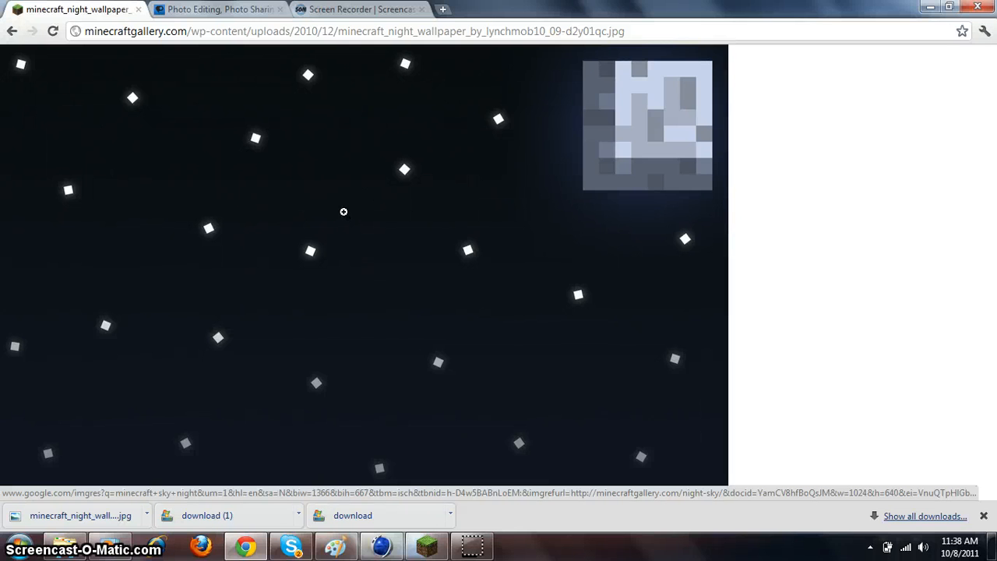
pyautogui.moveTo(450, 266)
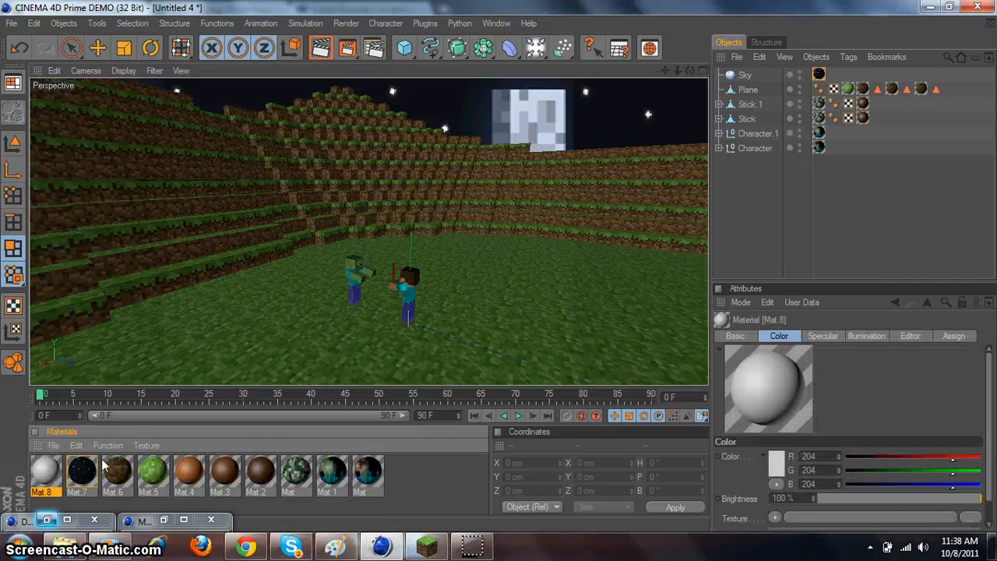
# - Load the Minecraft night wallpaper as Mat.8's Color texture, copied locally, with Sampling None
pyautogui.doubleClick(44, 473)
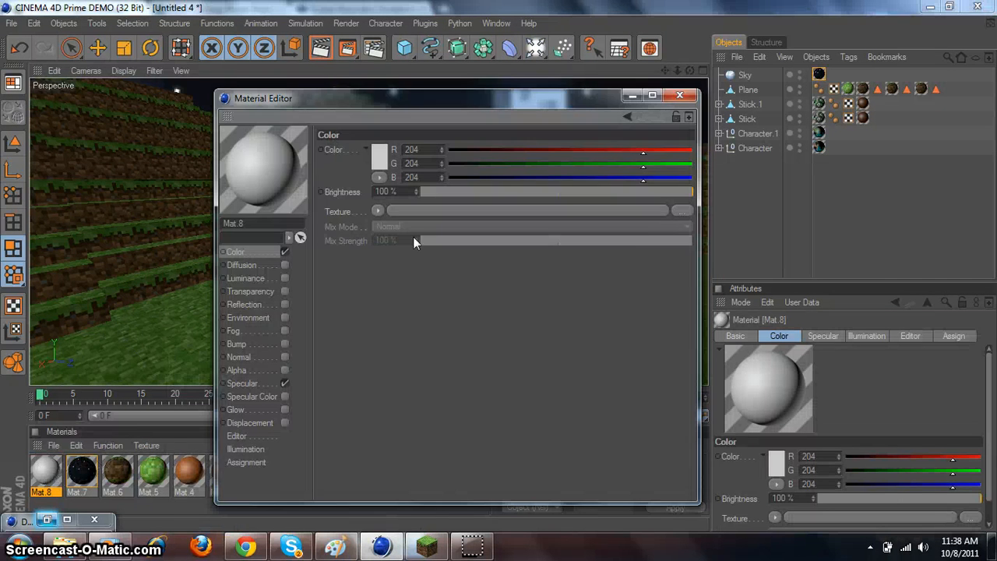
pyautogui.click(378, 210)
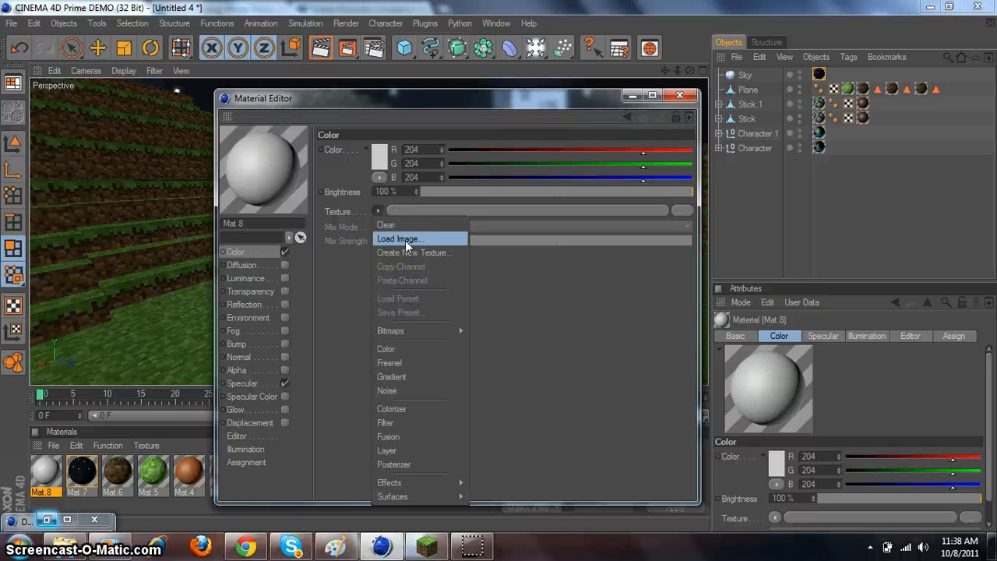
pyautogui.click(400, 239)
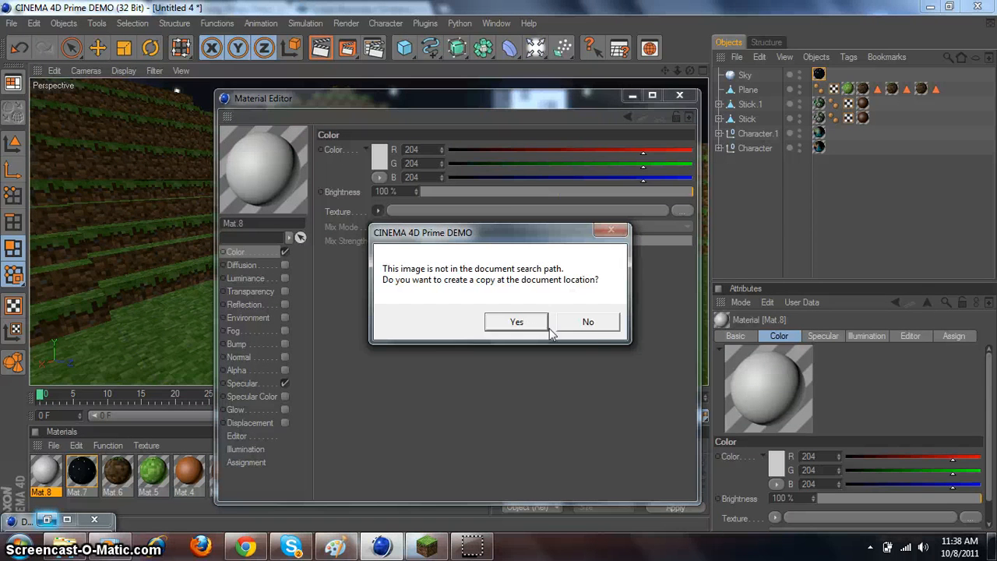
pyautogui.click(587, 321)
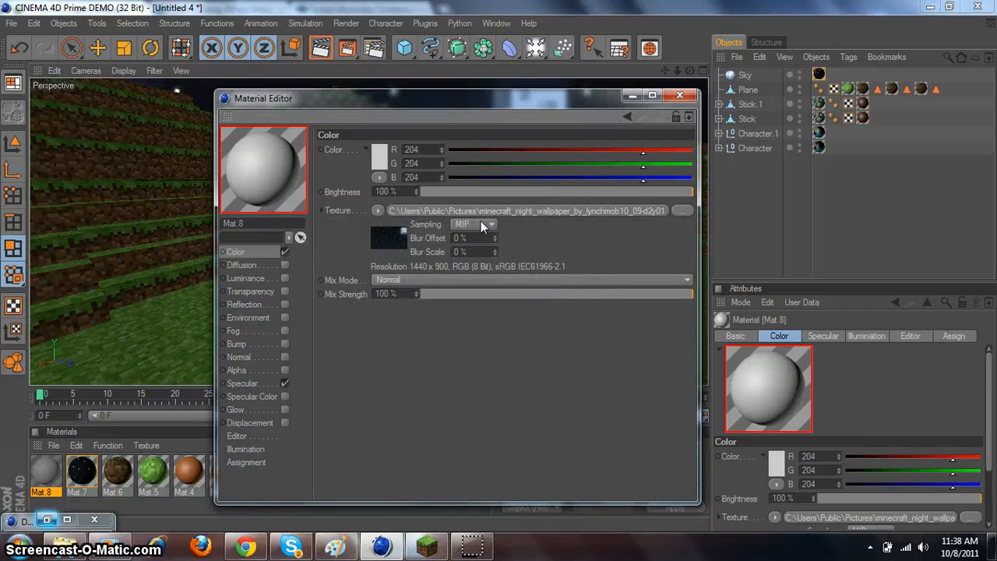
pyautogui.click(472, 224)
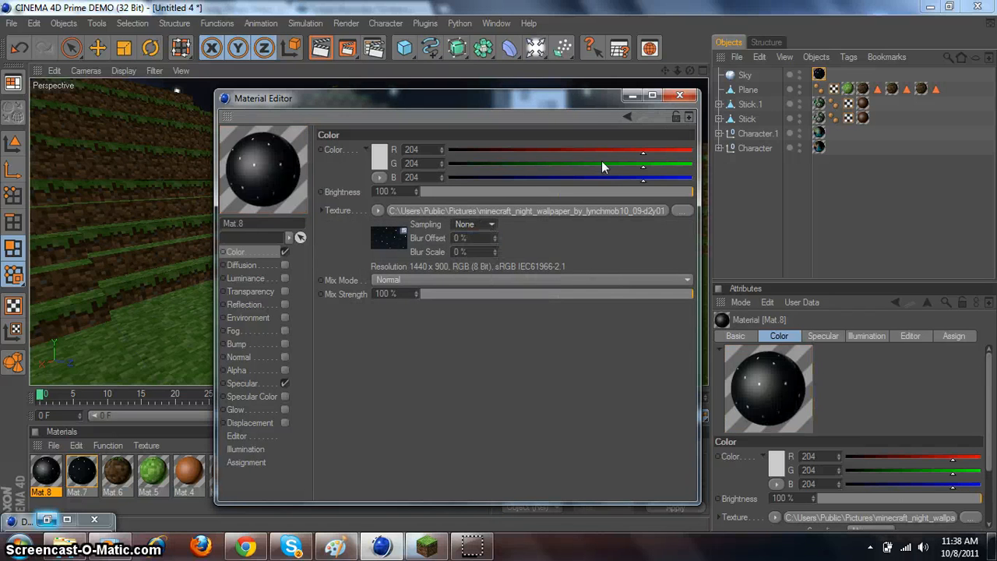
pyautogui.click(679, 95)
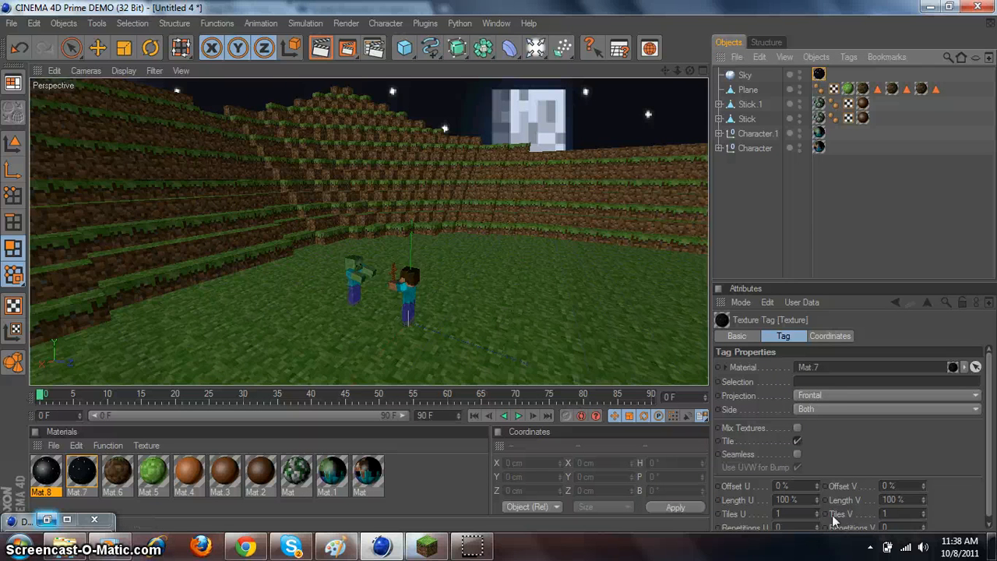
pyautogui.click(886, 408)
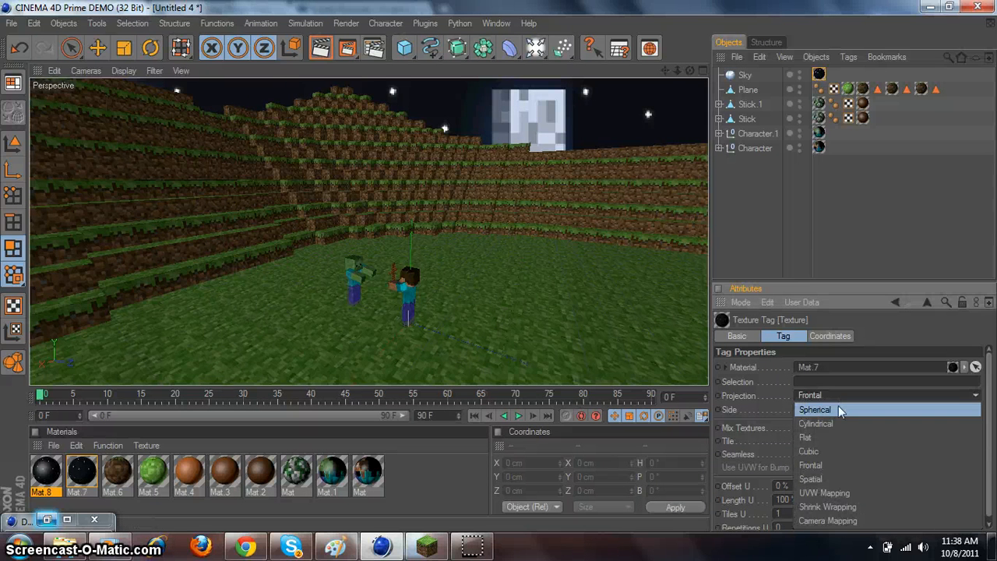
pyautogui.click(814, 409)
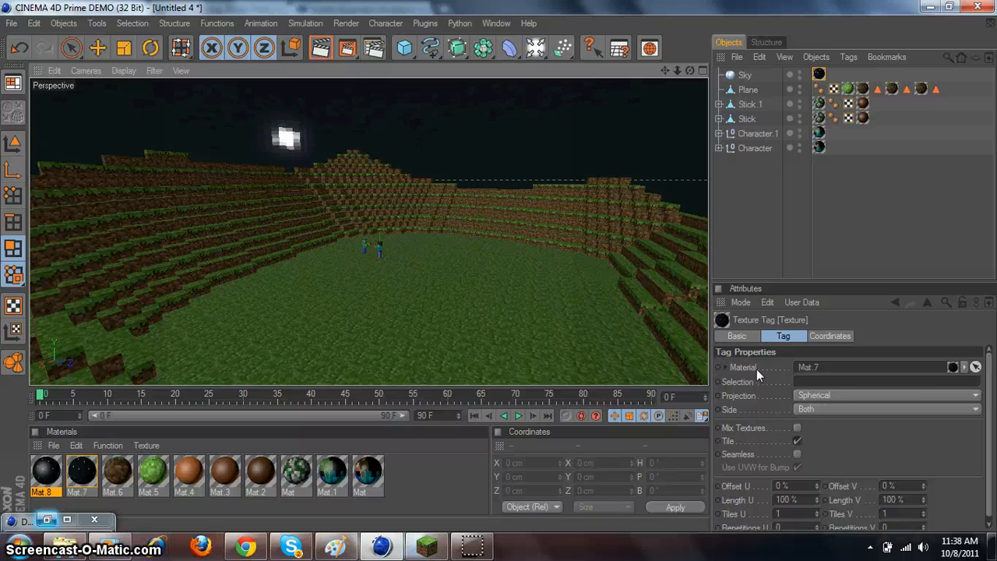
pyautogui.click(886, 394)
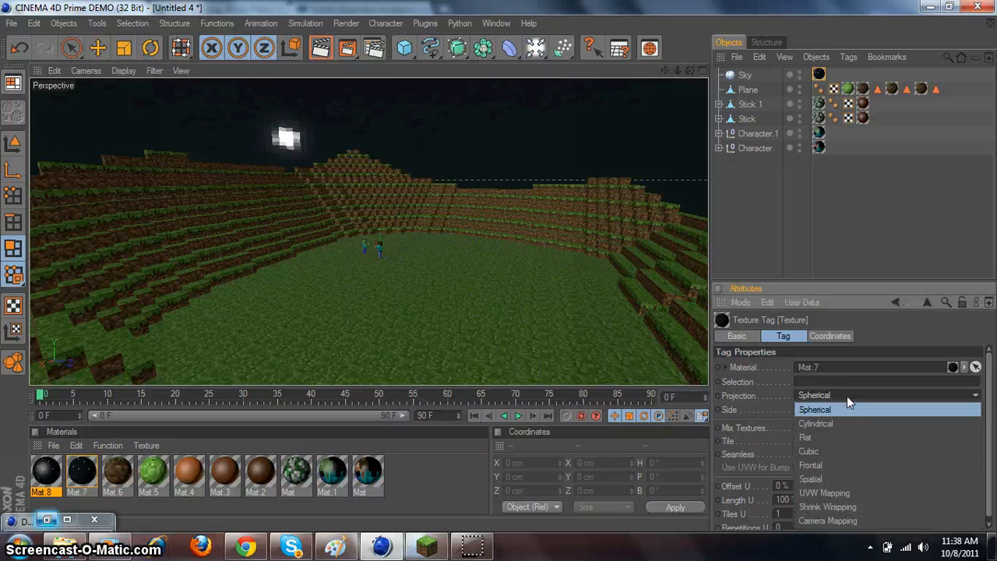
pyautogui.click(816, 423)
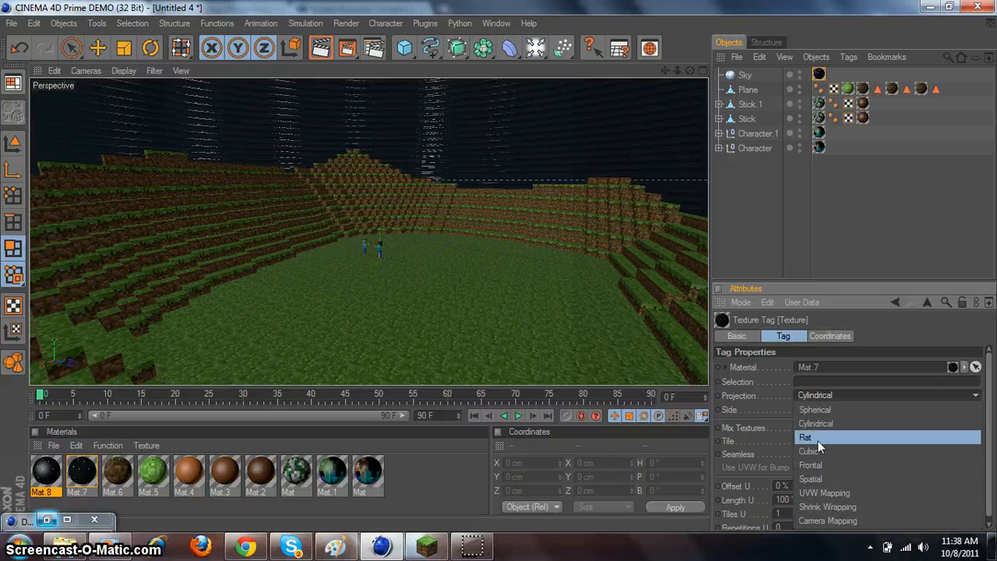
pyautogui.click(810, 464)
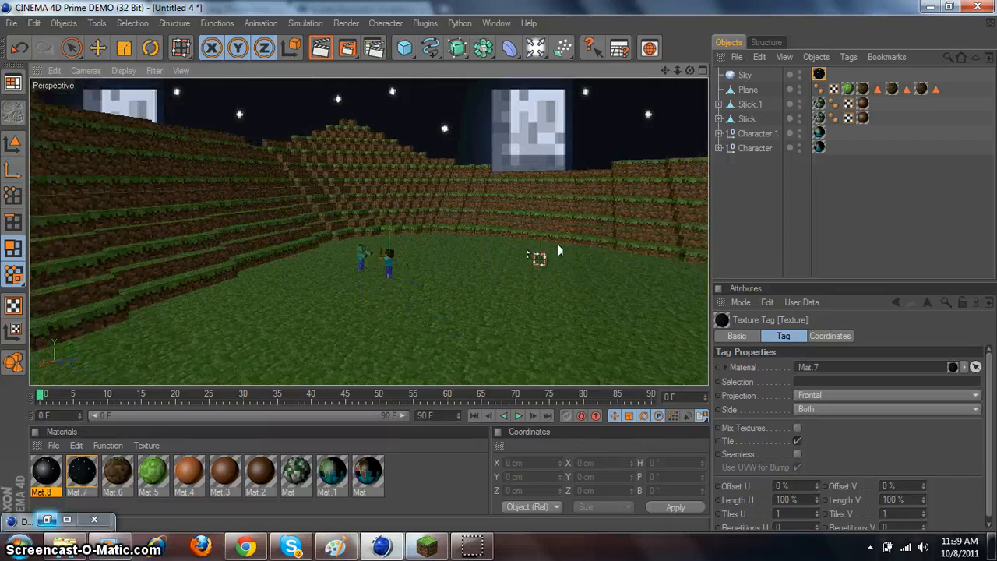
pyautogui.moveTo(556, 249); pyautogui.dragTo(415, 164)
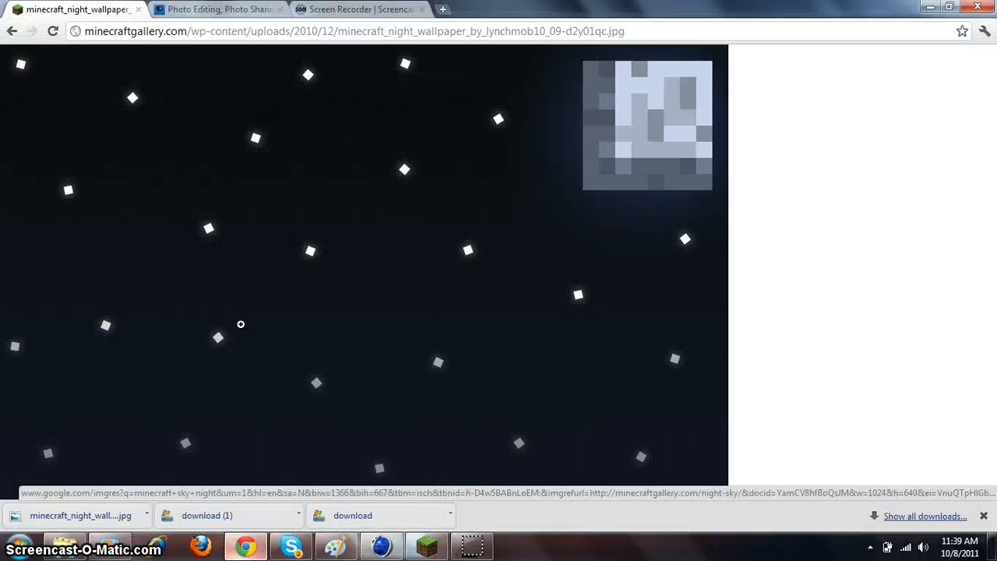
# - Return to the Minecraft sky image results and scroll through them
pyautogui.click(12, 31)
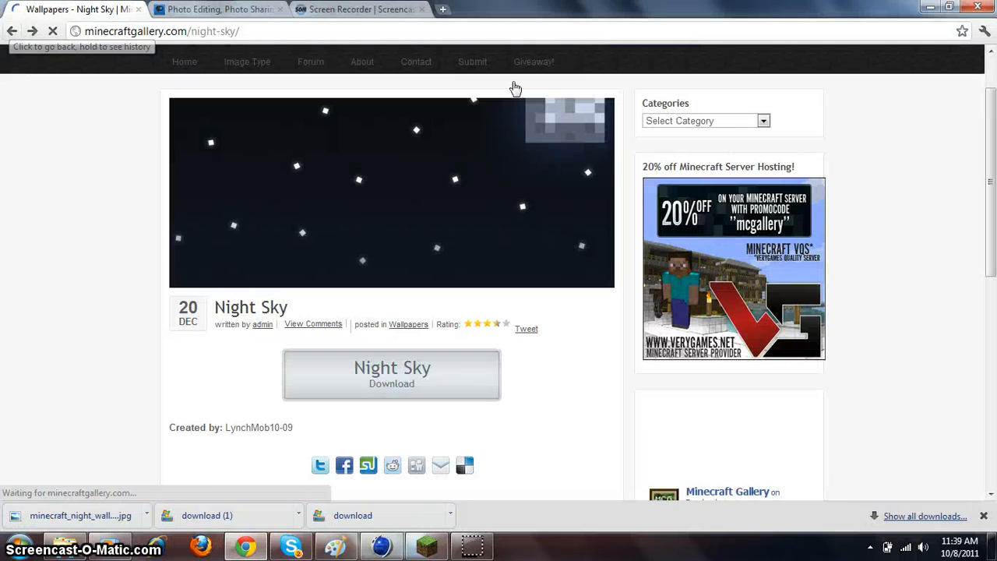
pyautogui.click(12, 31)
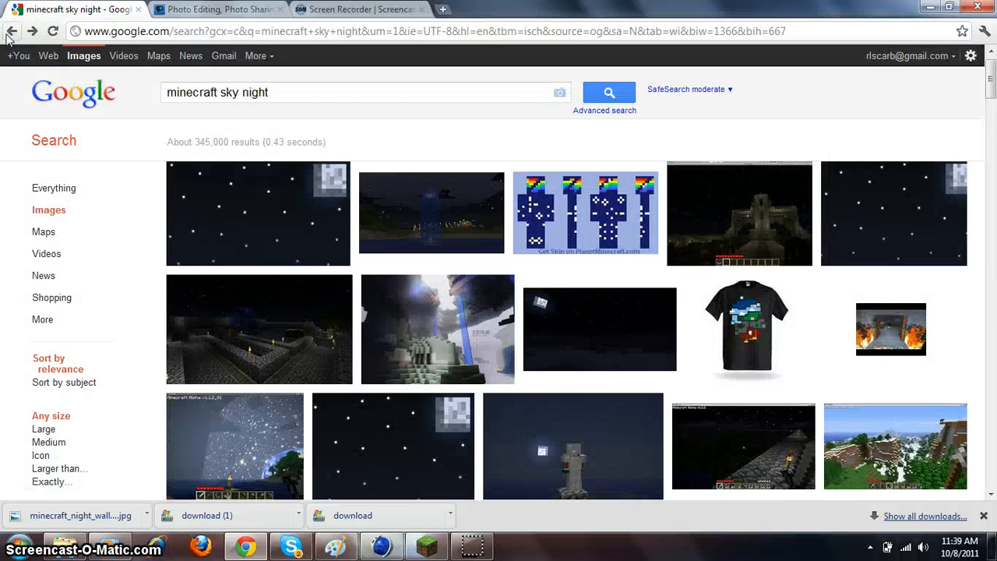
pyautogui.scroll(-3)
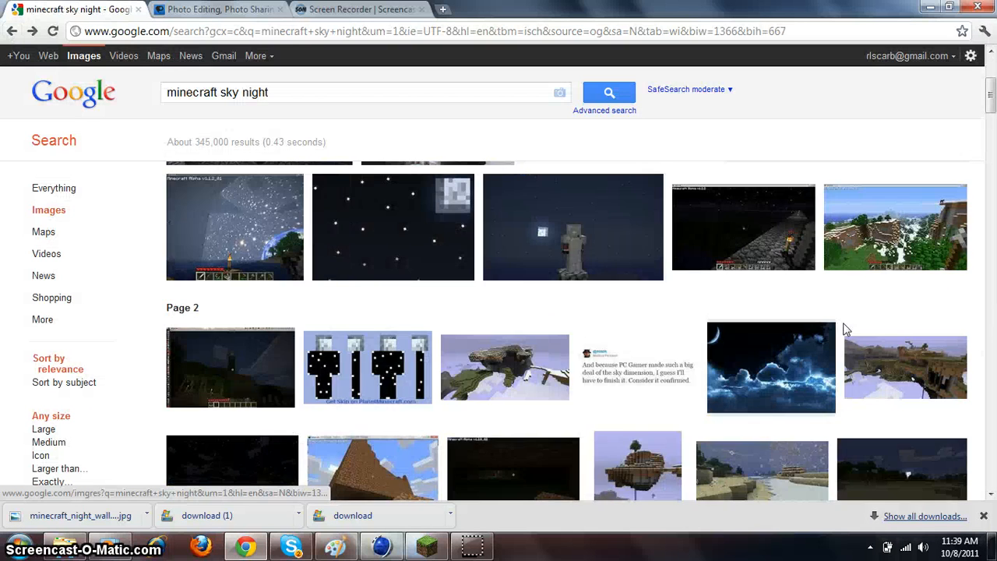
pyautogui.scroll(-3)
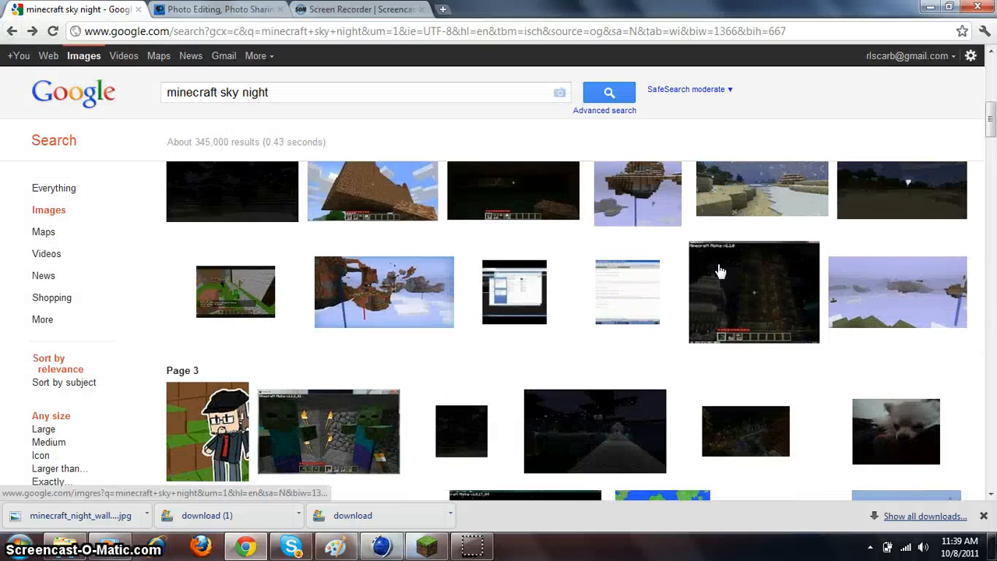
pyautogui.scroll(-3)
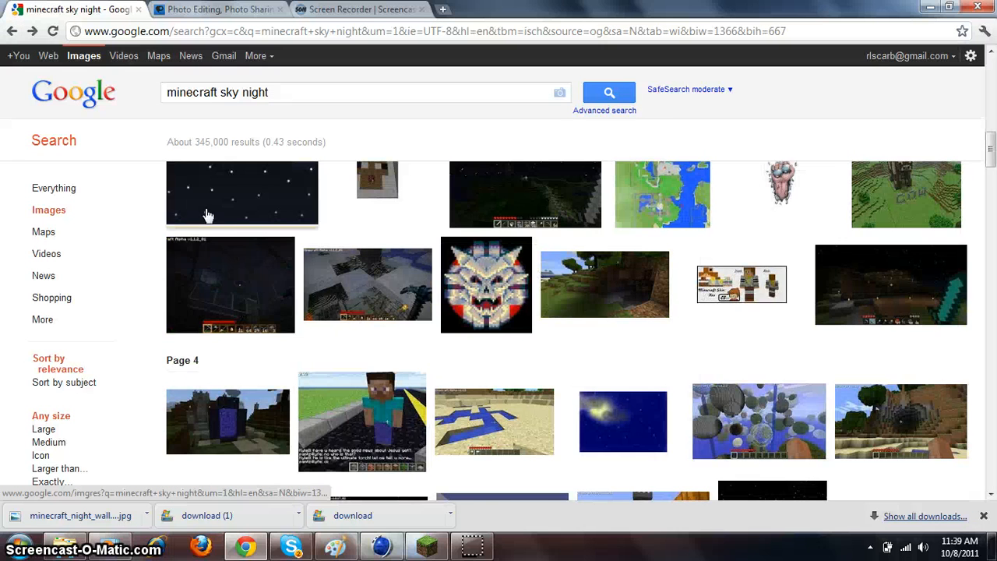
pyautogui.scroll(-3)
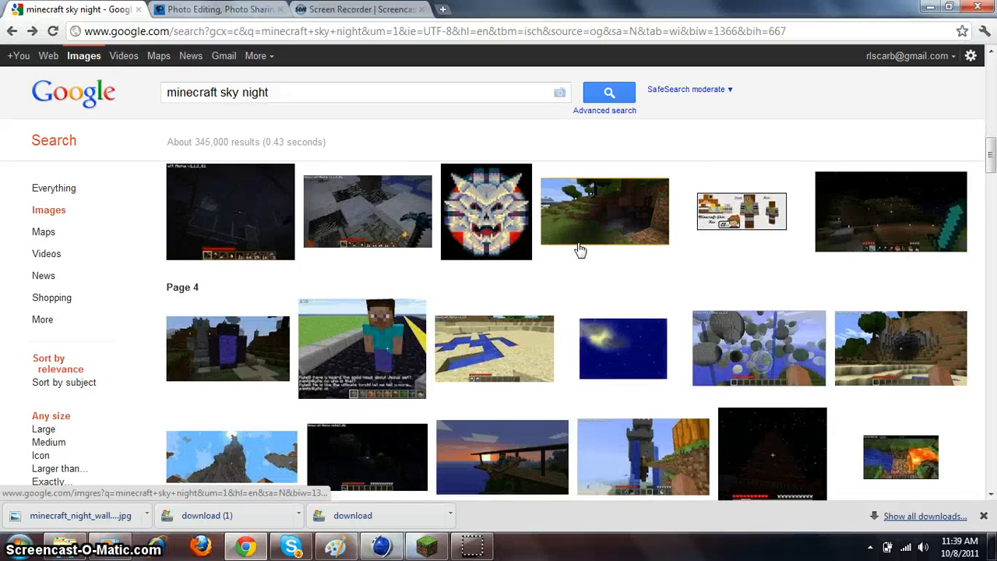
pyautogui.scroll(-3)
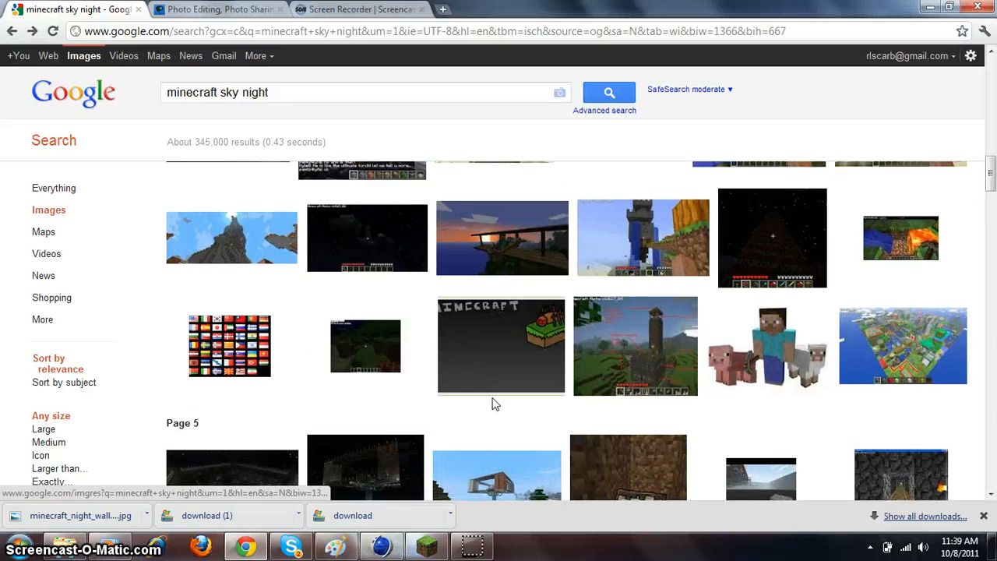
pyautogui.scroll(-3)
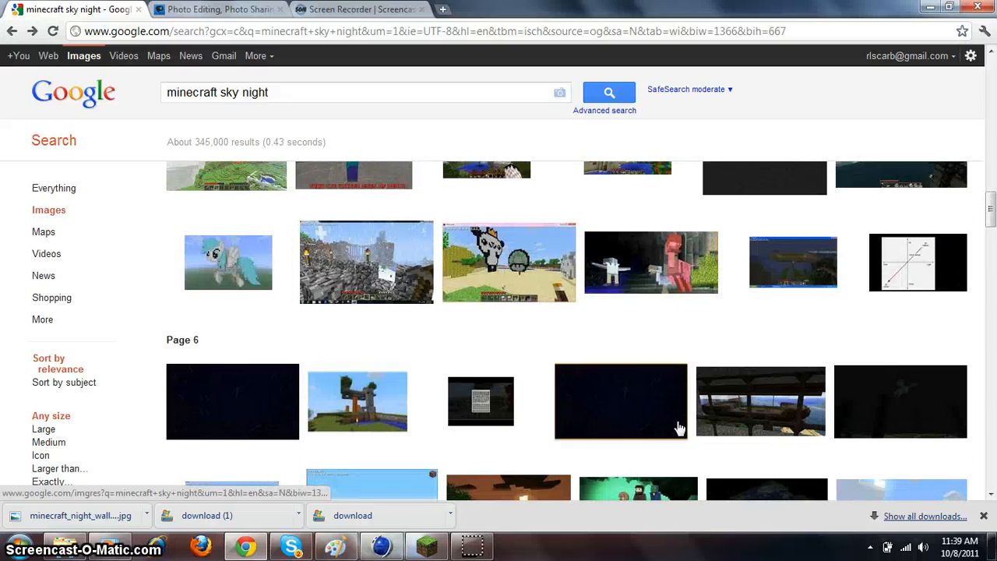
pyautogui.scroll(-3)
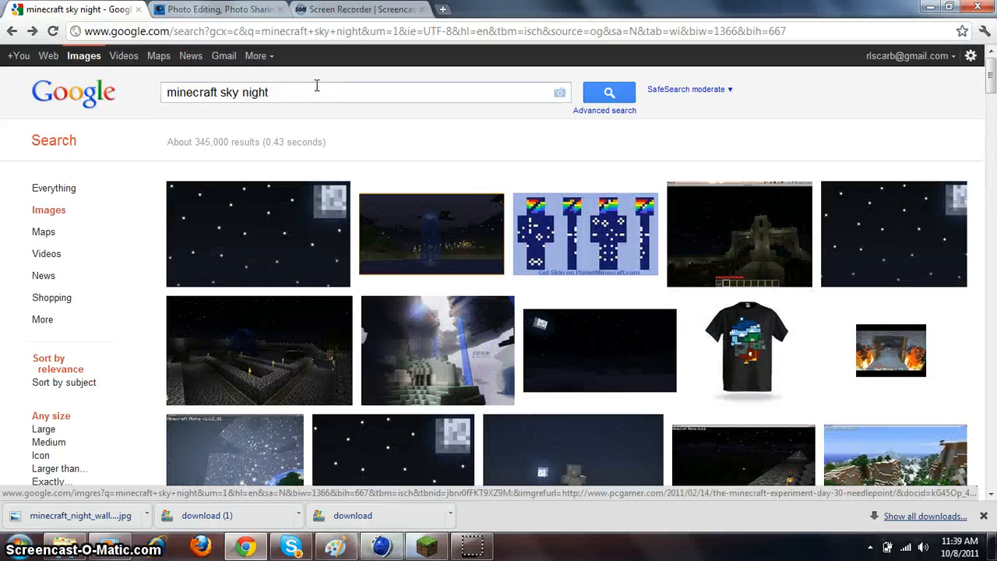
# - Replace 'night' with 'day' in the search and browse the results
pyautogui.doubleClick(244, 92)
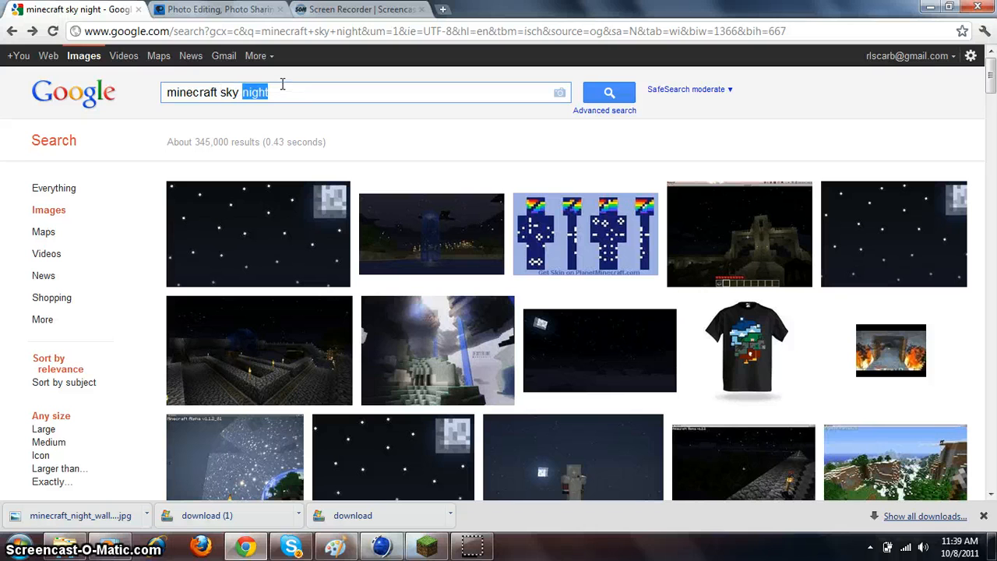
pyautogui.write('dAY')
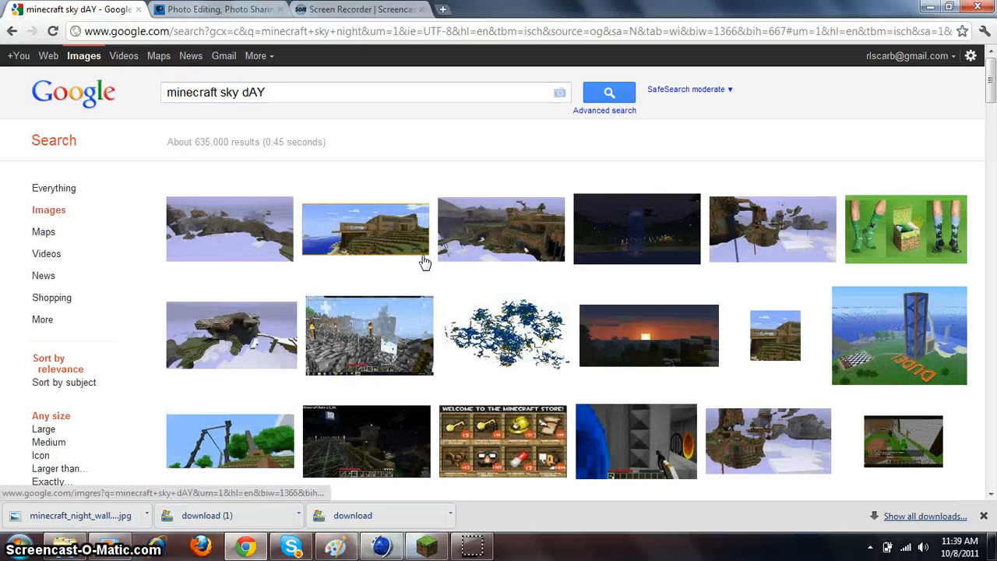
pyautogui.scroll(-3)
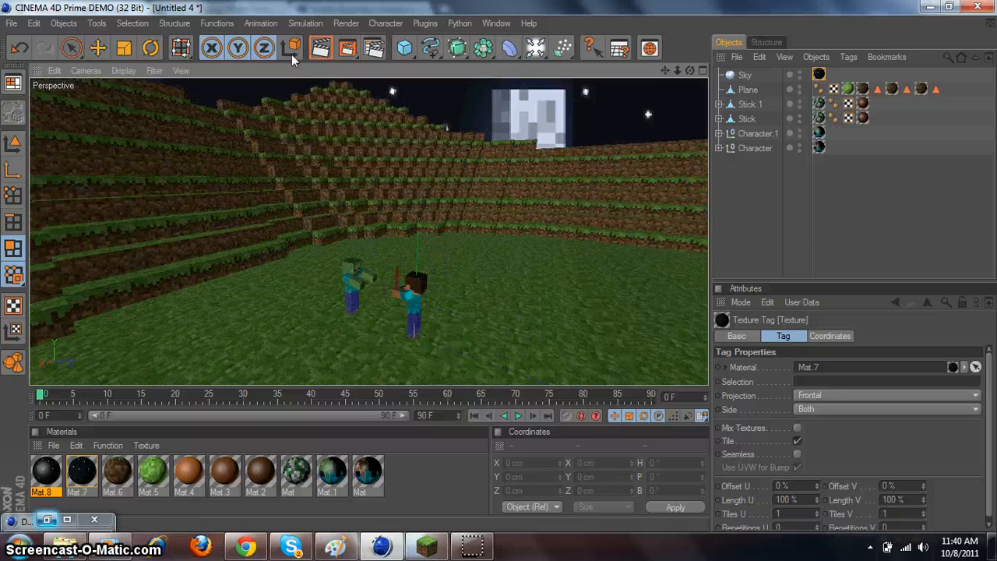
# - Render the active view of the starry night terrain scene
pyautogui.click(321, 47)
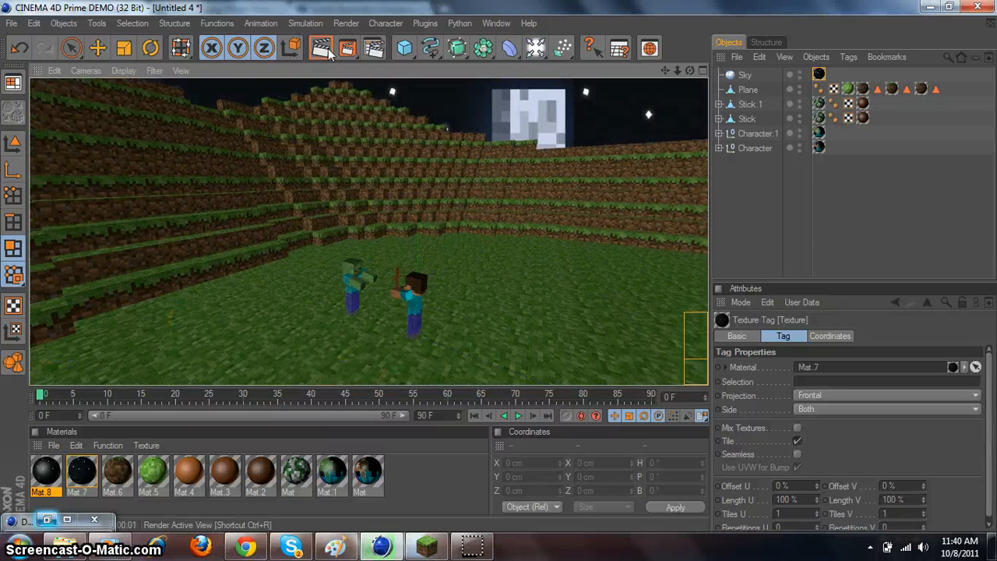